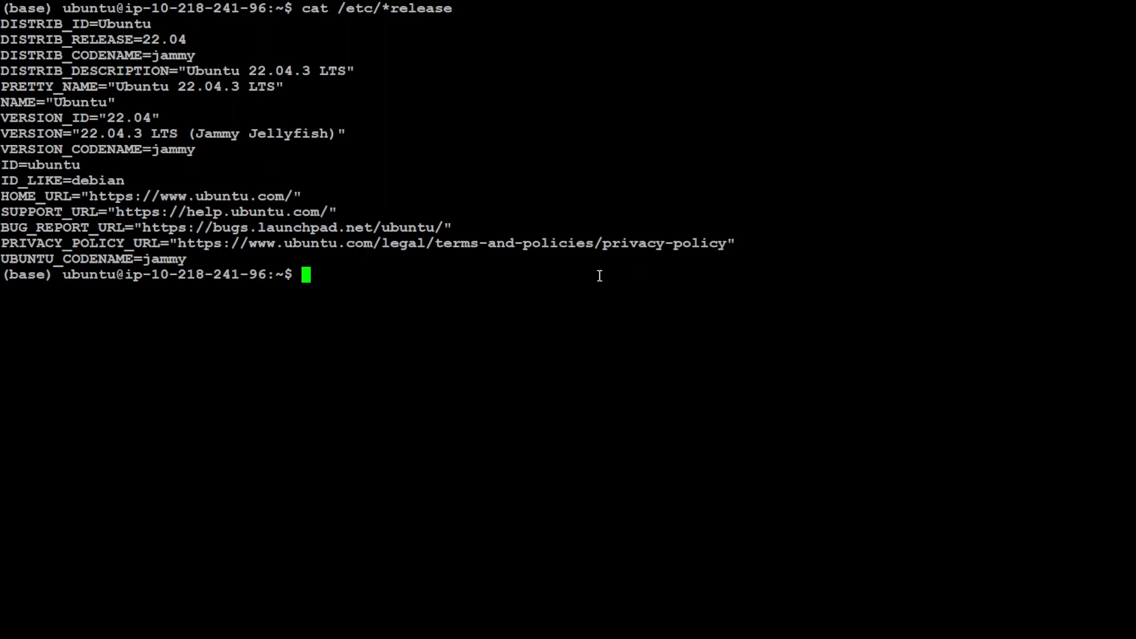
Clear the screen and deactivate the conda base environment, leaving a plain shell prompt
type("clear")
type("cond")
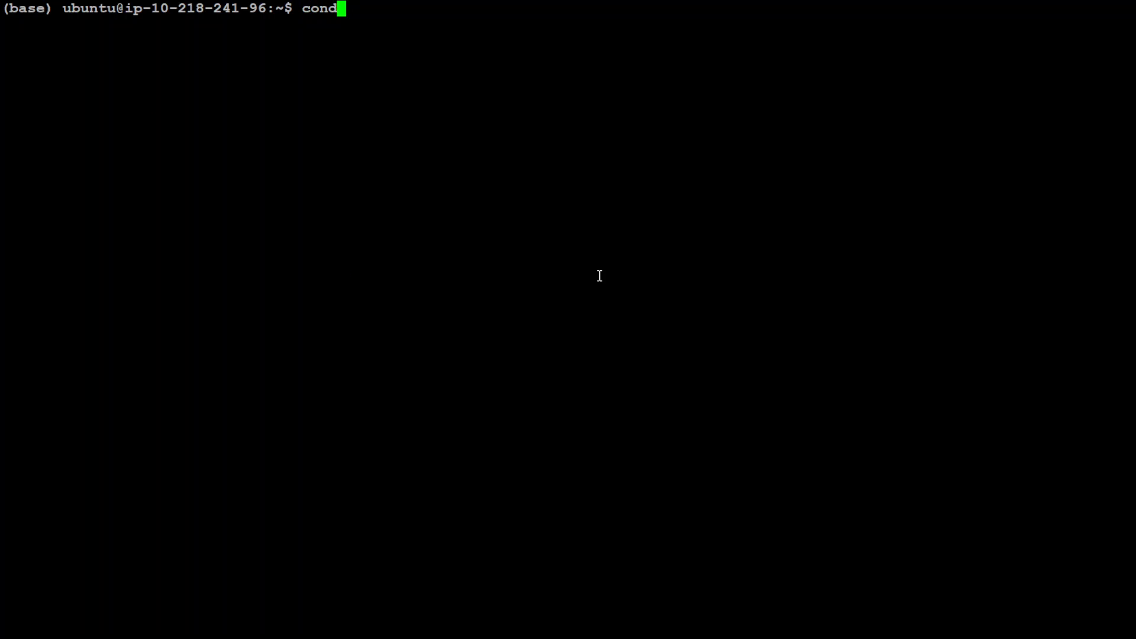
key("Return")
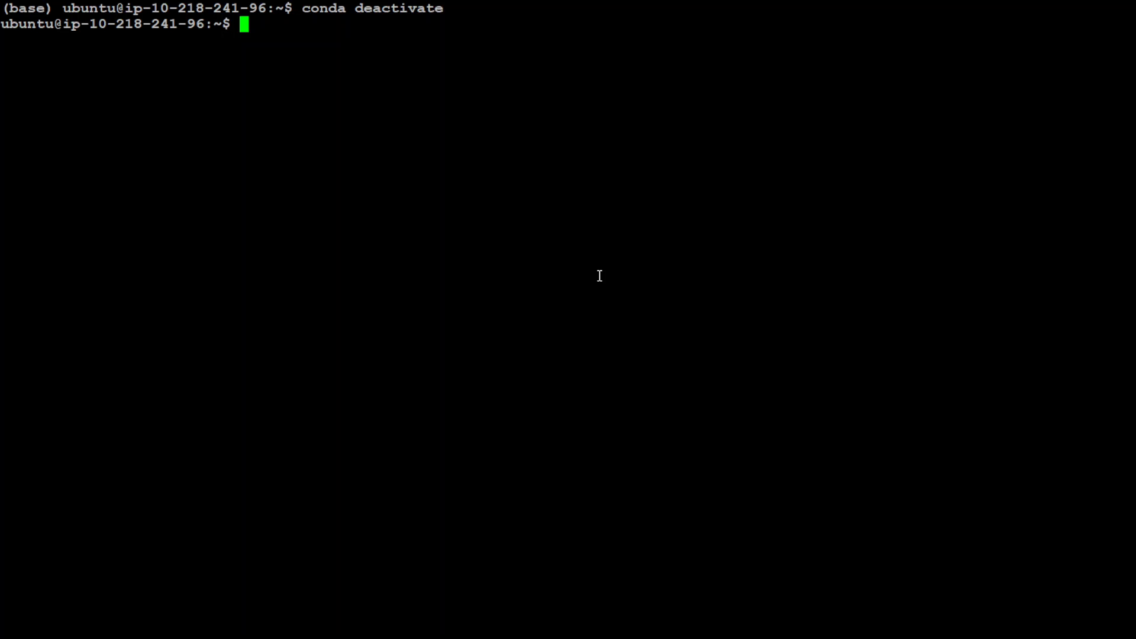
key("Return")
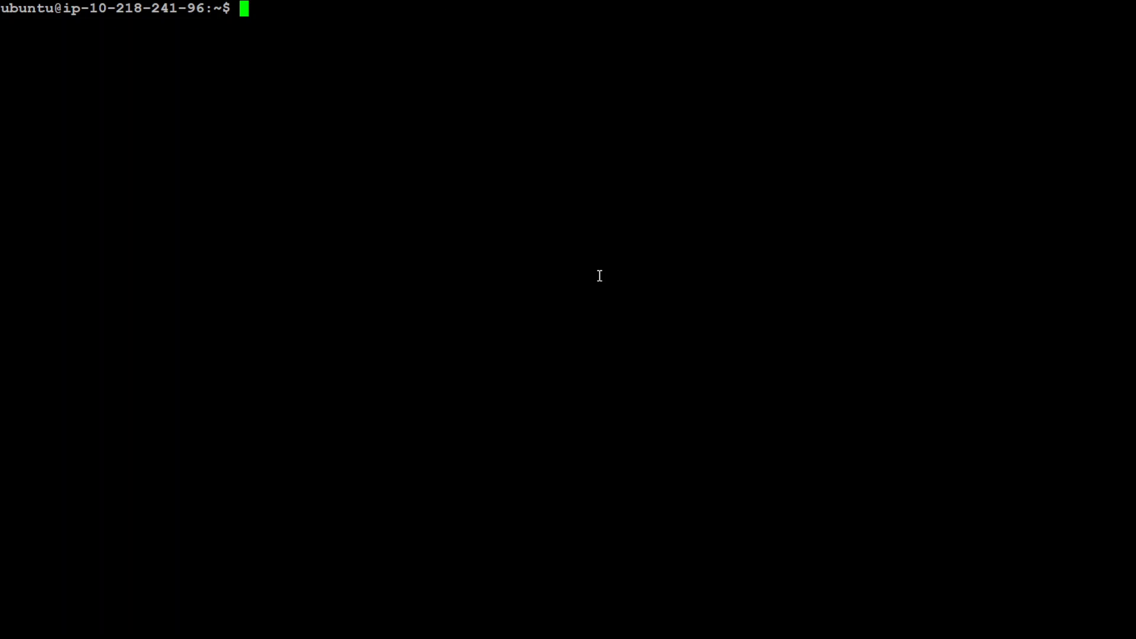
mouse_move(515, 224)
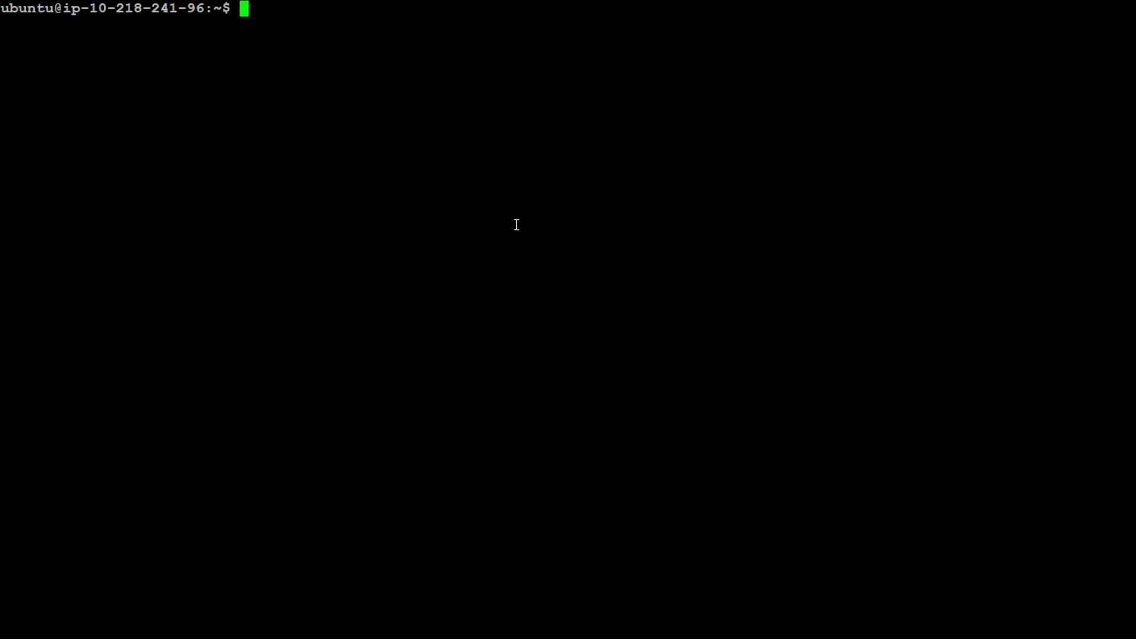
mouse_move(290, 182)
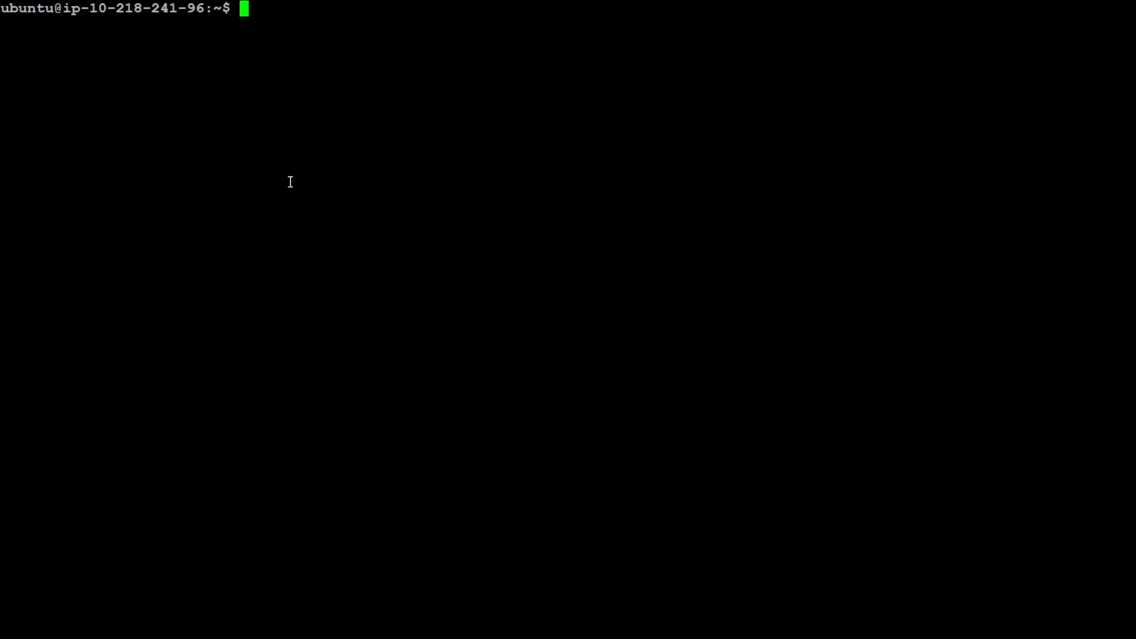
mouse_move(282, 153)
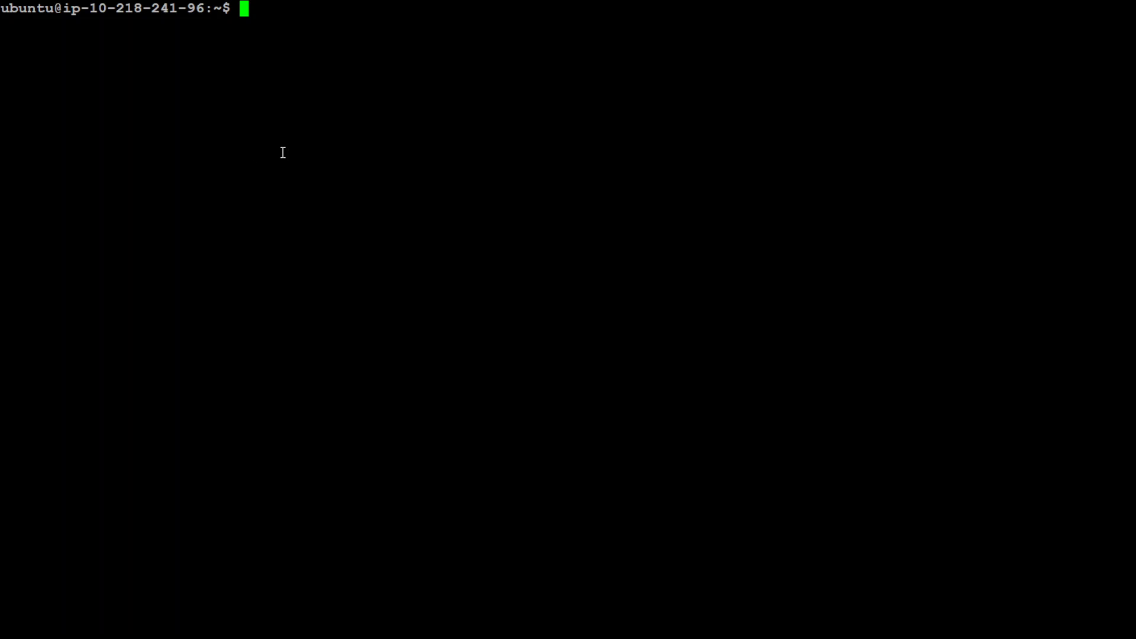
type("curl https://ollama.ai/install.sh | sh")
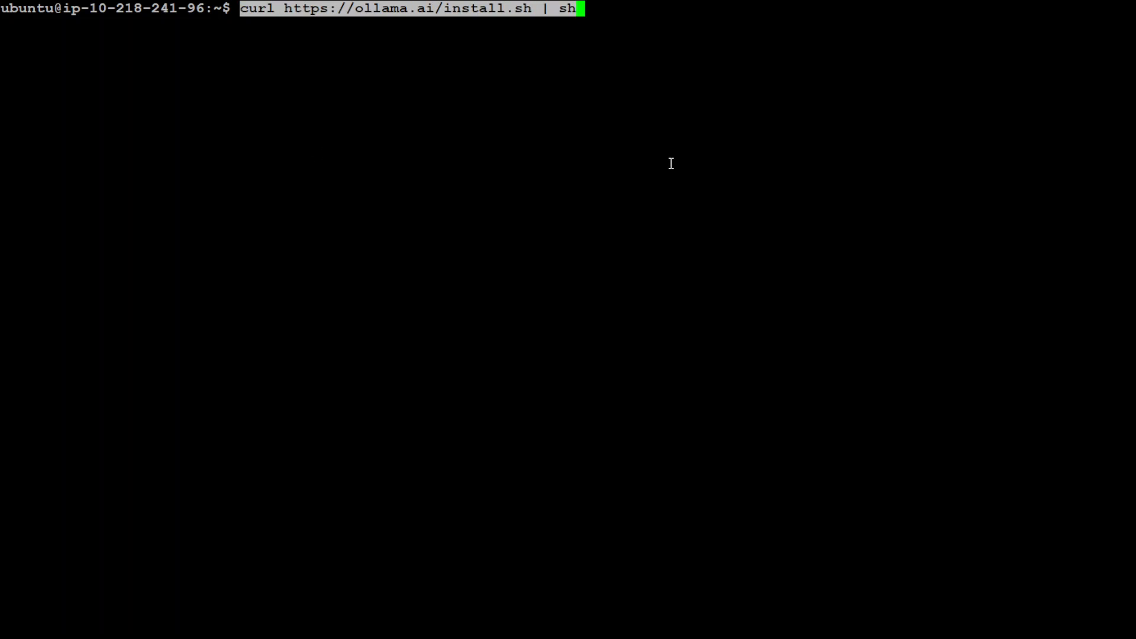
key("Return")
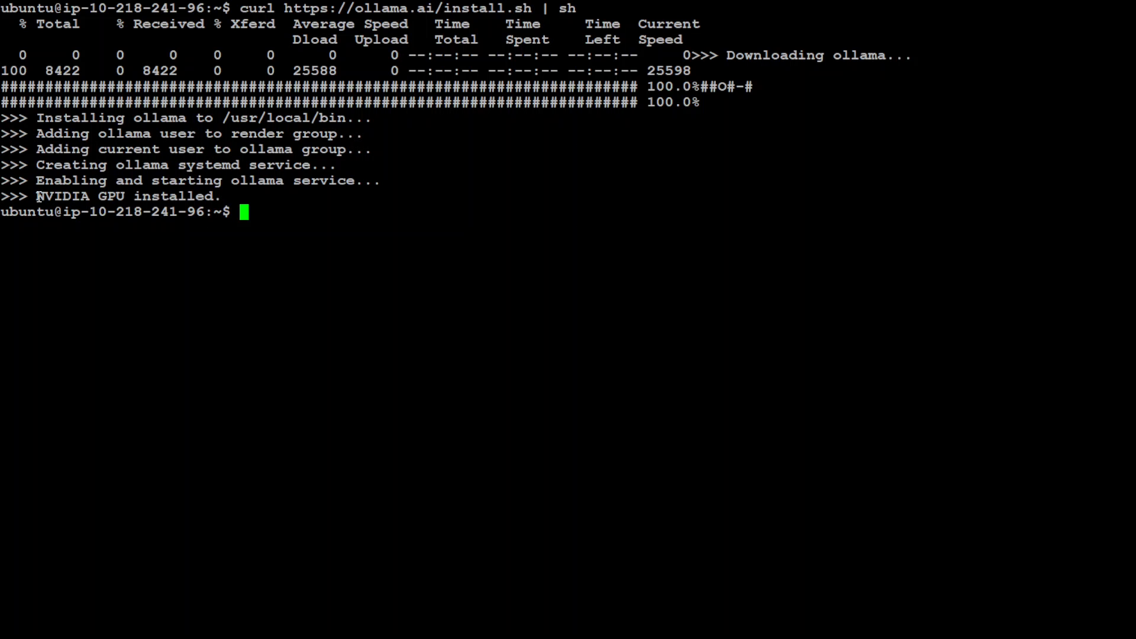
mouse_move(559, 213)
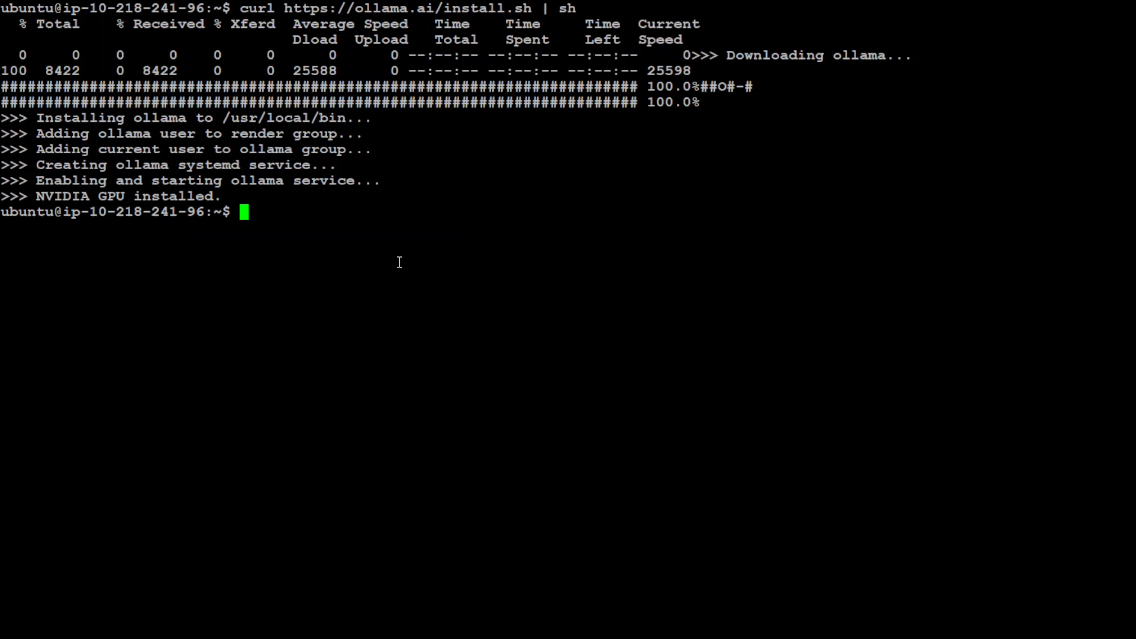
List PNG files with ls -l *.png, showing ga.png, then type 'ollama run llava'
type("ls")
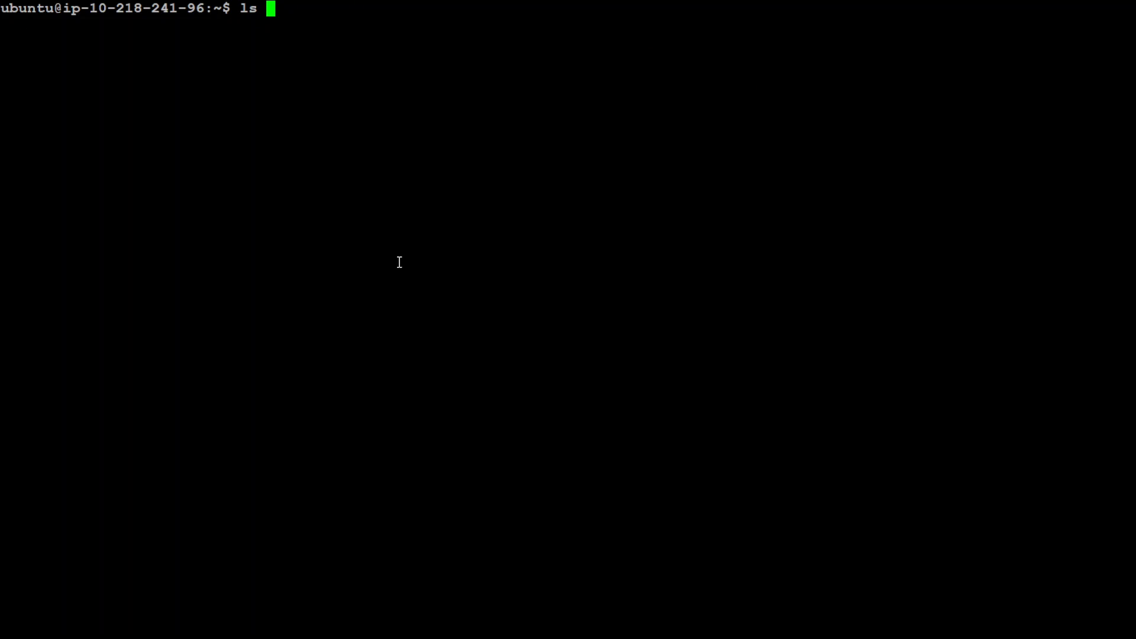
type("-l *")
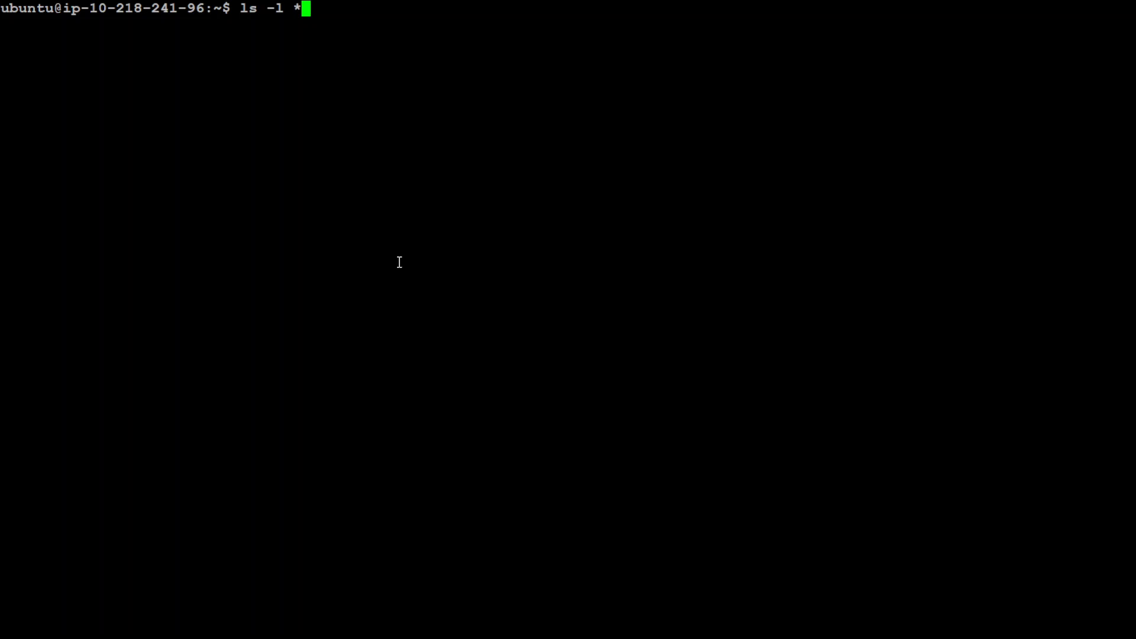
key("Return")
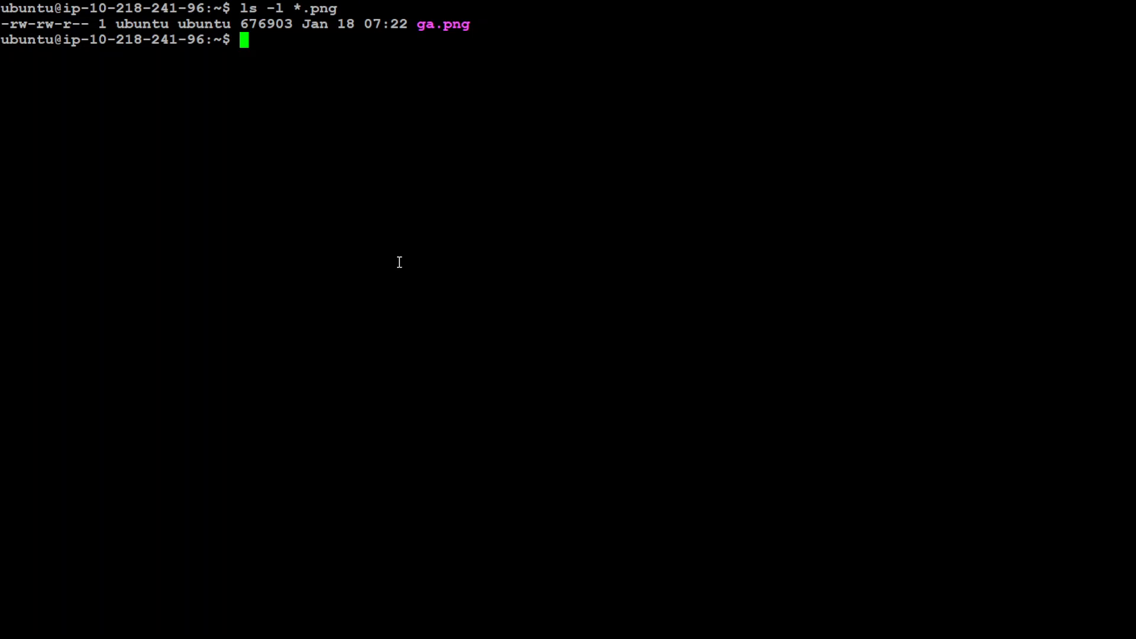
mouse_move(228, 168)
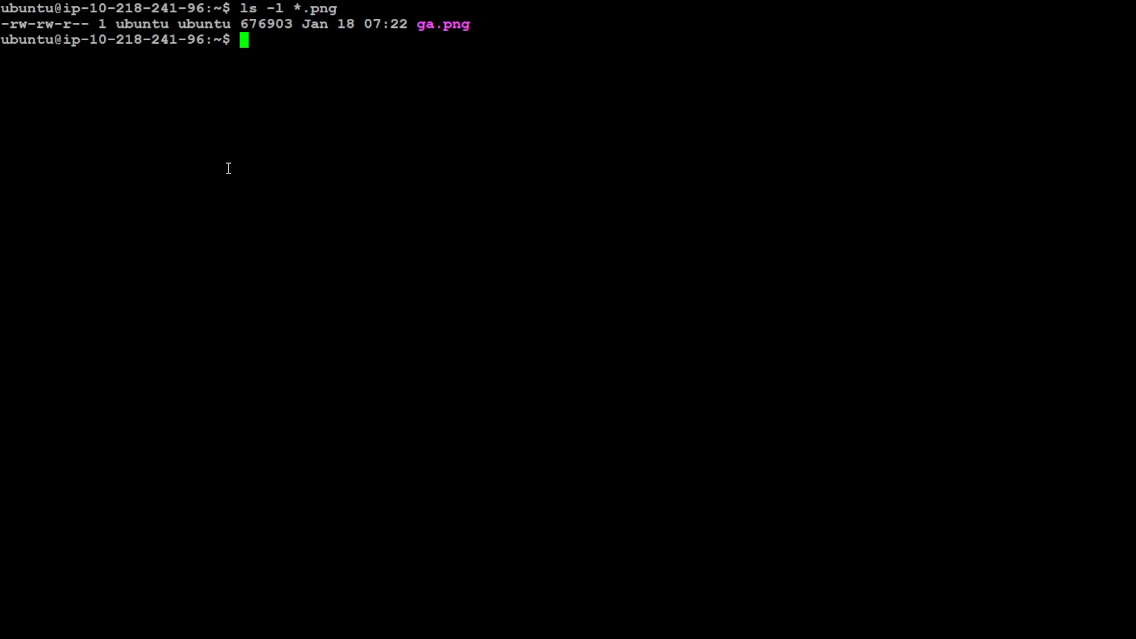
mouse_move(294, 155)
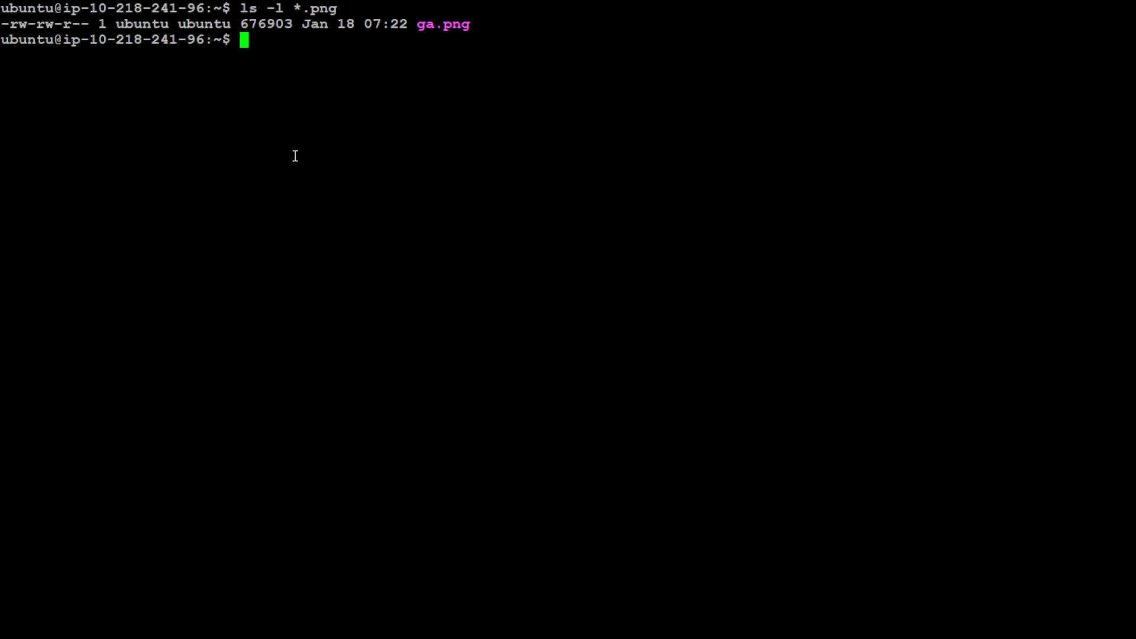
mouse_move(116, 232)
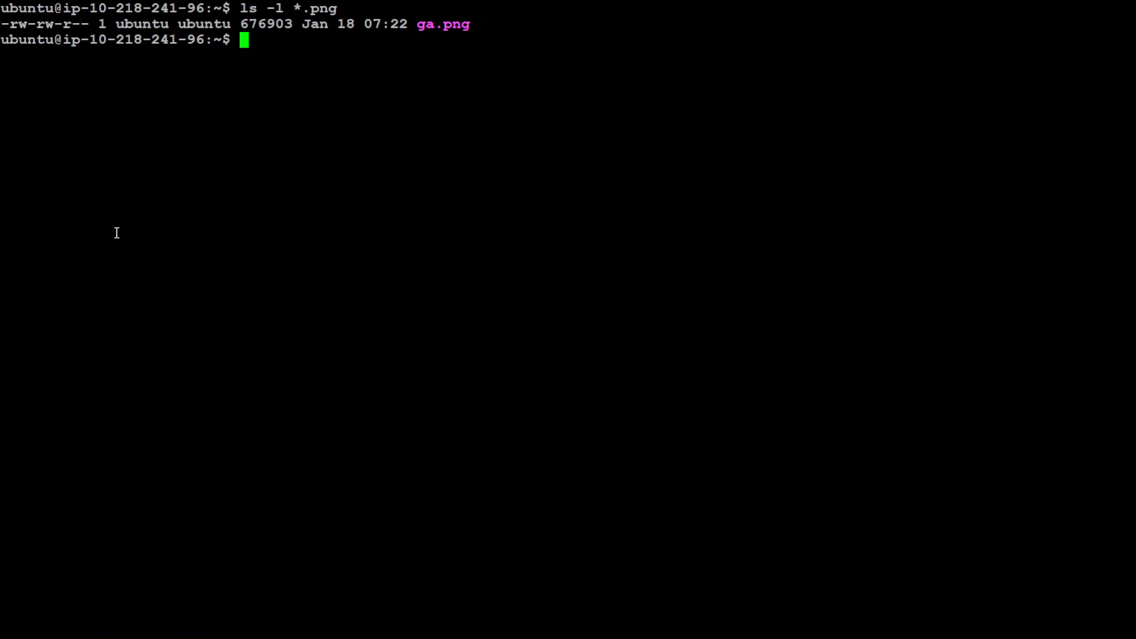
type("ollama run llava")
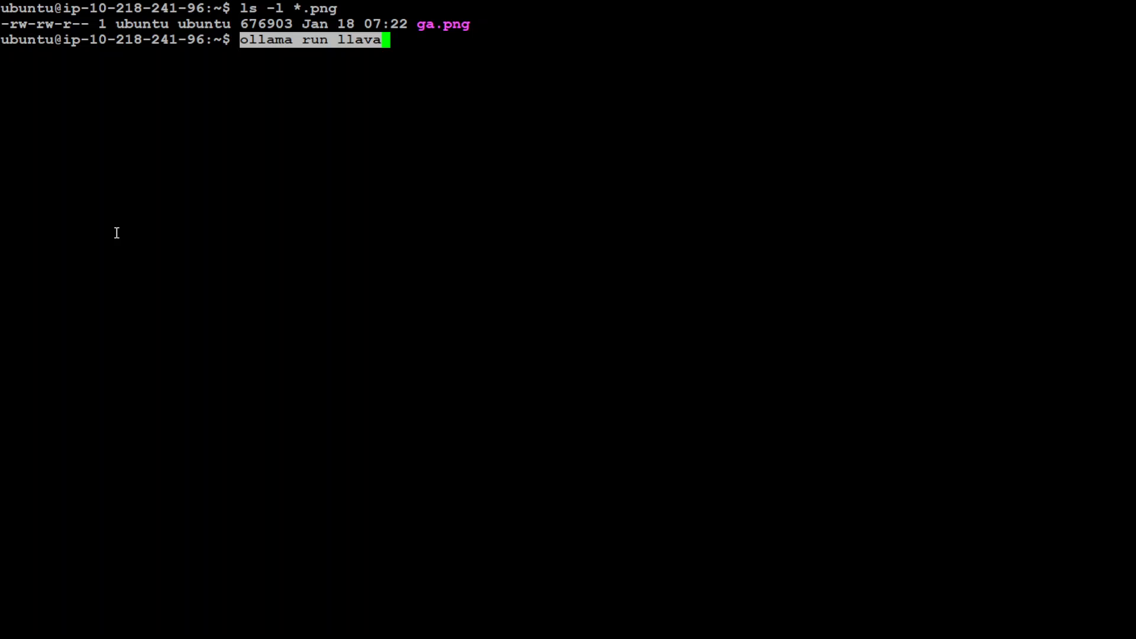
mouse_move(293, 216)
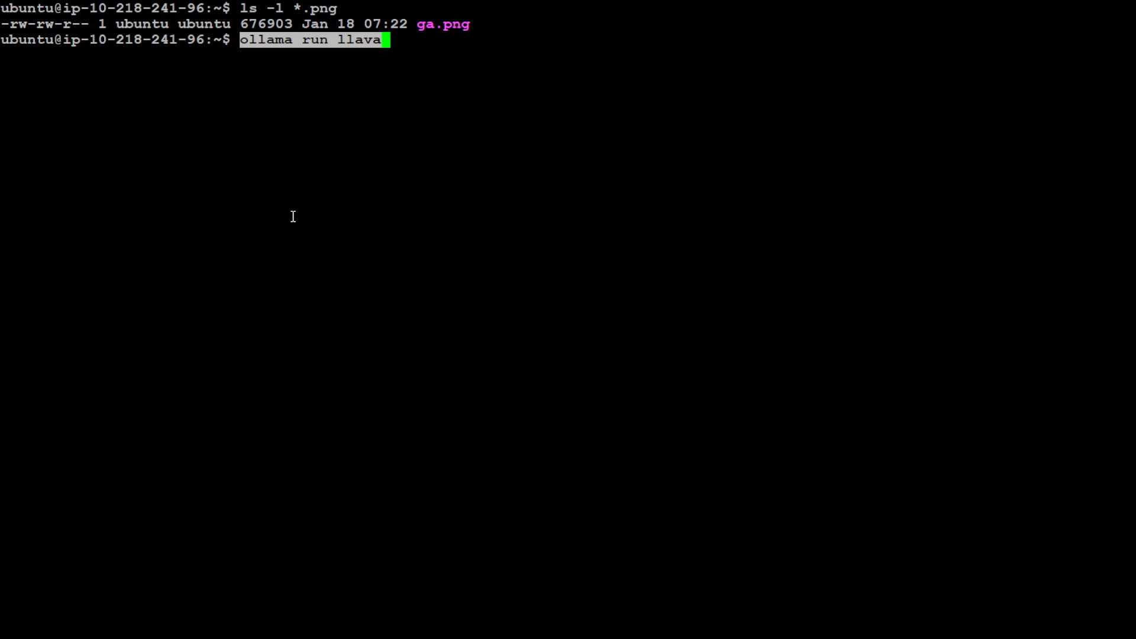
Run ollama run llava, pulling the LLaVA model layers and opening its chat prompt
key("Return")
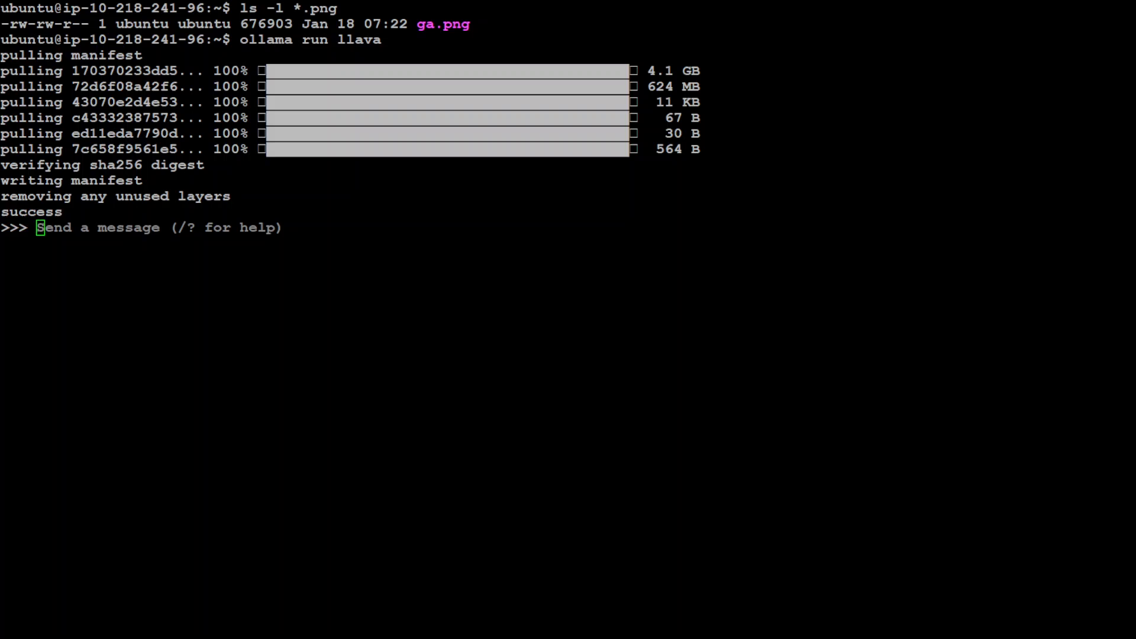
mouse_move(387, 312)
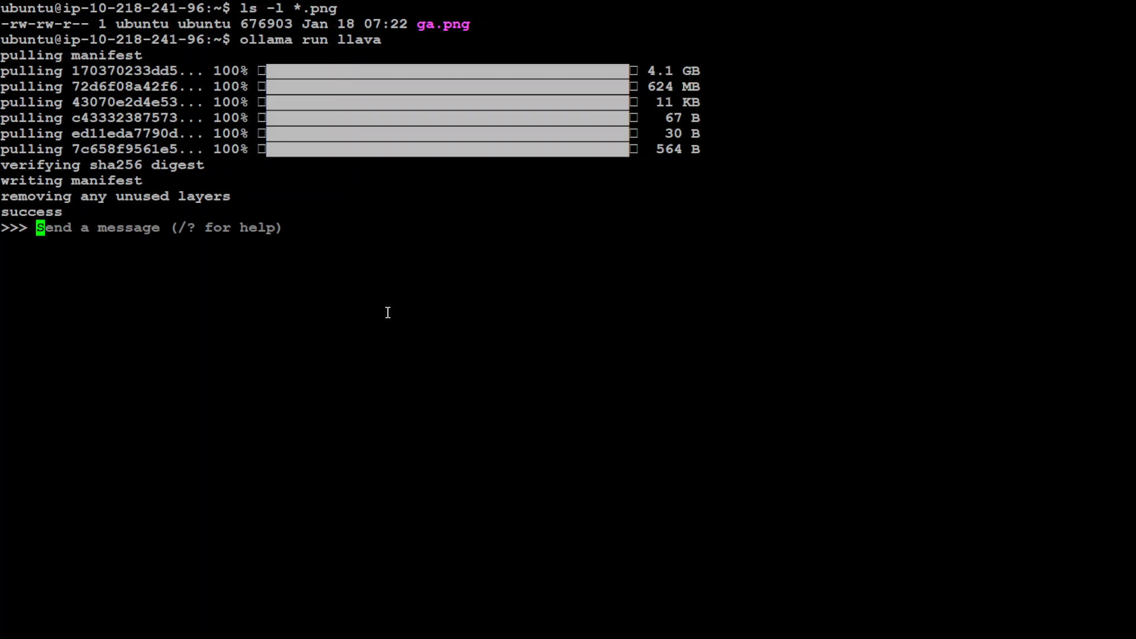
Show the /? help listing, including how to attach .jpg or .png images
type(".?")
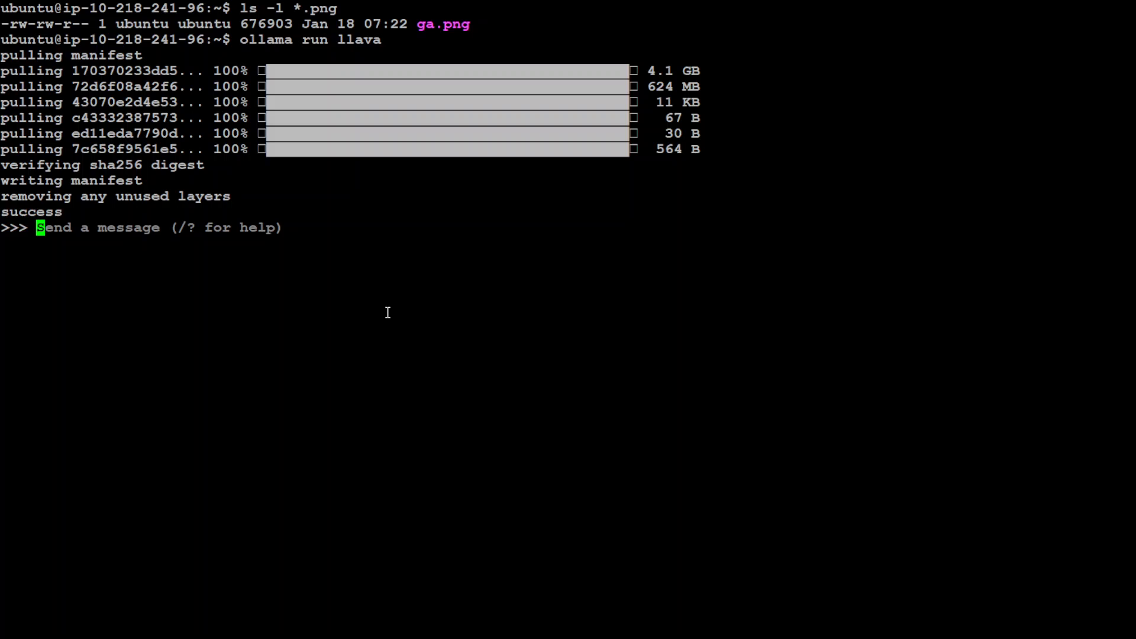
type("/?")
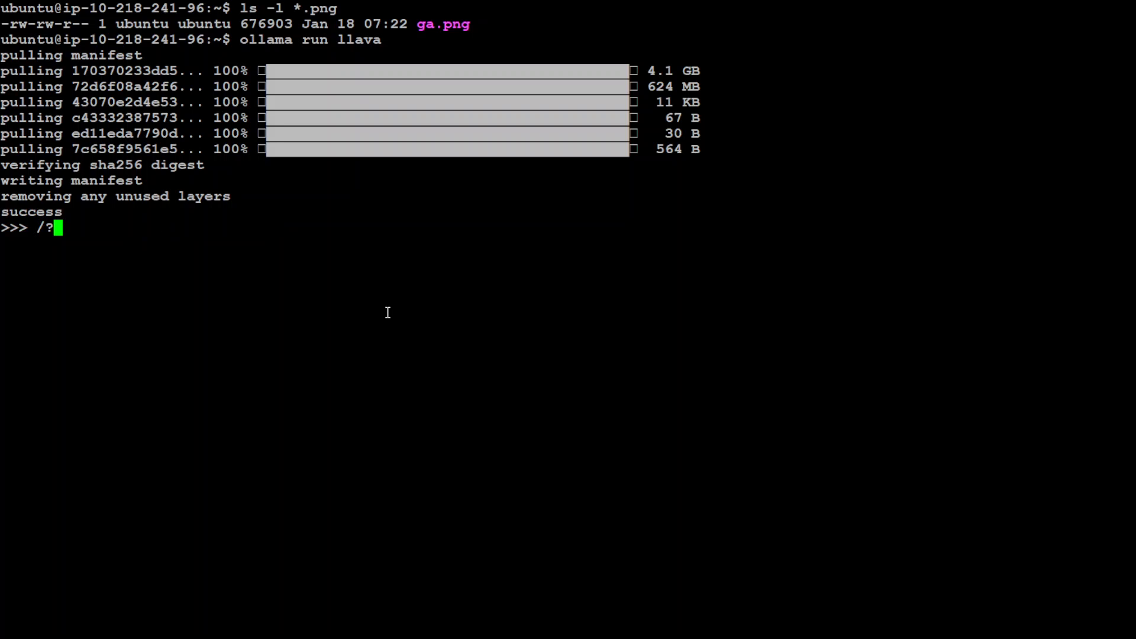
key("Return")
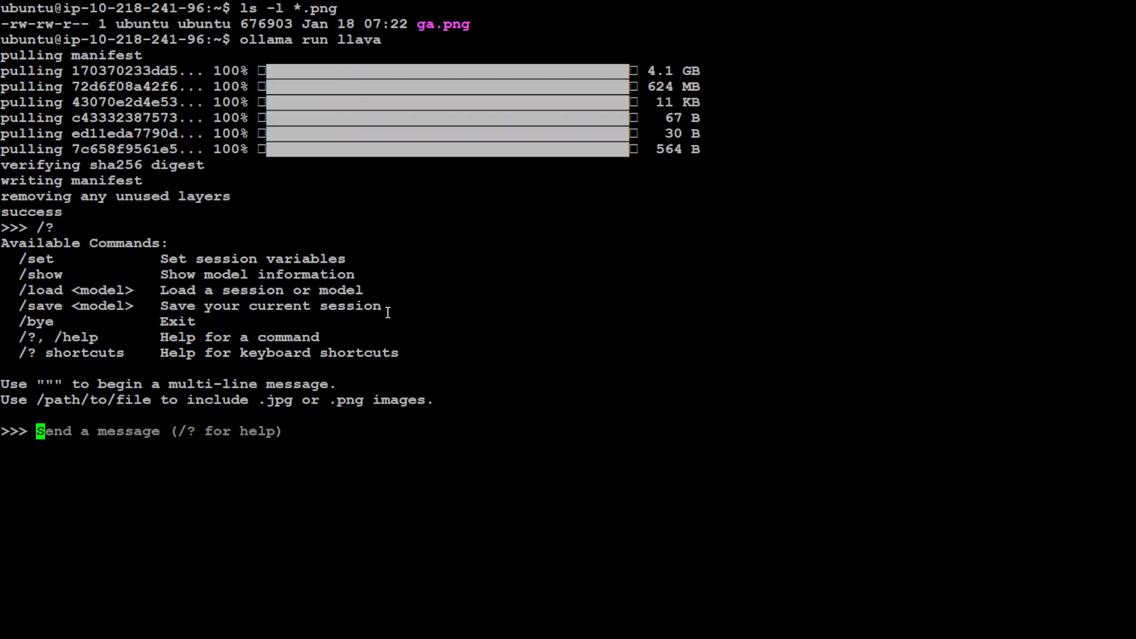
mouse_move(186, 402)
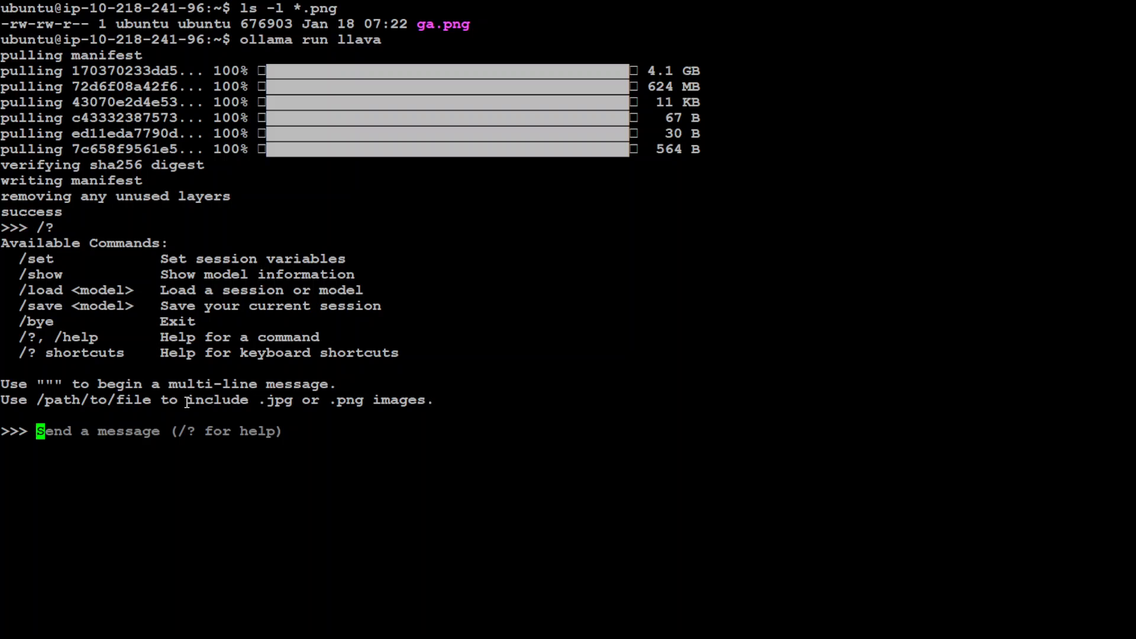
mouse_move(490, 406)
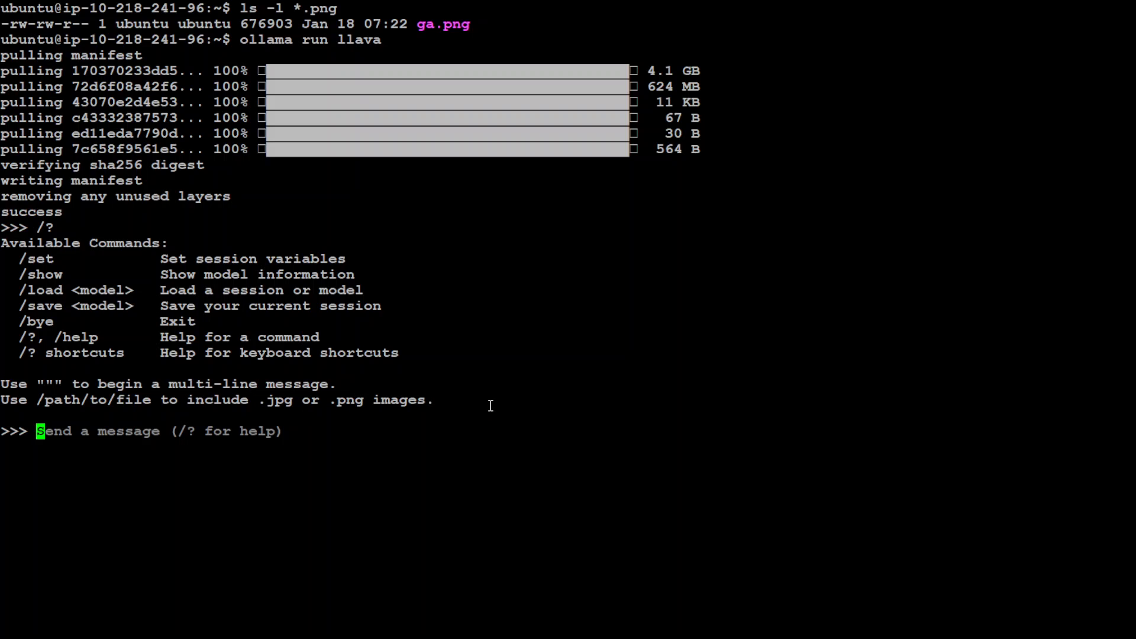
mouse_move(579, 347)
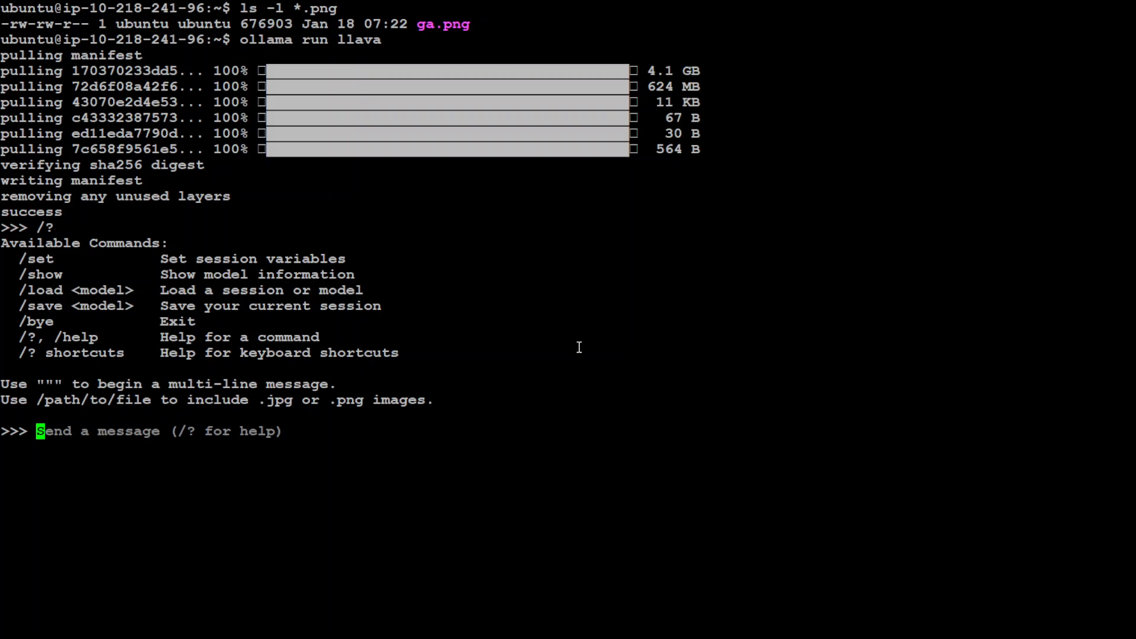
Type the unsent prompt 'describe the image /home/ubuntu/ga.png'
type("describe the")
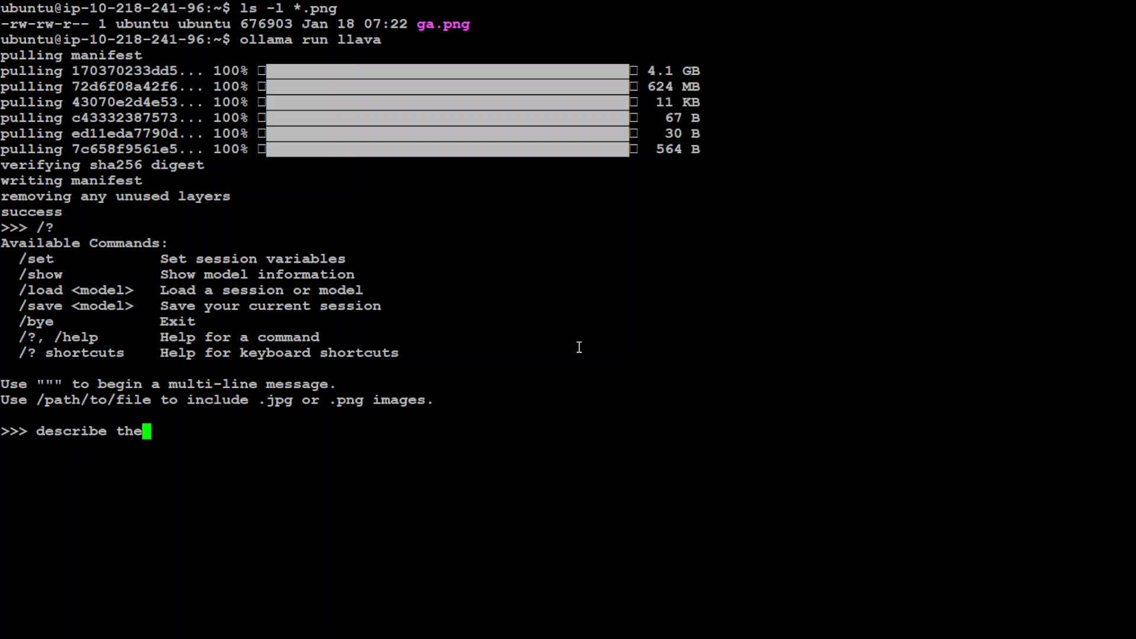
type("image")
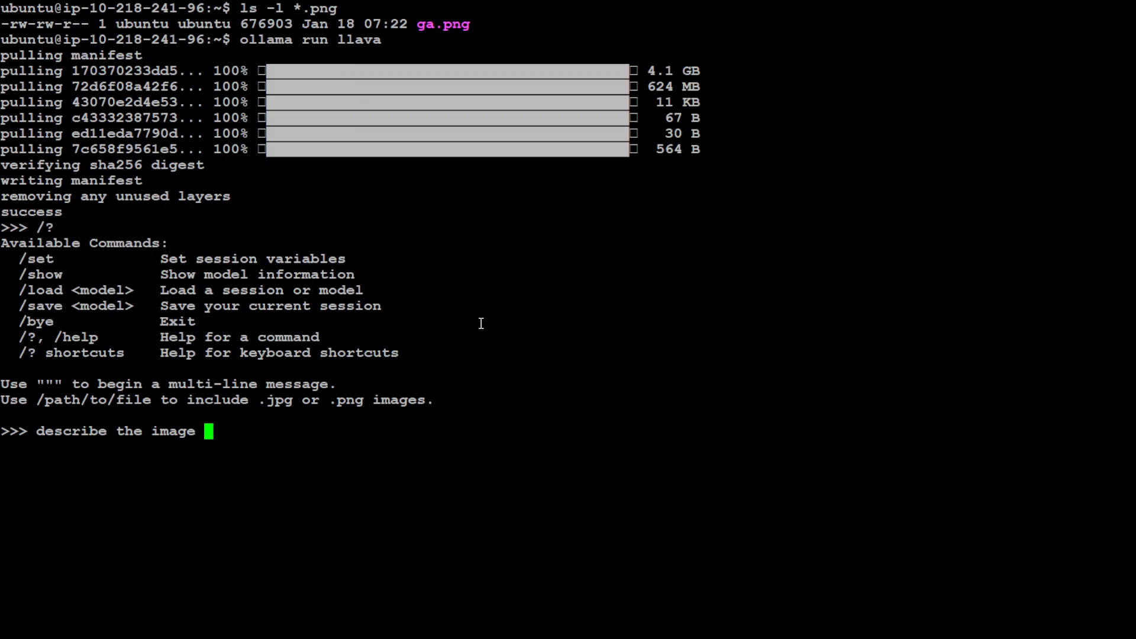
type("/home/")
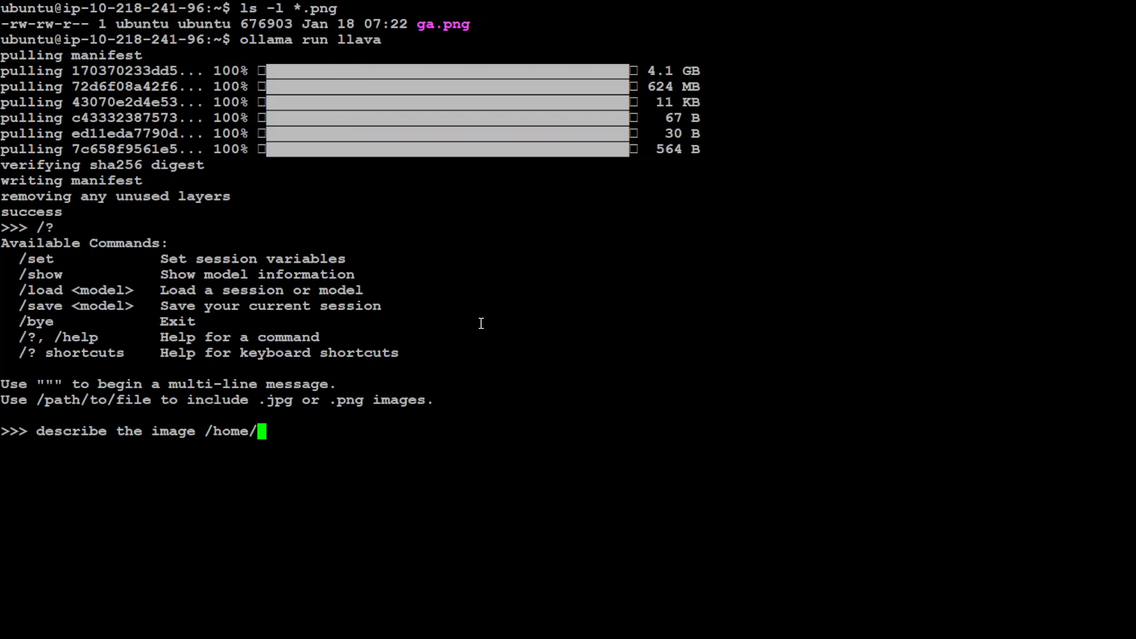
type("ubuntu")
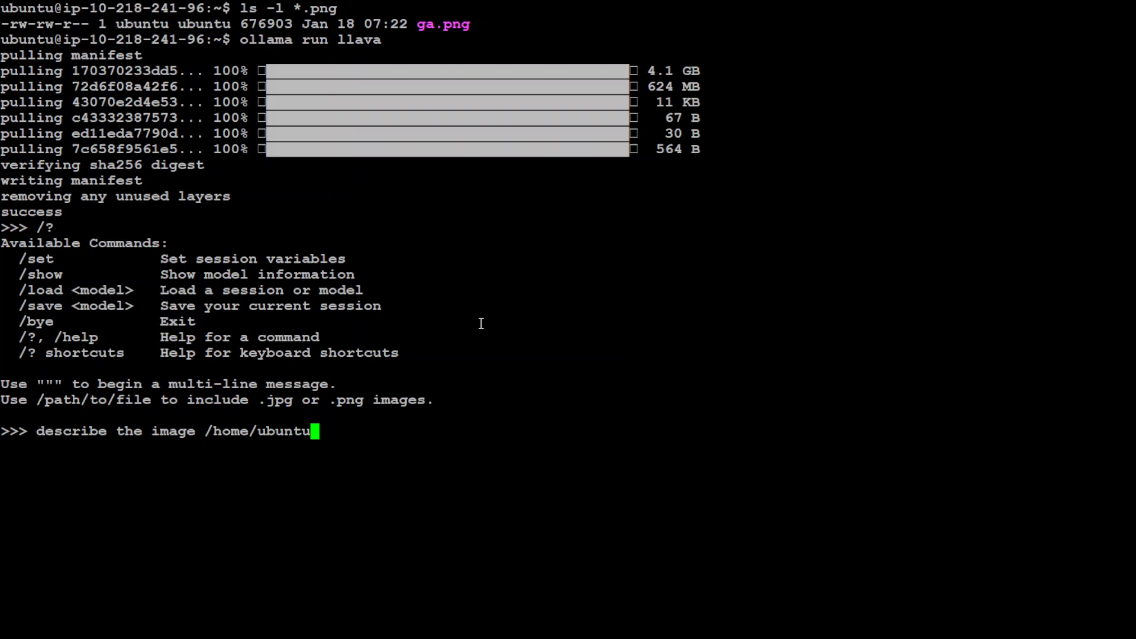
type("/")
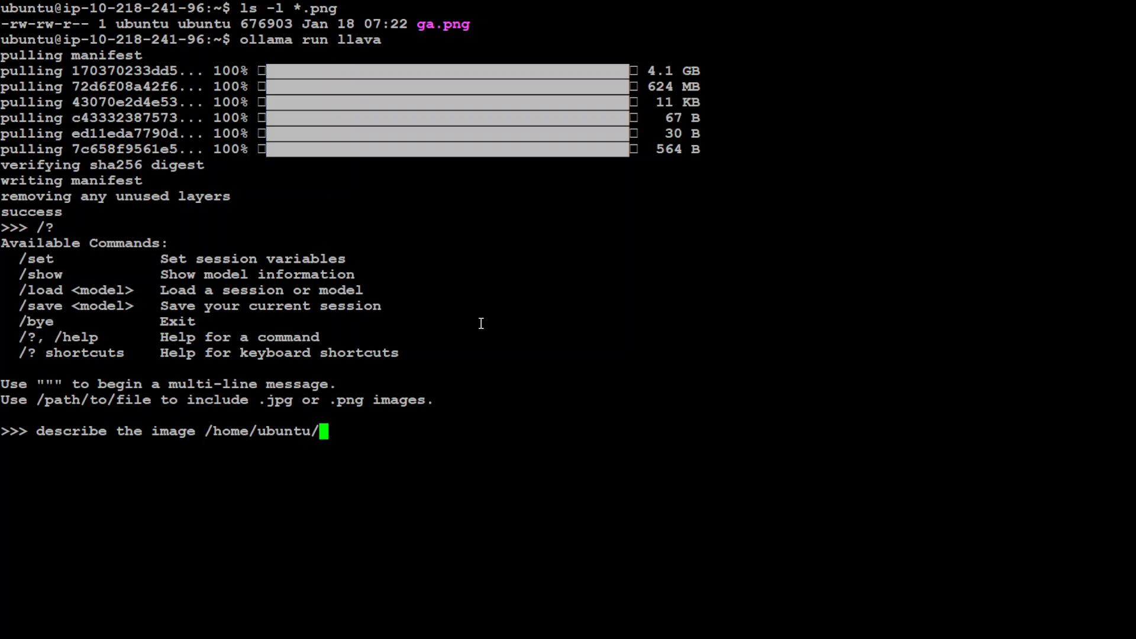
type("ga.p")
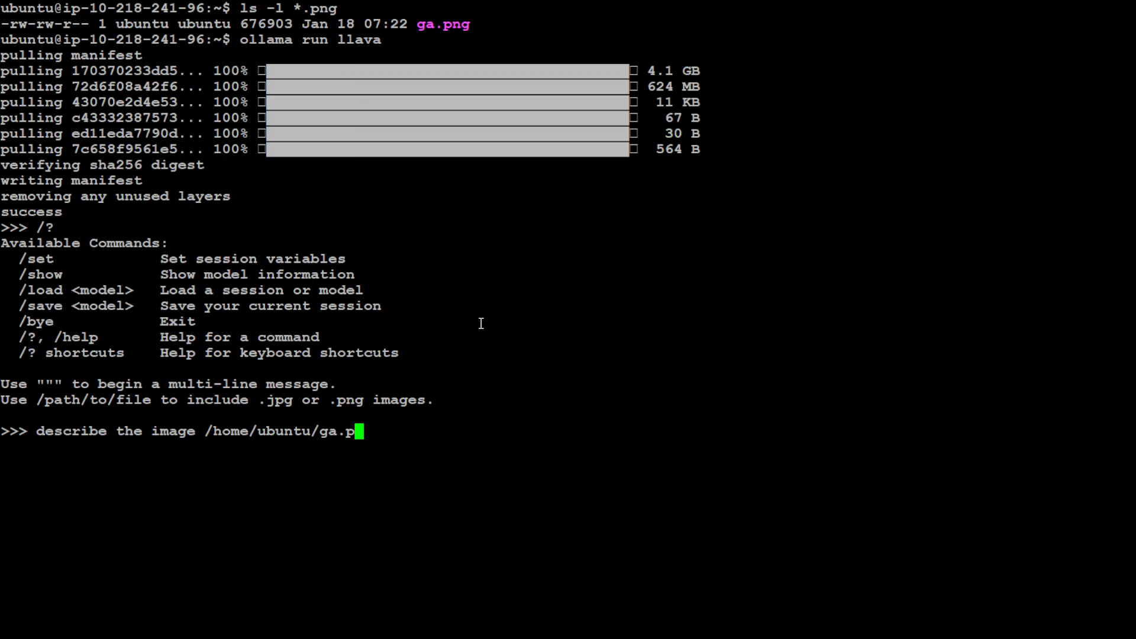
type("ng")
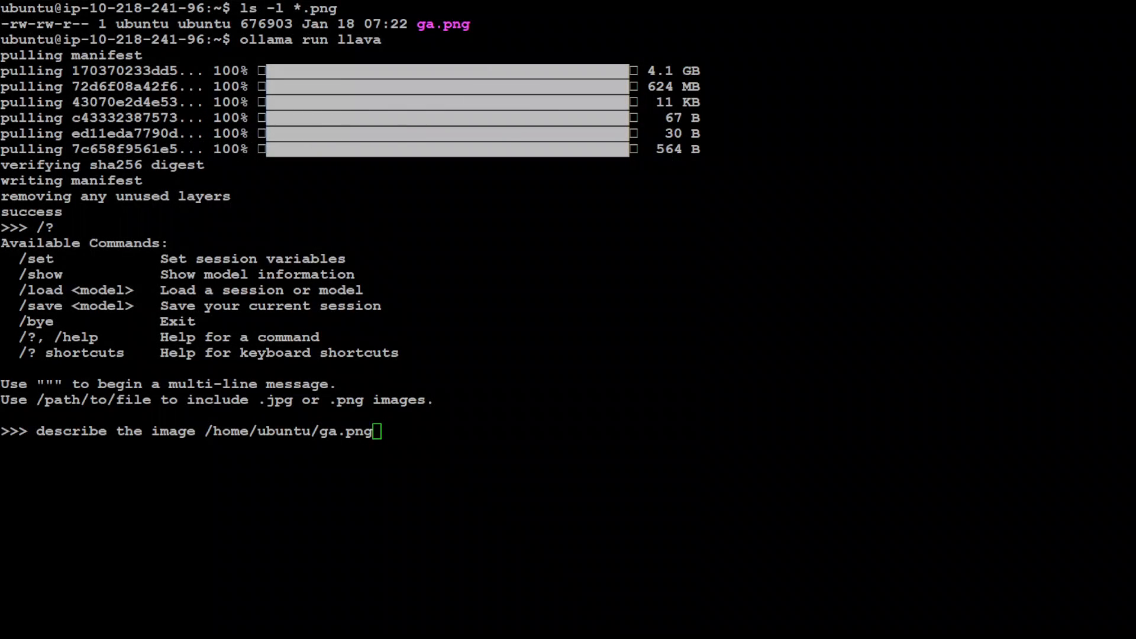
mouse_move(658, 354)
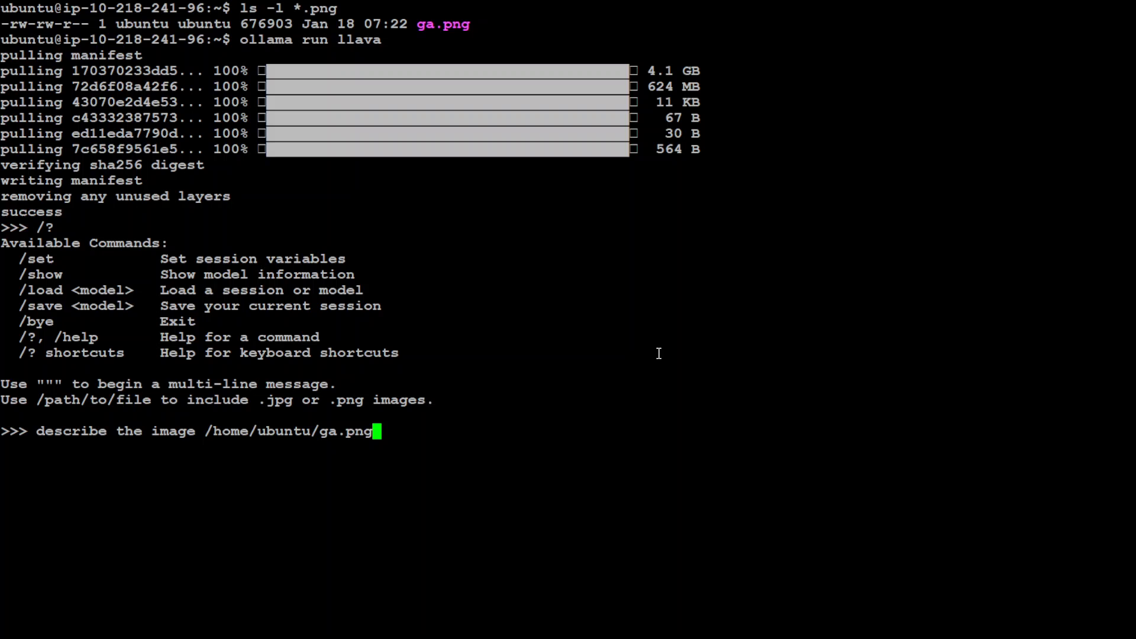
Send the ga.png prompt and get LLaVA's description of a person and Galaxy S21 Ultra text
key("Return")
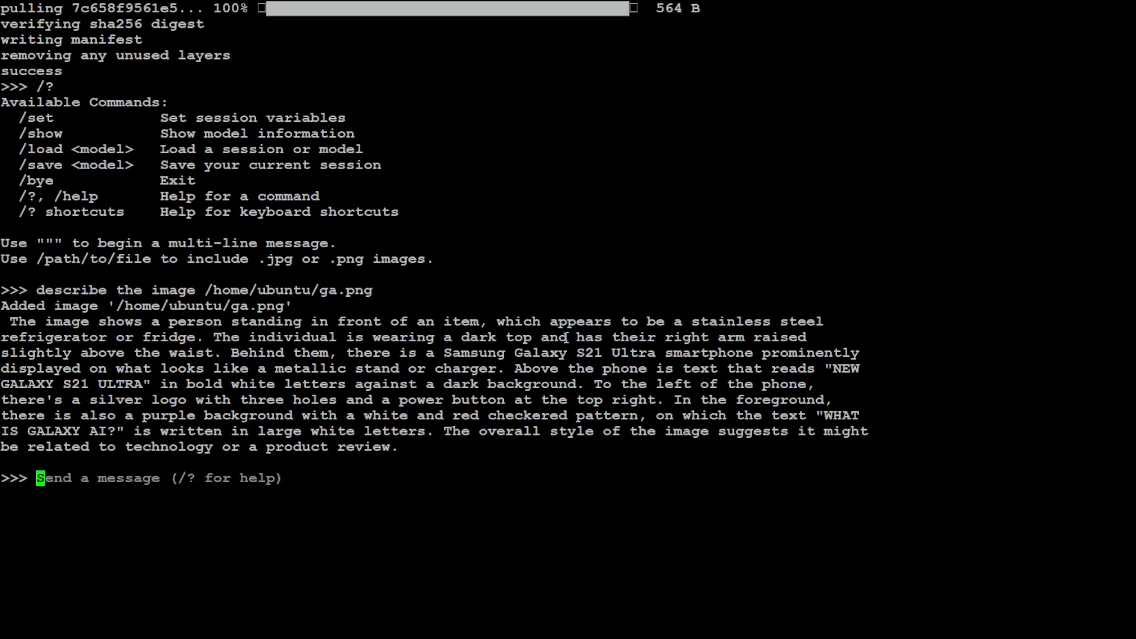
mouse_move(829, 333)
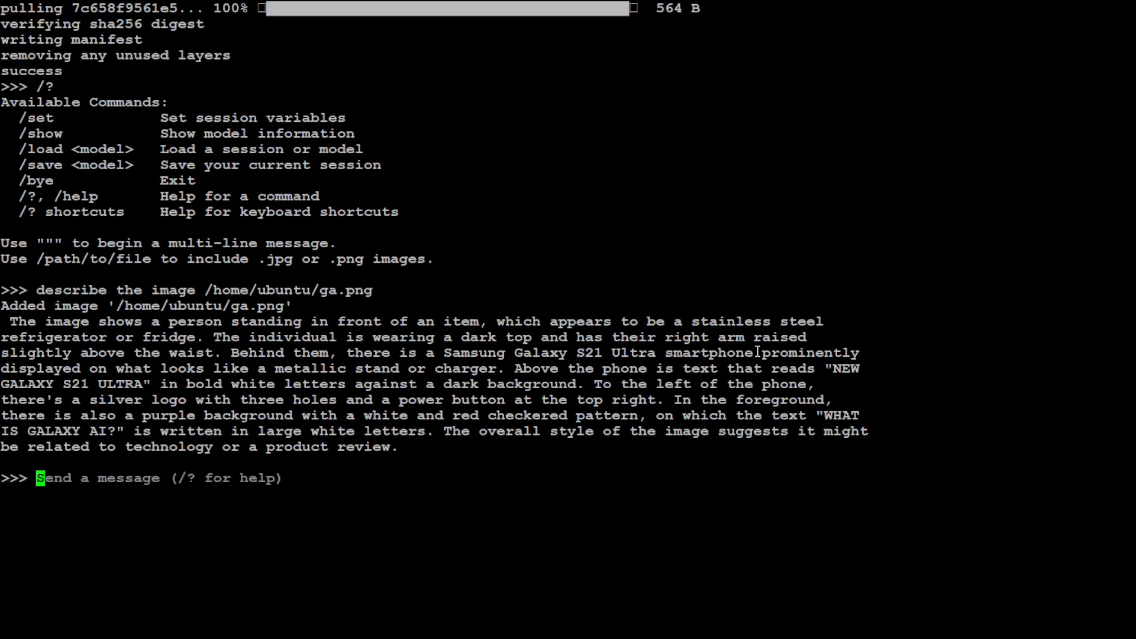
mouse_move(477, 203)
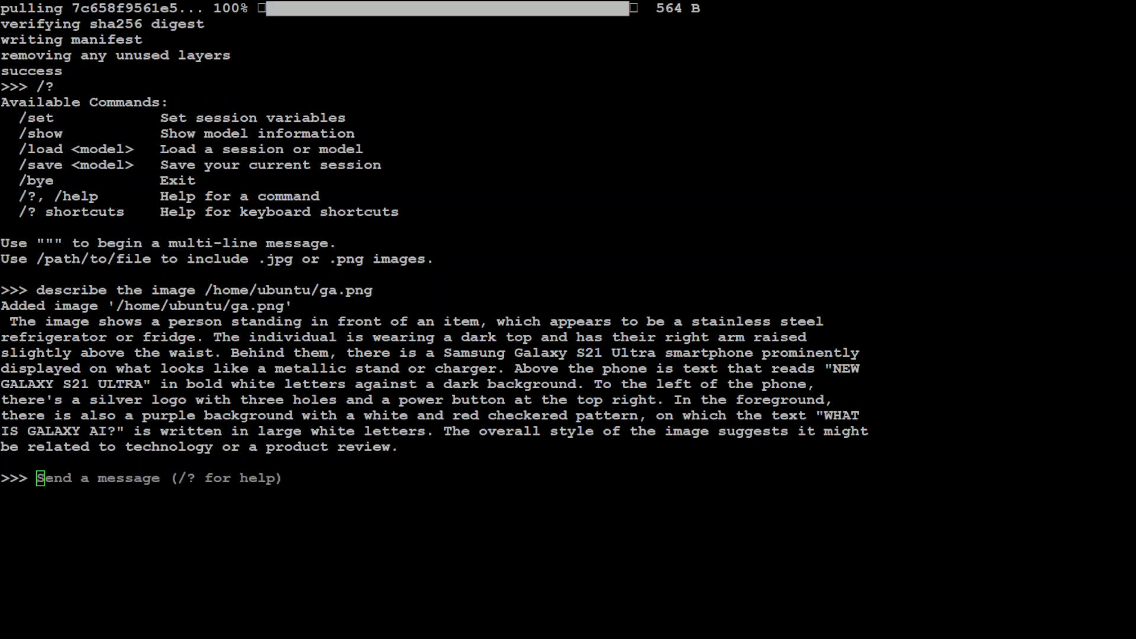
mouse_move(483, 315)
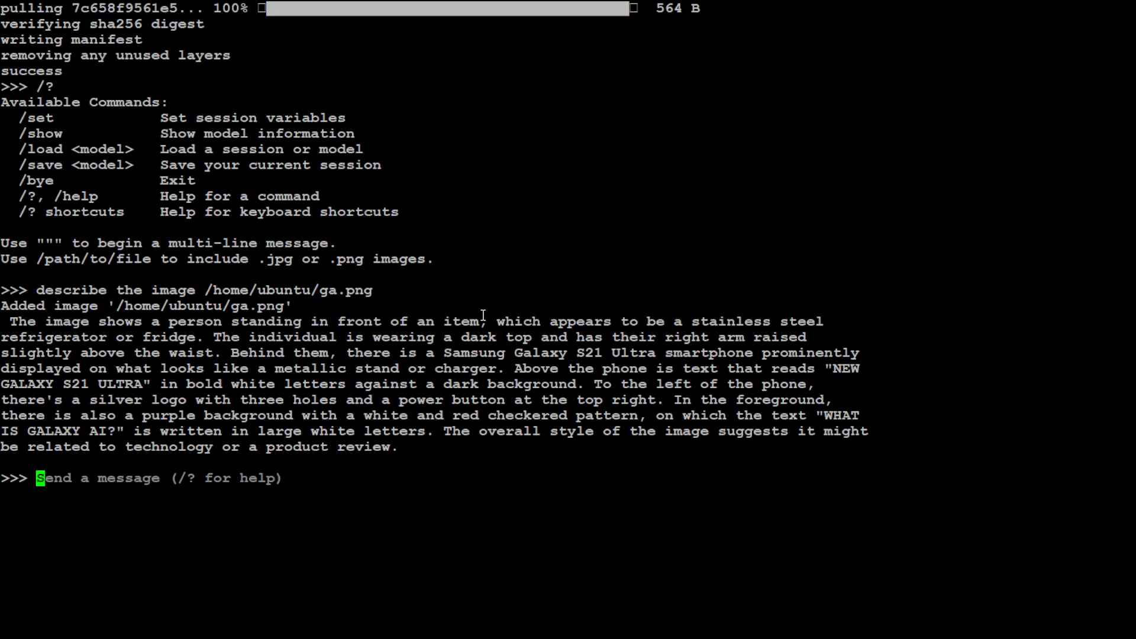
Ask 'is there any text in image? if yes, whats the text' about ga.png
type("is there")
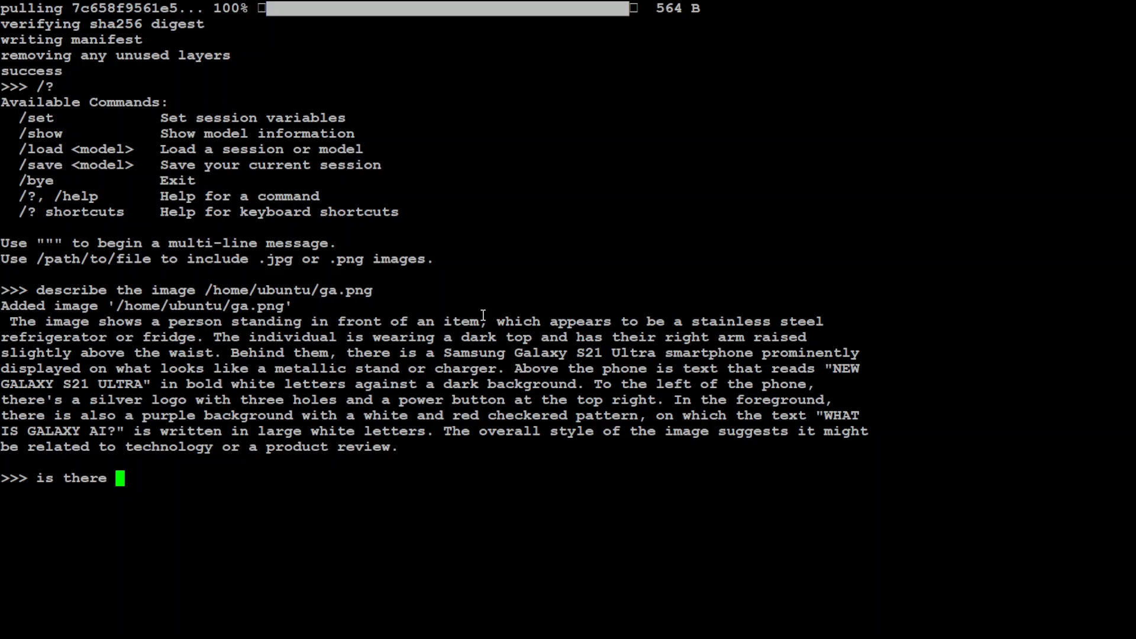
type("any text in image")
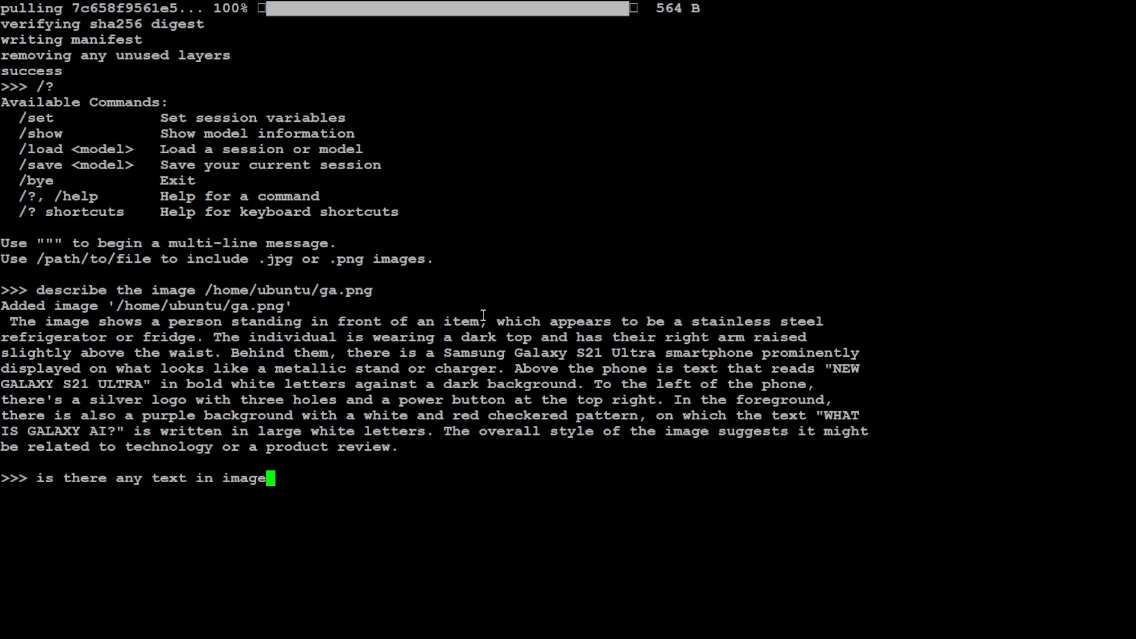
type("? if")
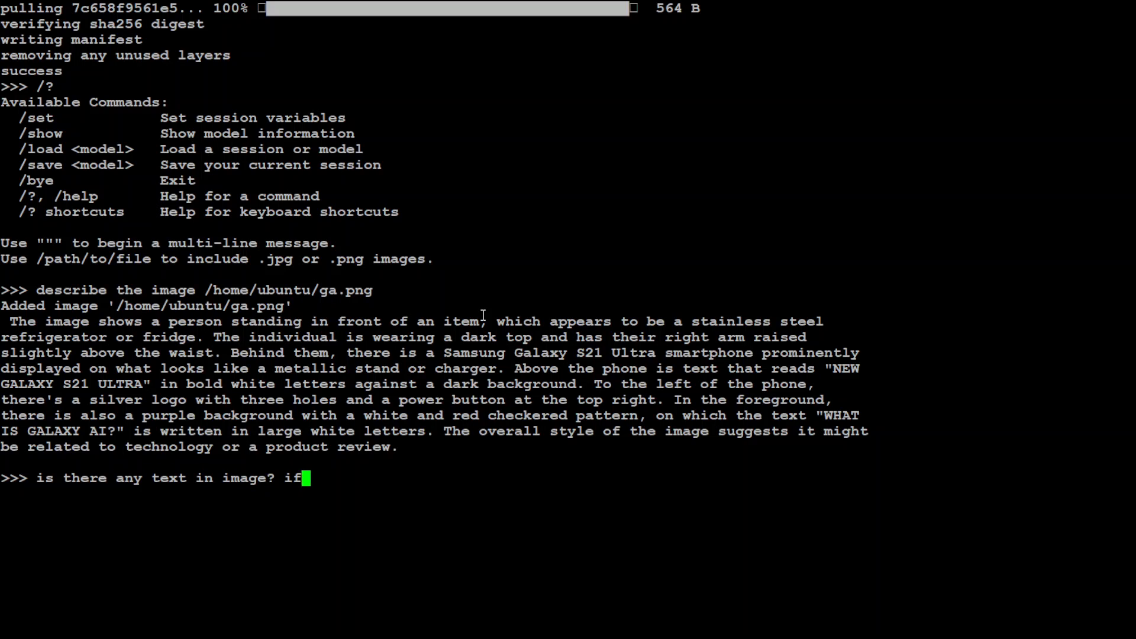
type("yes, whats")
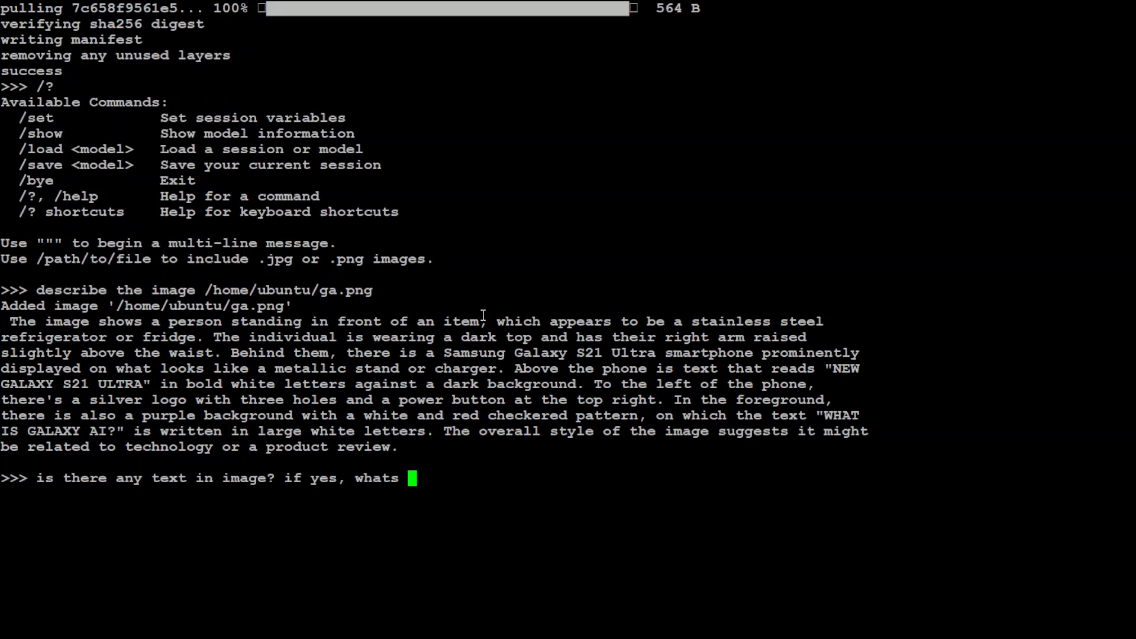
type("the text")
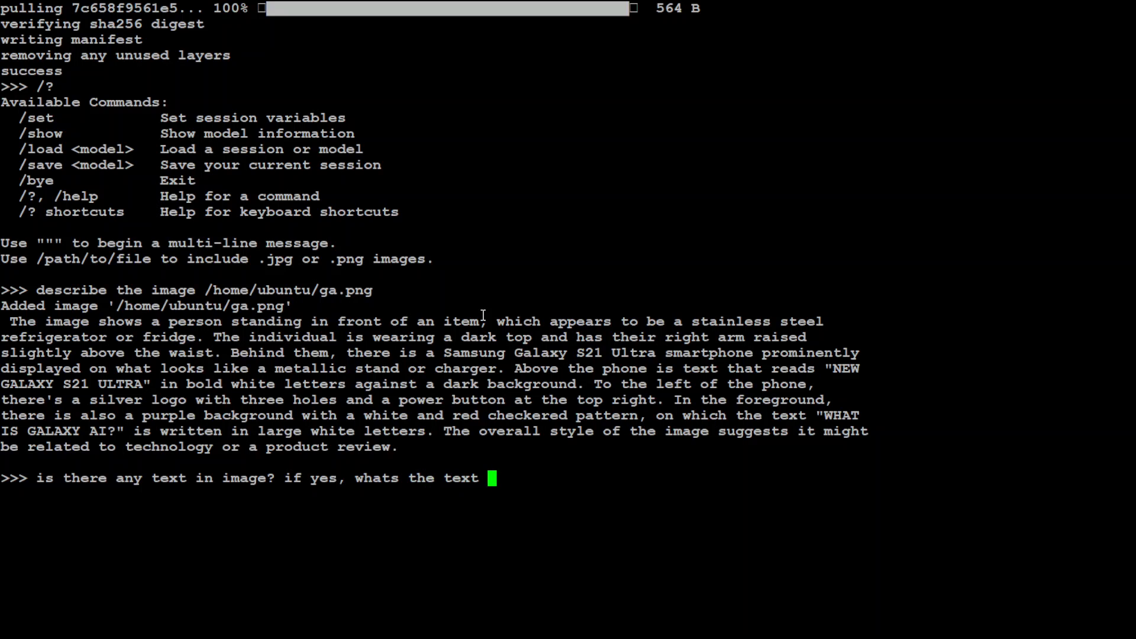
type("/h")
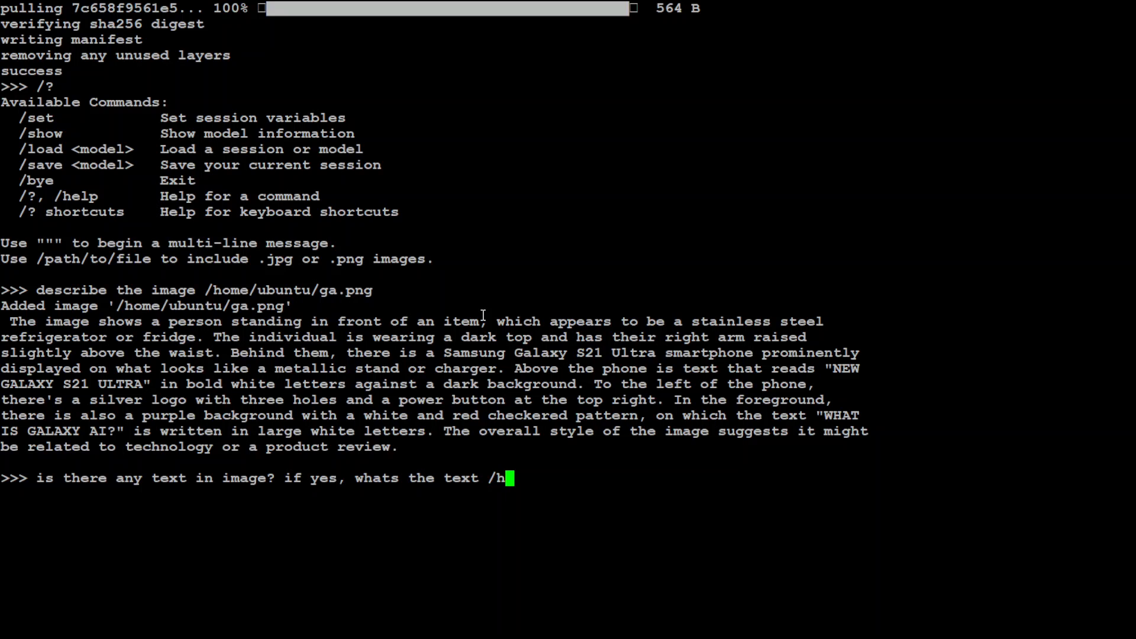
type("ome/ubuntu/ga.")
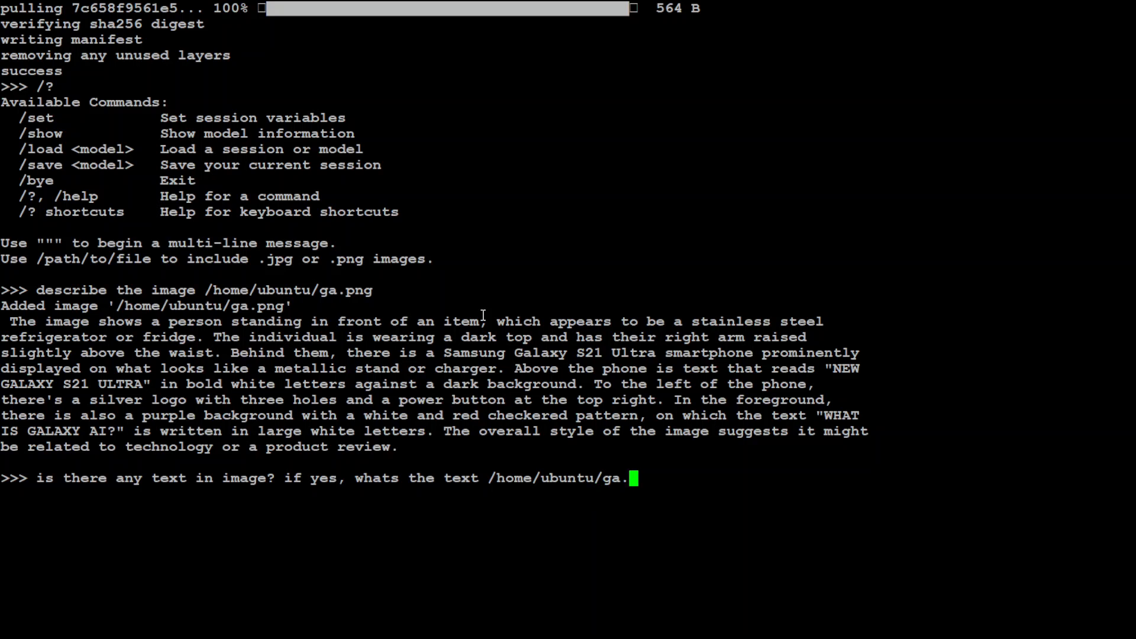
key("Return")
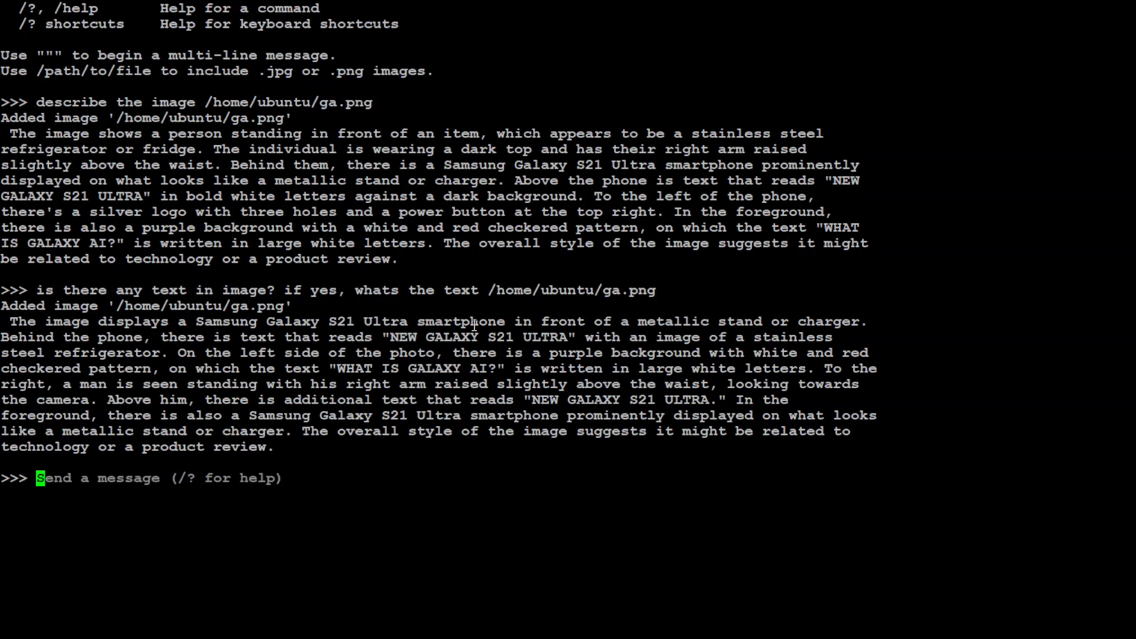
Edit the recalled ga.png prompt to describe /home/ubuntu/pipeline.PNG instead
type("describe the image /home/ubuntu/ga.png")
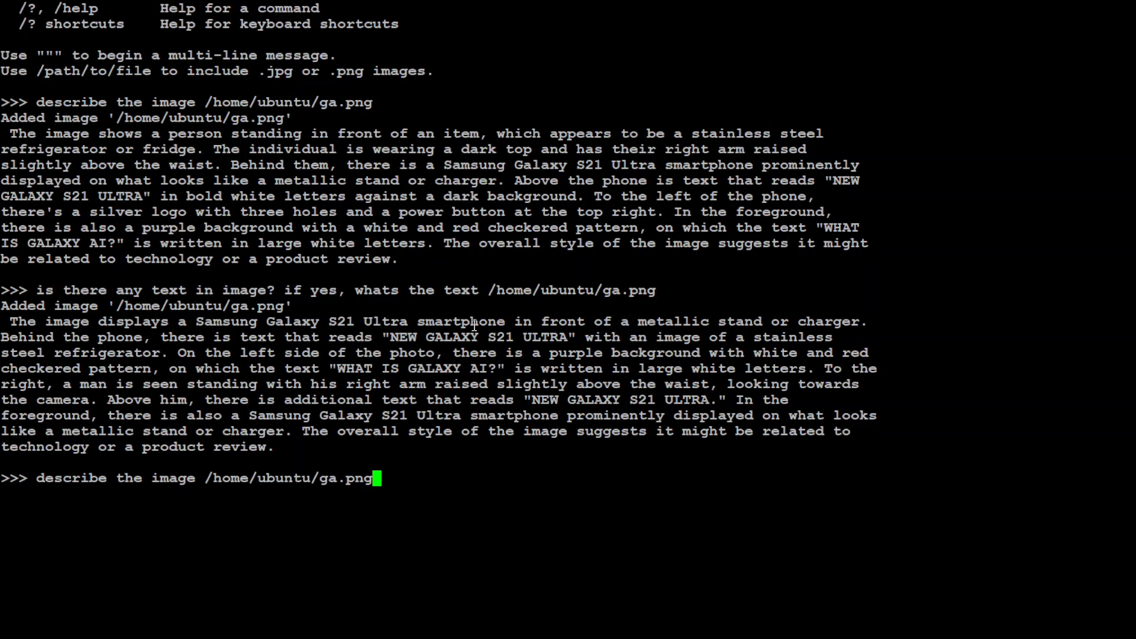
key("BackSpace")
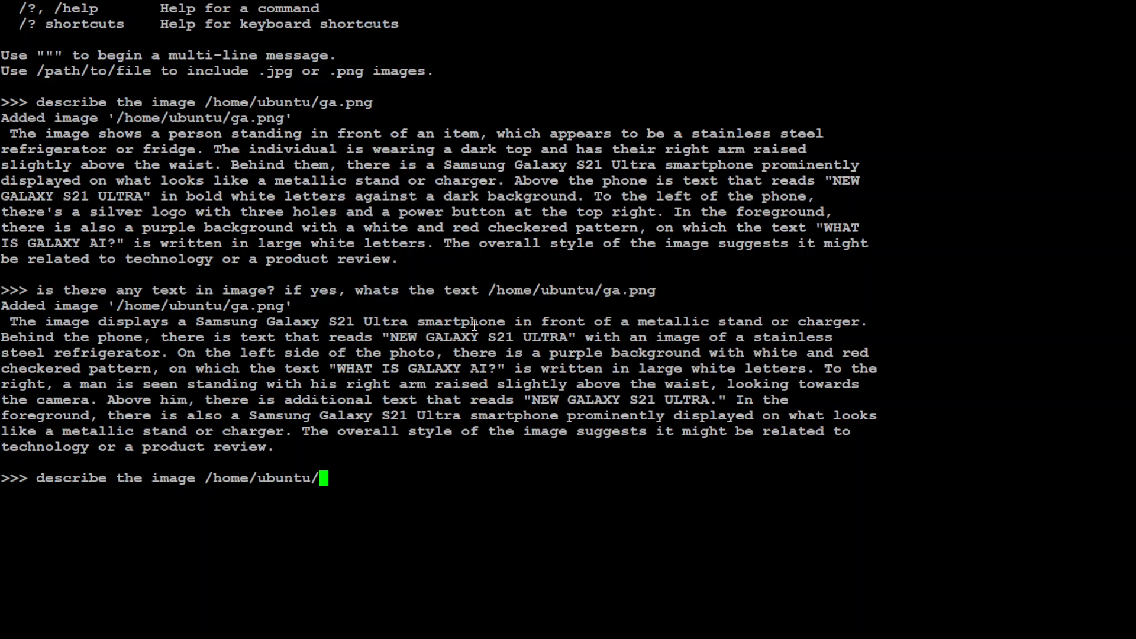
type("pipeline.PNG")
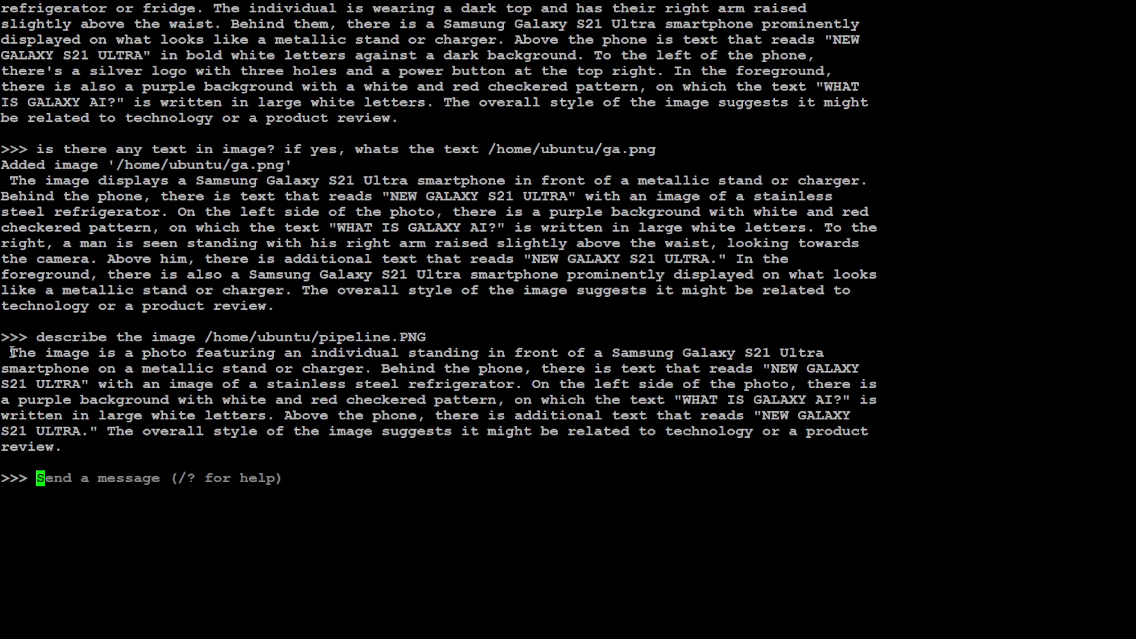
mouse_move(150, 353)
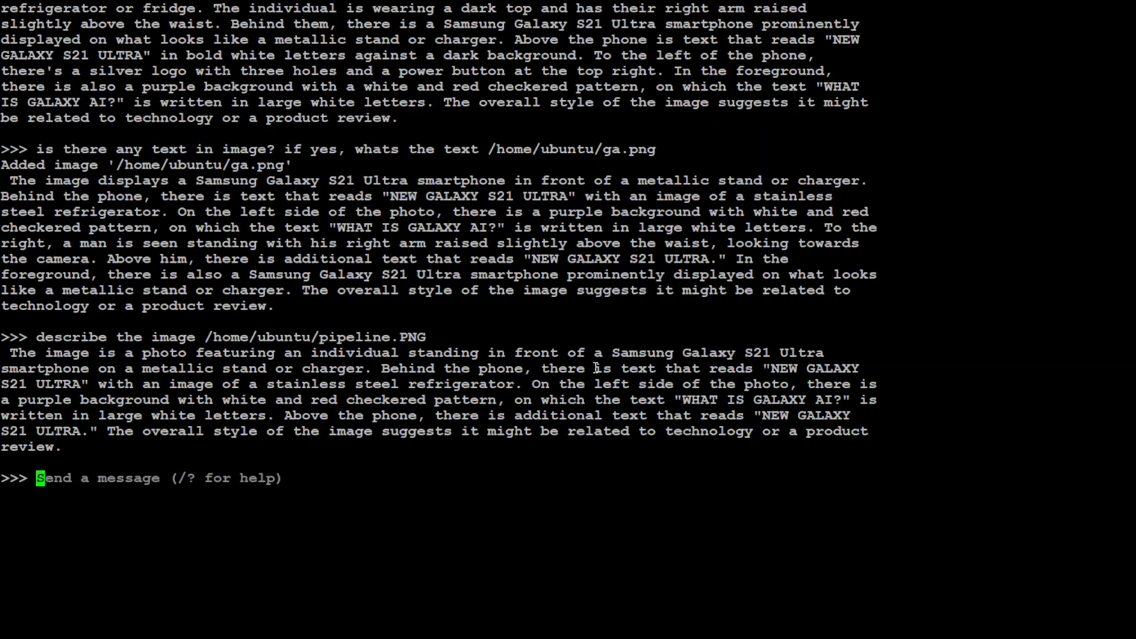
Re-ask 'describe the new image /home/ubuntu/pipeline.PNG' and scroll through LLaVA's reply
type("describe the image /home/ubuntu/pipeline.PNG")
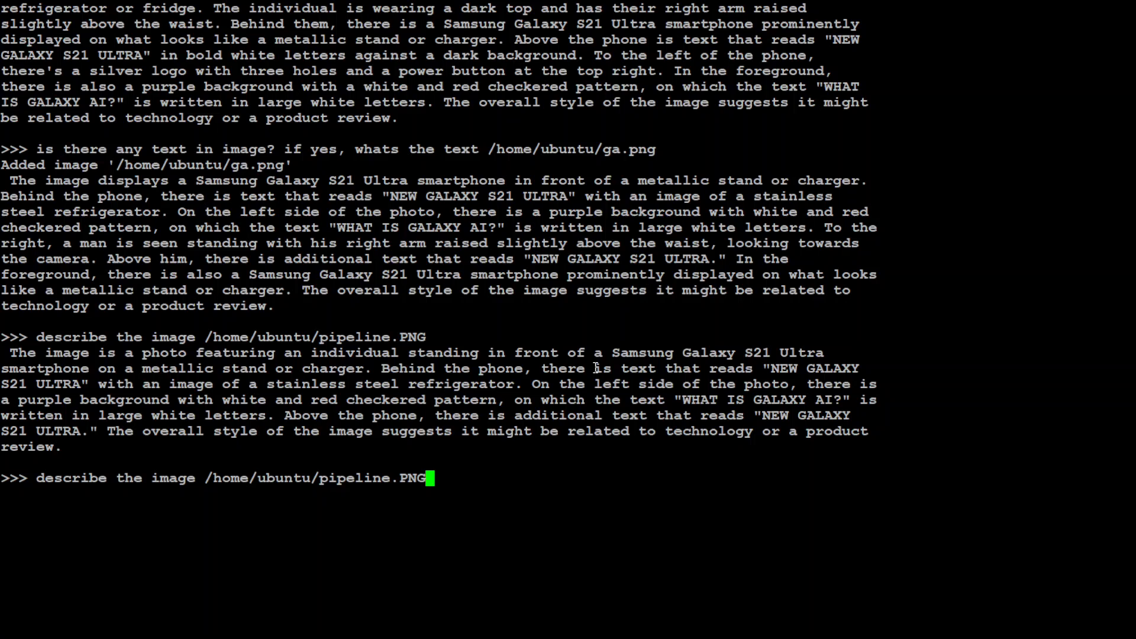
key("Left")
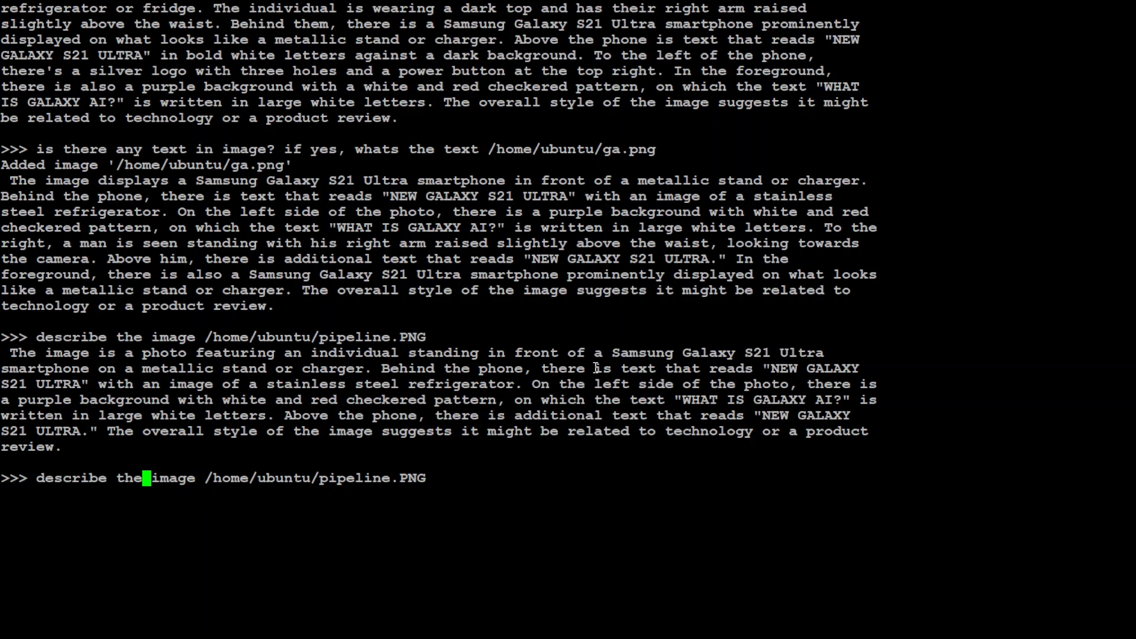
type("NE")
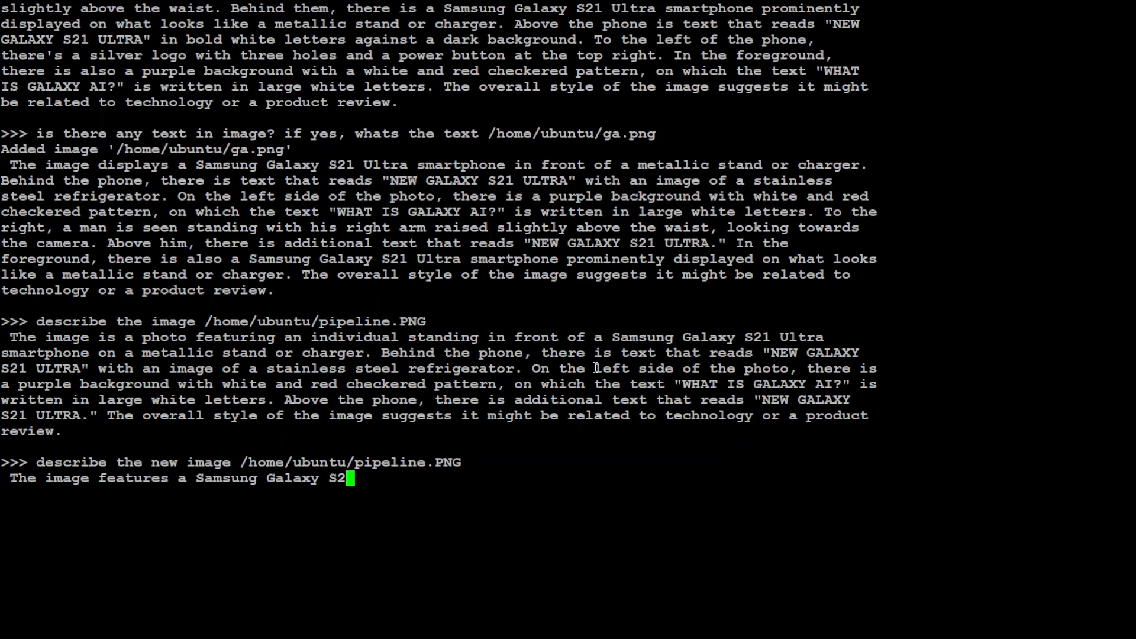
scroll("down", 3)
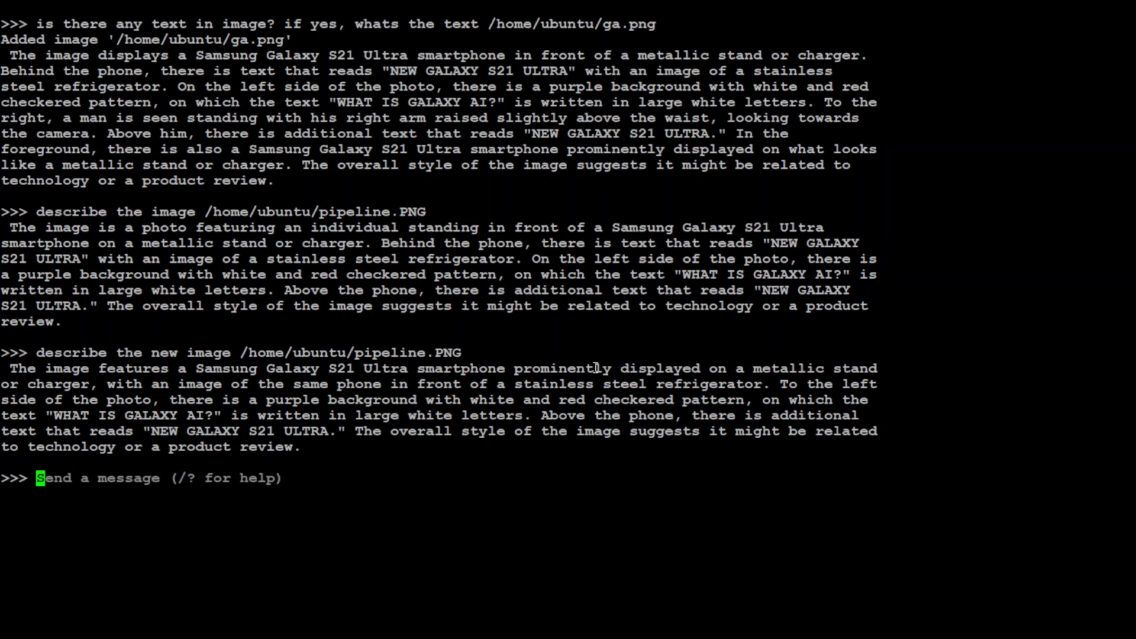
Try exit and quit, then close the LLaVA chat with /bye
type("exit")
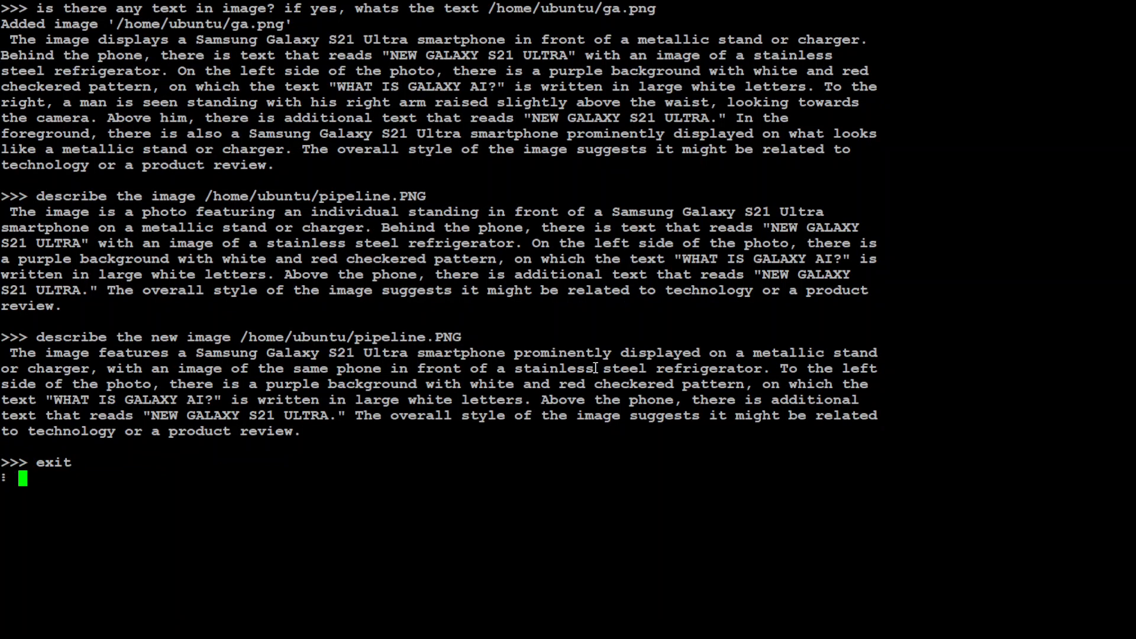
key("Return")
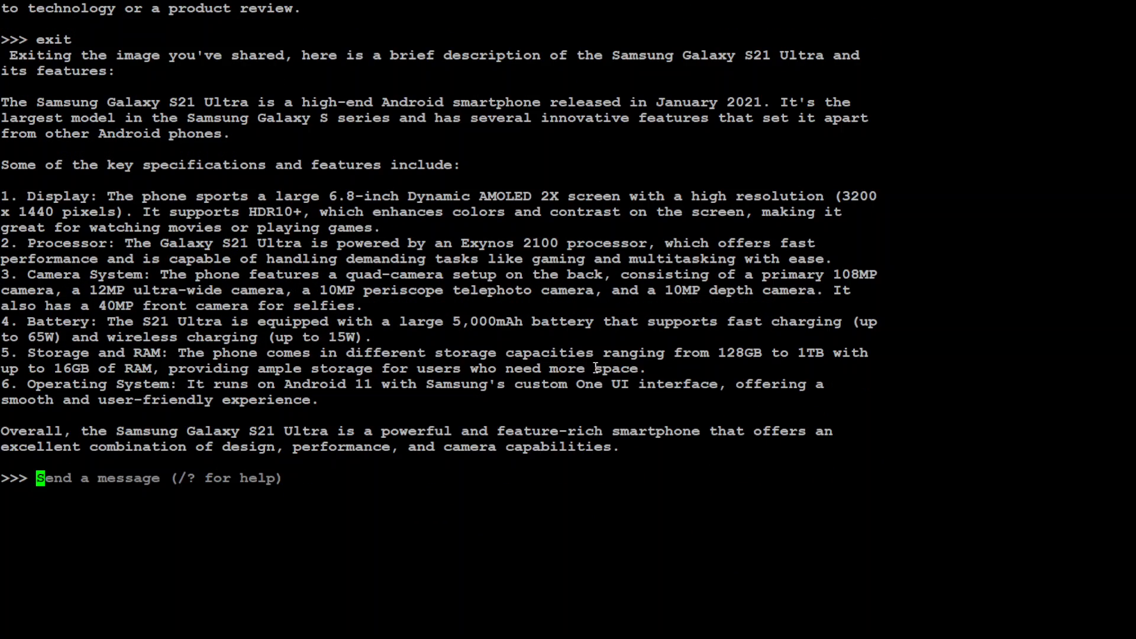
type("quit")
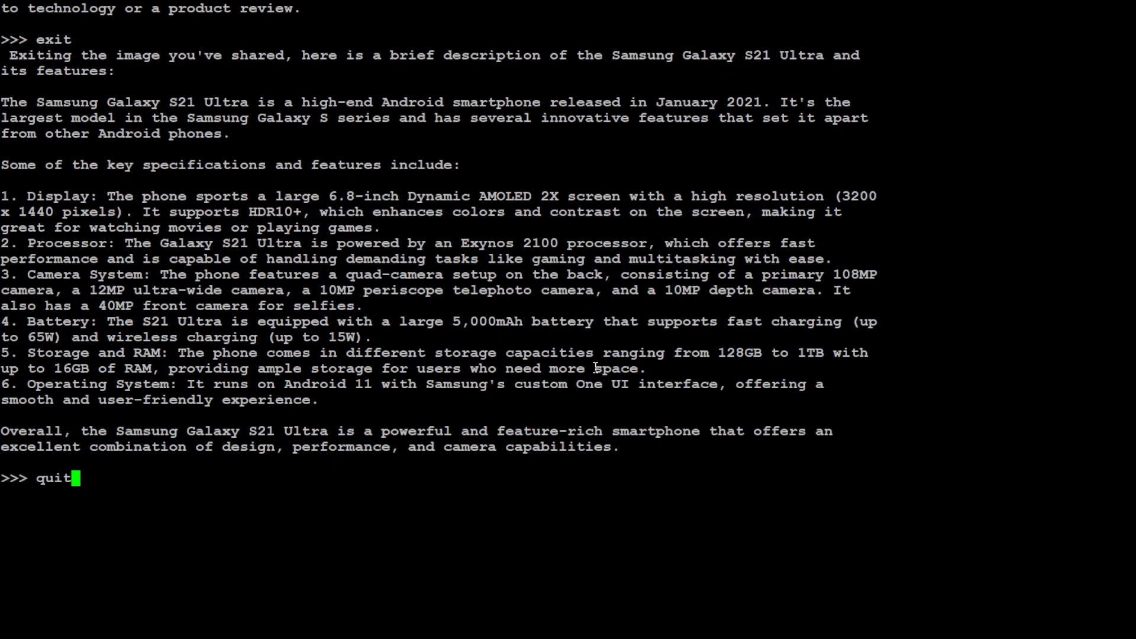
key("Return")
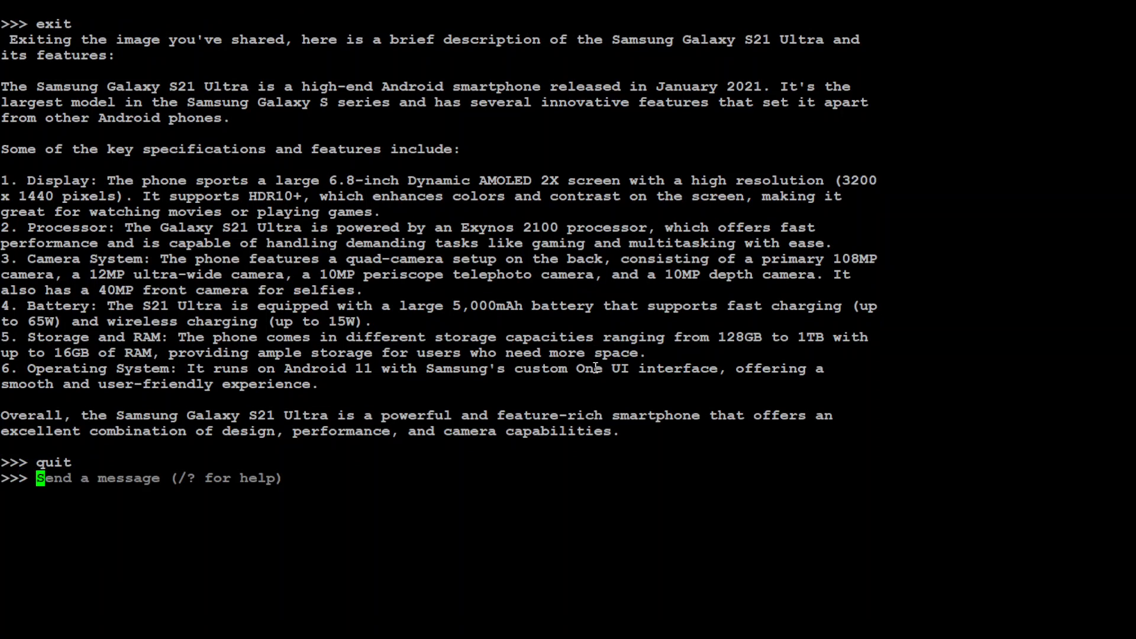
key("Return")
type("/bye")
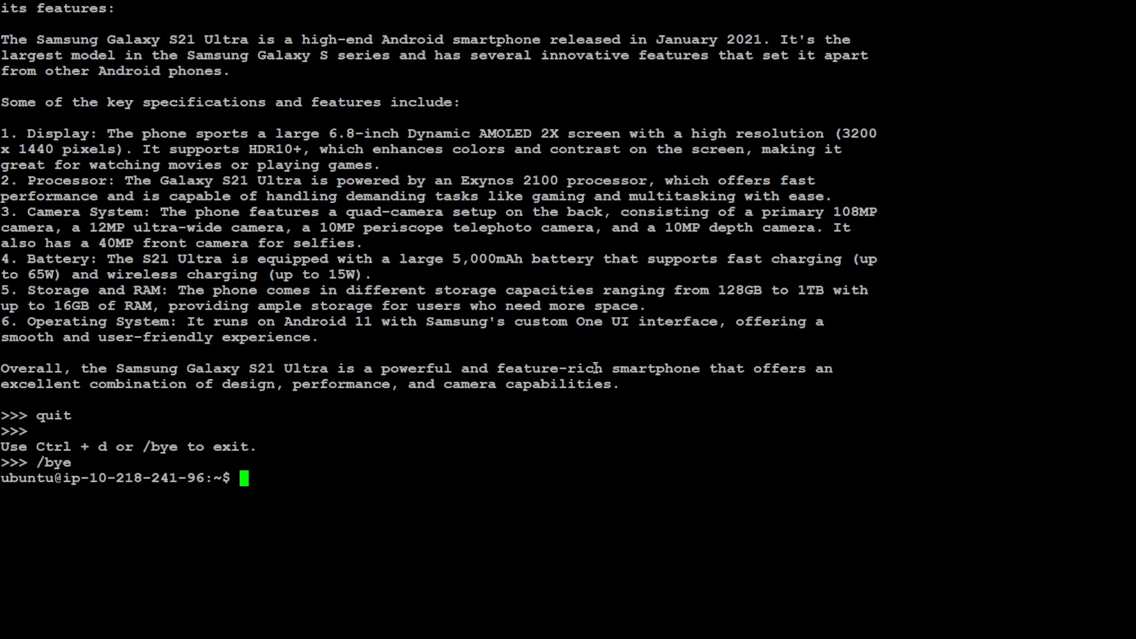
Start LLaVA with 'ollama run llava' and ask it to describe /home/ubuntu/pipeline.PNG
type("ollama run llava")
type("d")
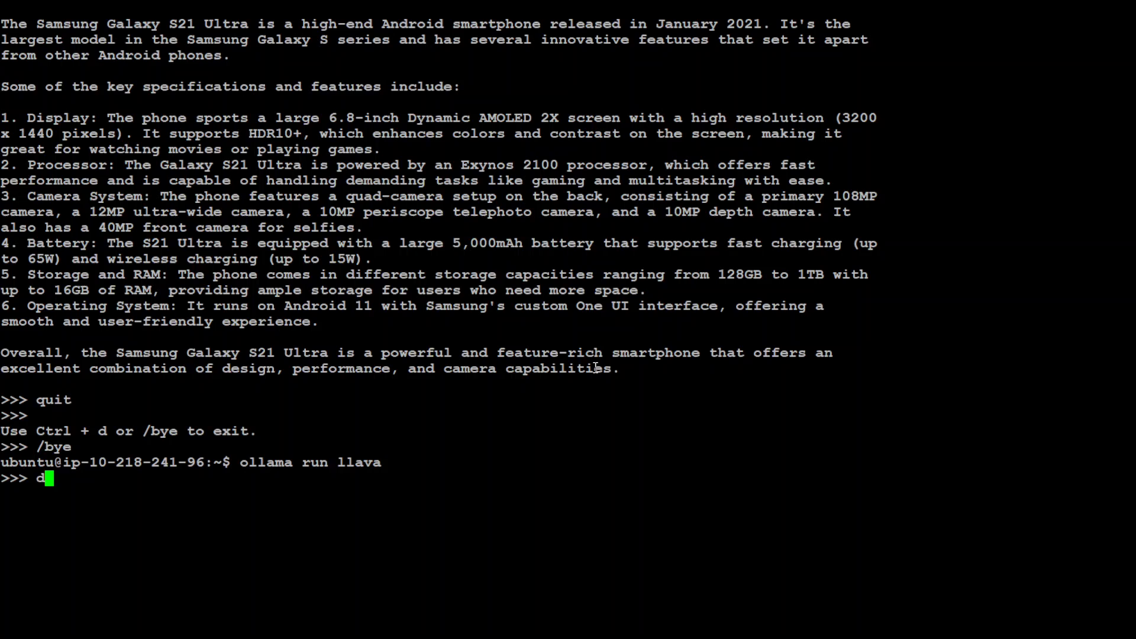
type("escribe")
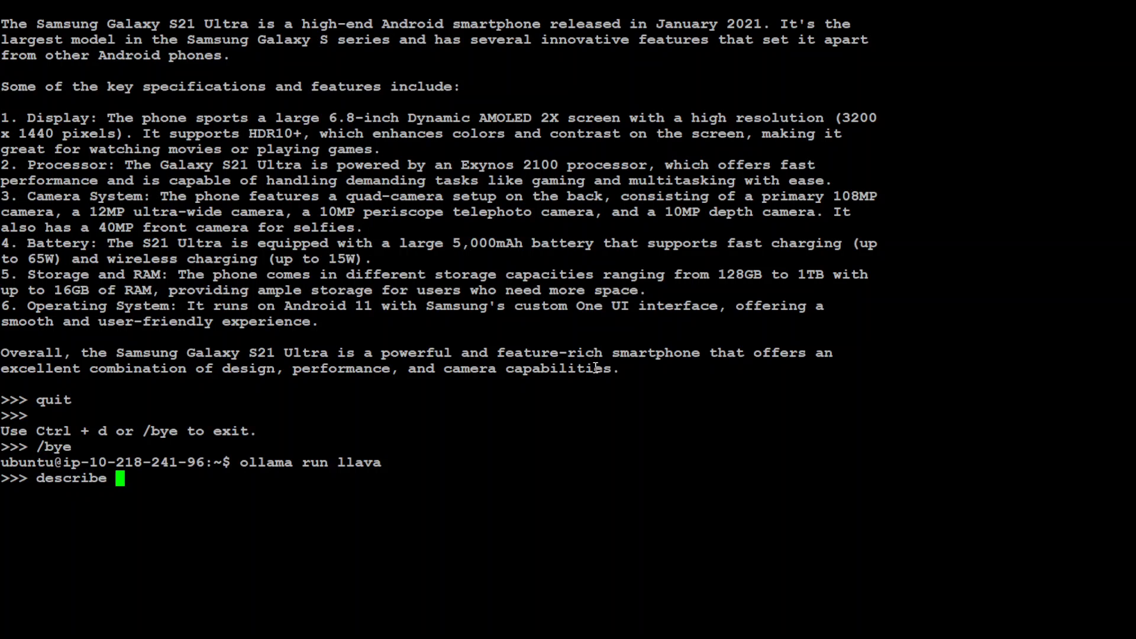
type("the image")
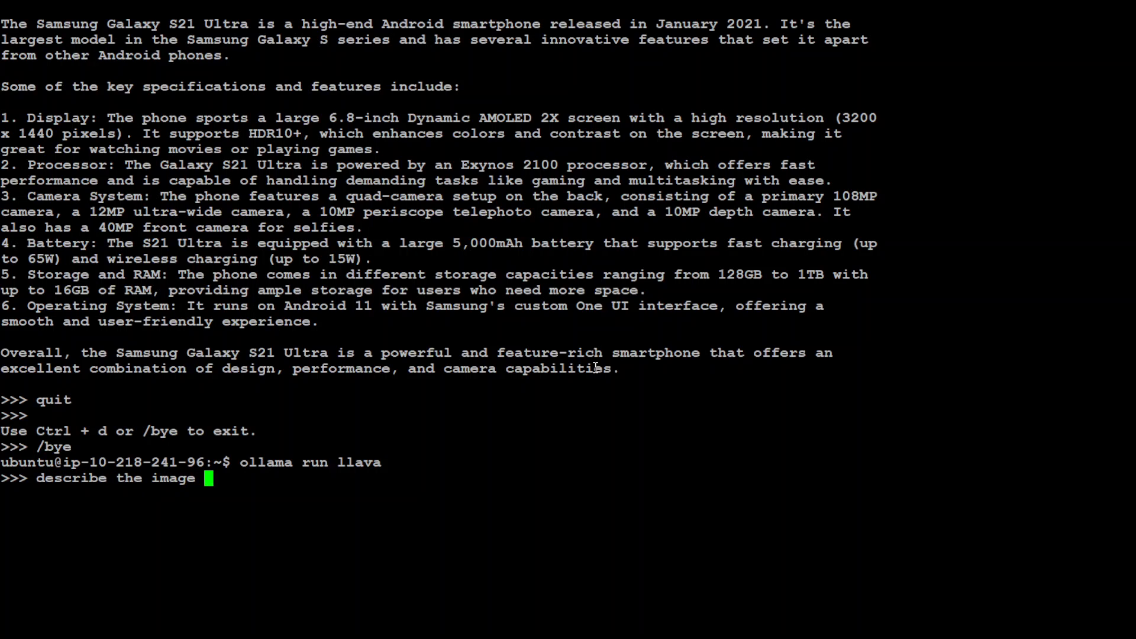
type("/home/ubuntu/")
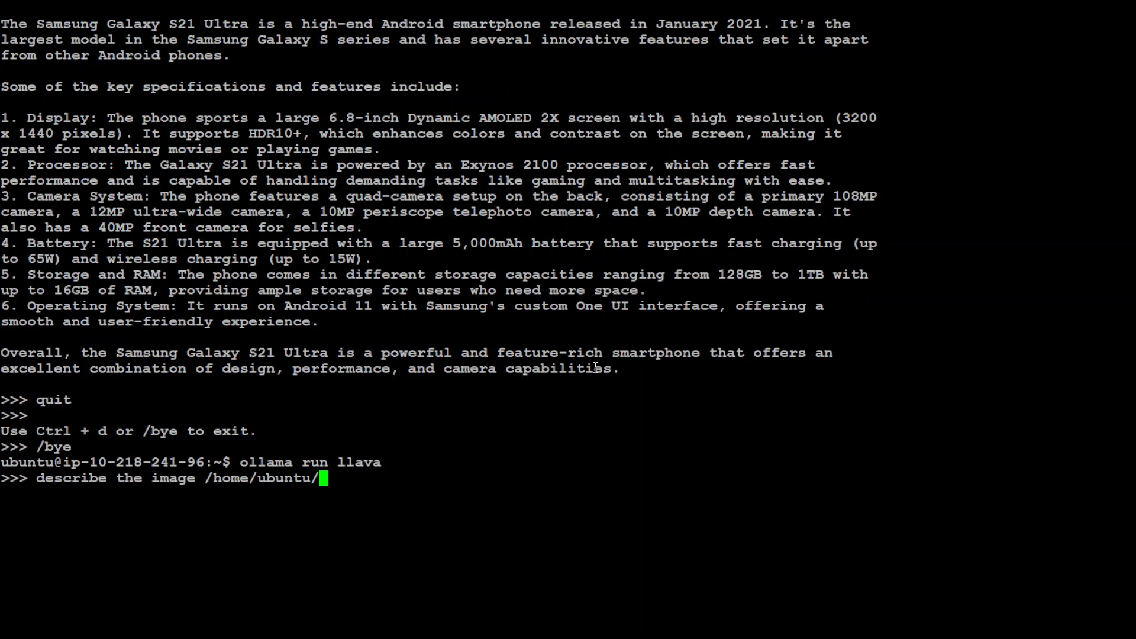
type("pipel")
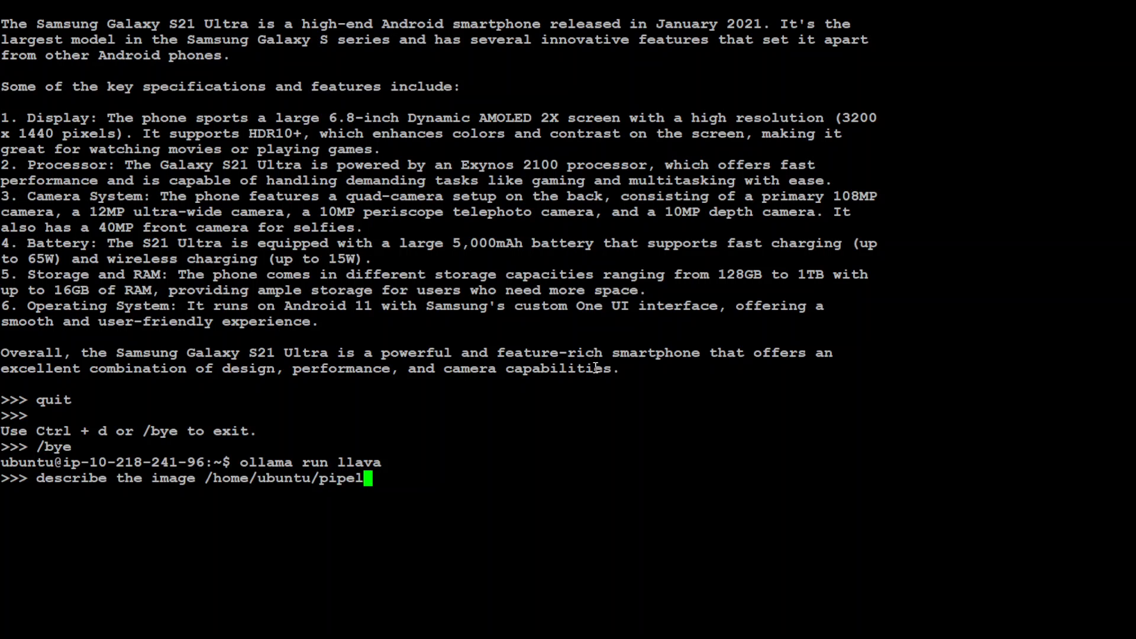
key("Return")
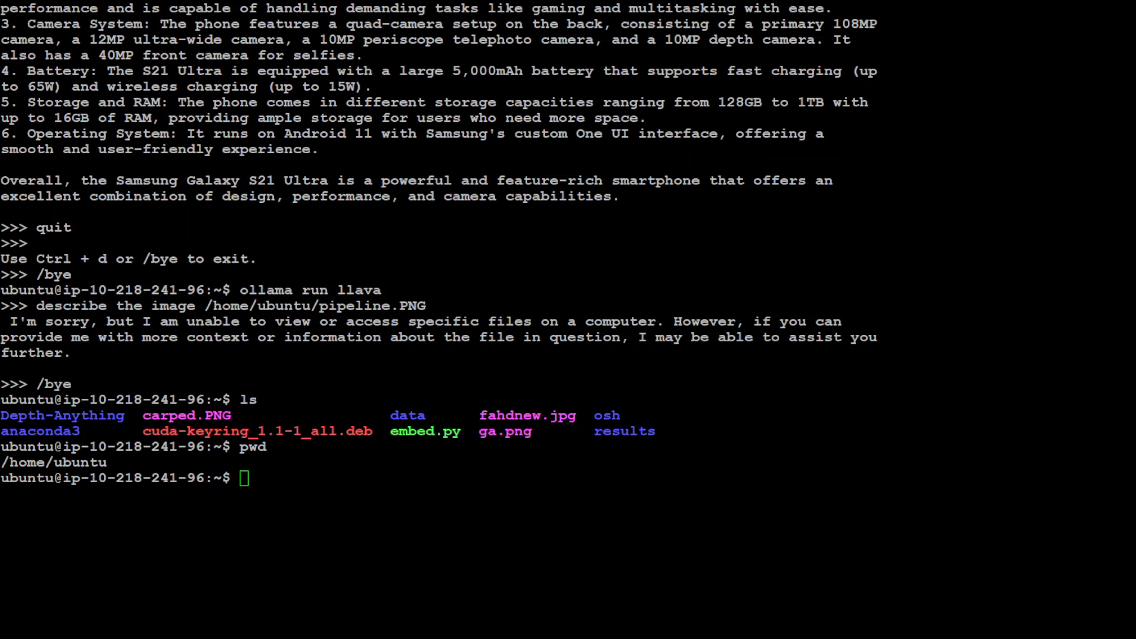
mouse_move(551, 238)
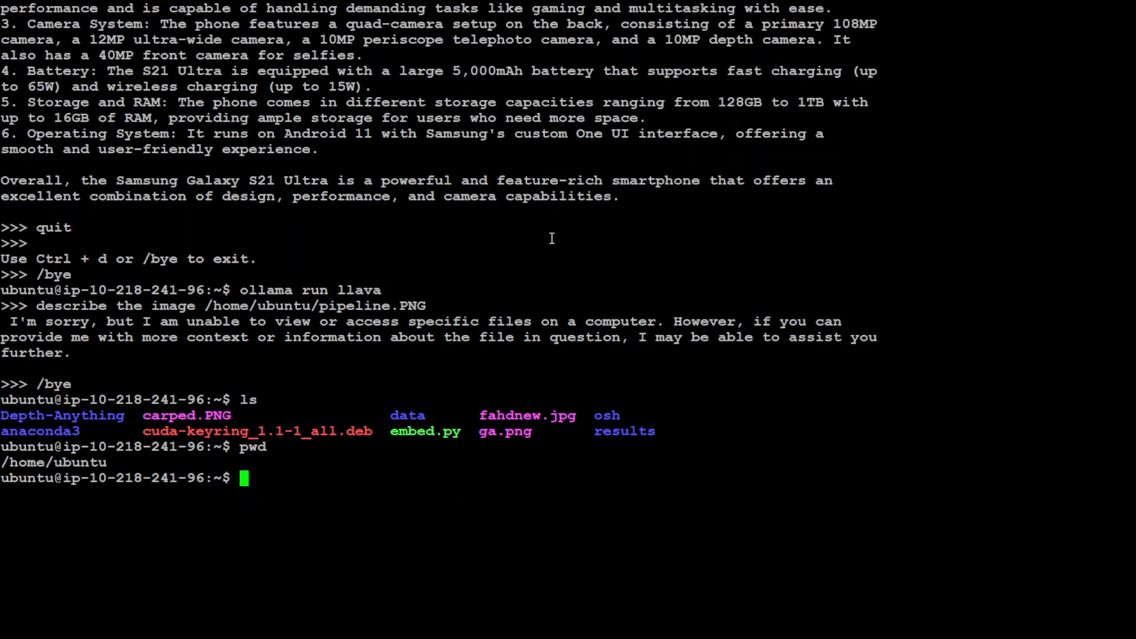
mouse_move(649, 233)
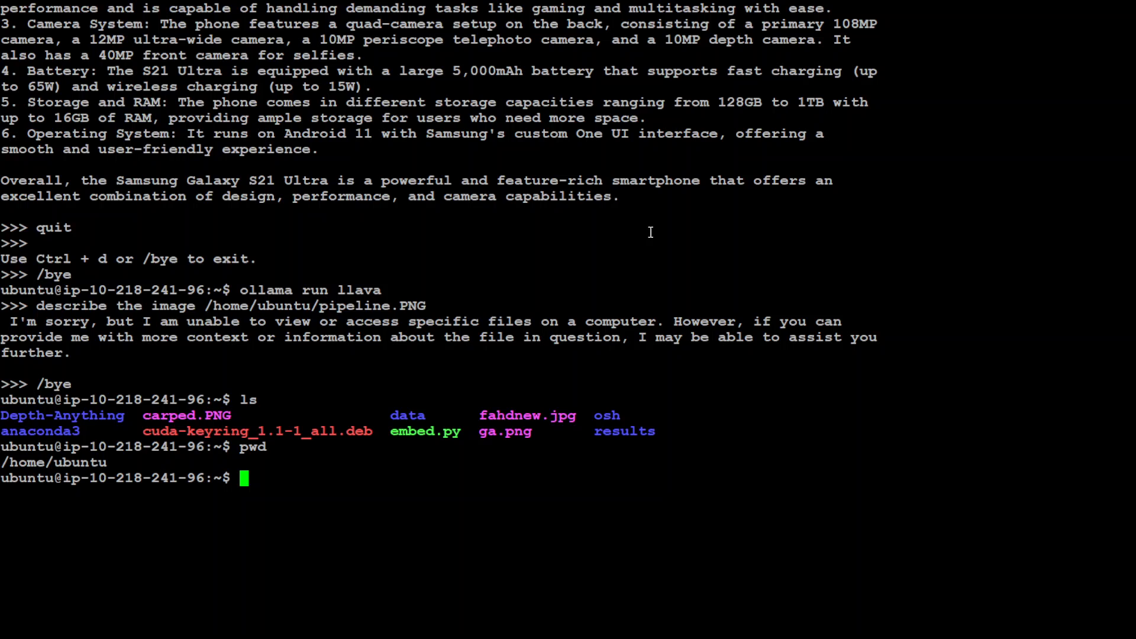
Launch a fresh LLaVA chat session with 'ollama run llava'
type("ollama run llava")
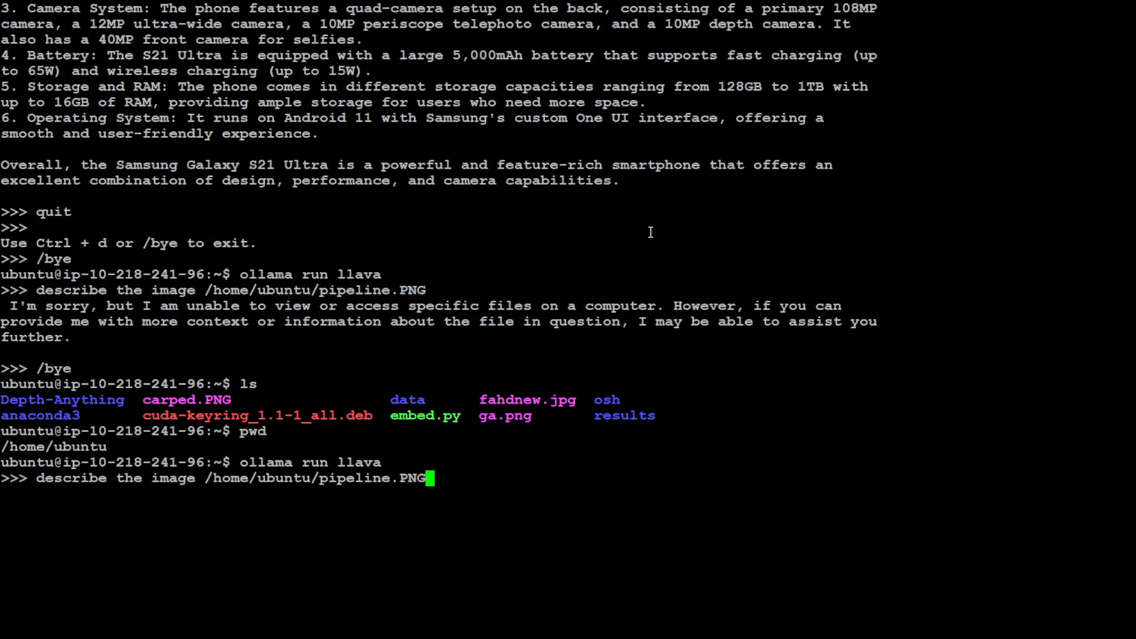
key("Return")
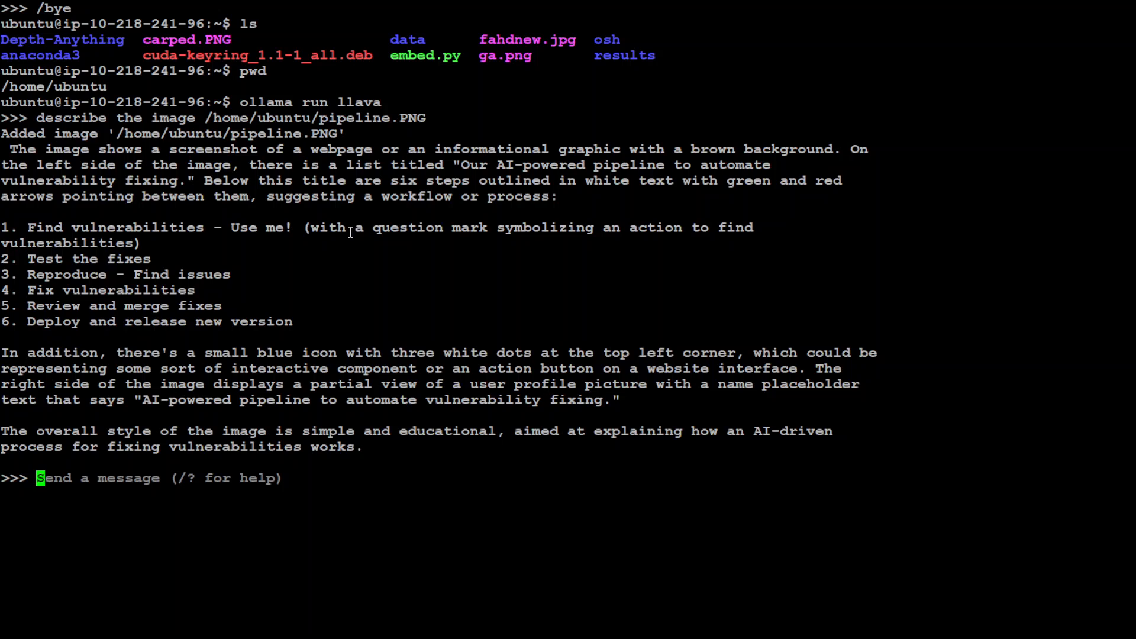
mouse_move(667, 166)
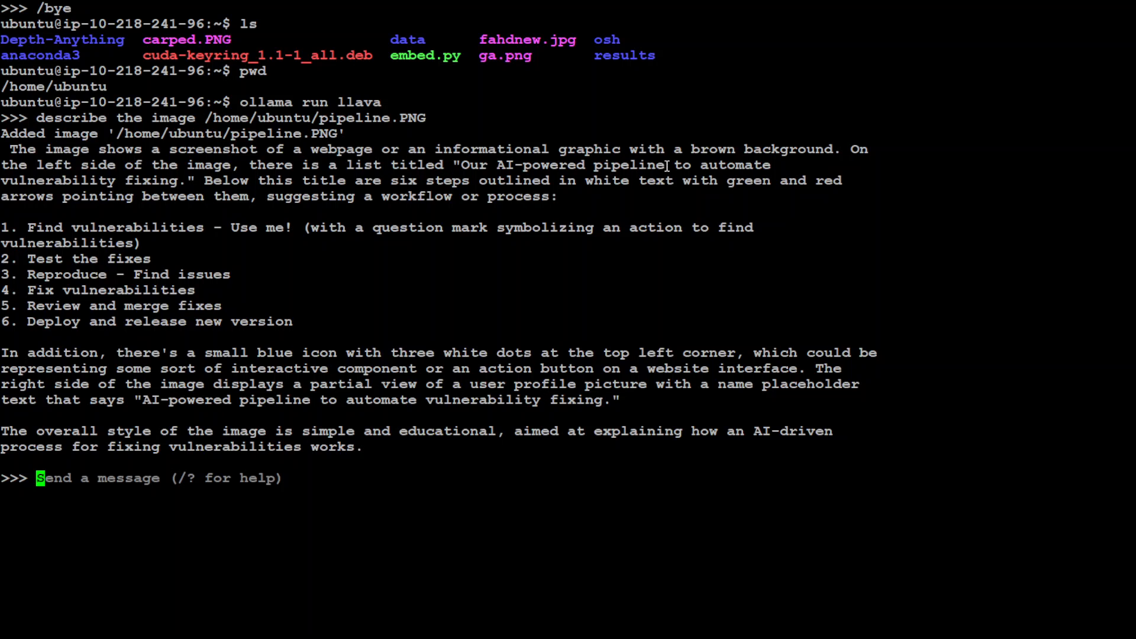
mouse_move(869, 158)
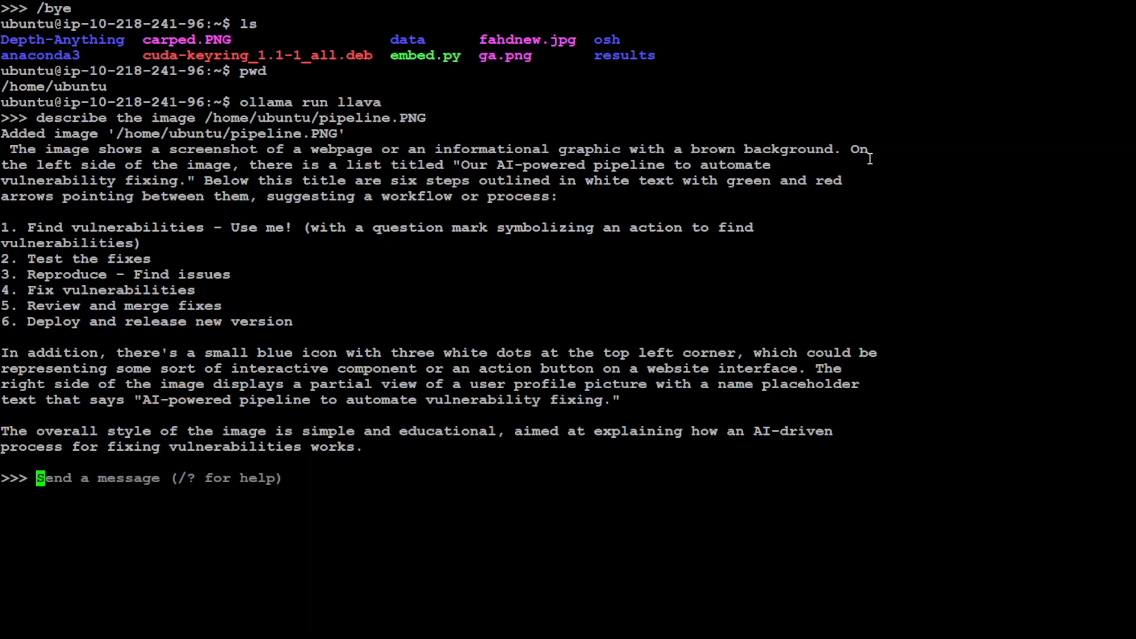
mouse_move(410, 184)
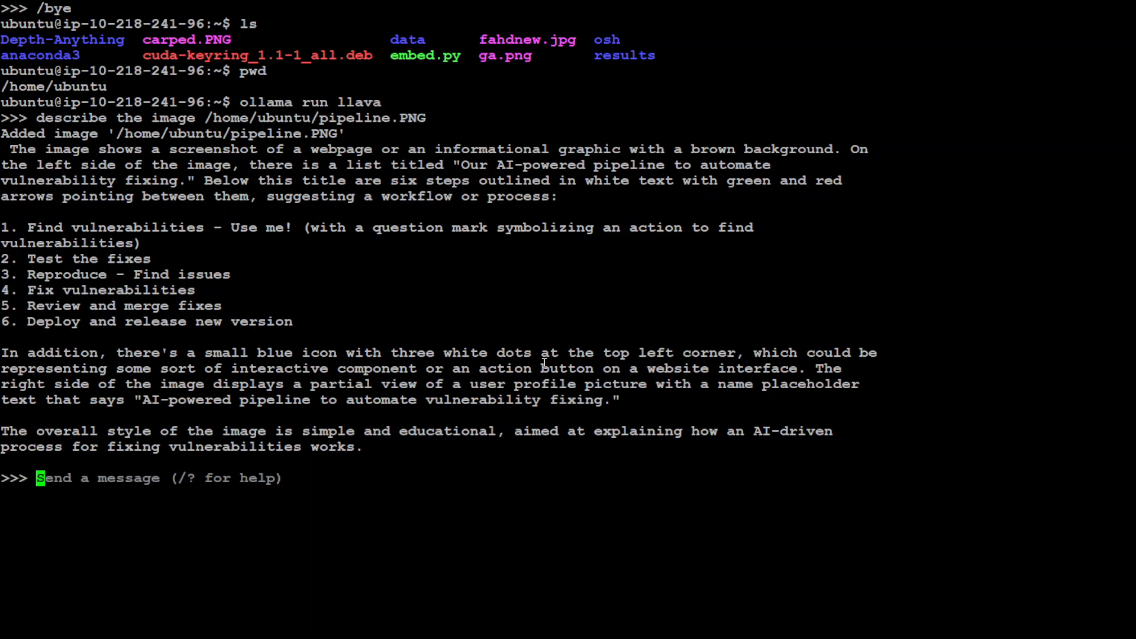
Ask LLaVA 'What is the object in yellow icon in the image /home/ubuntu/pipeline.PNG'
type("describe the image /home/ubuntu/pipeline.PNG")
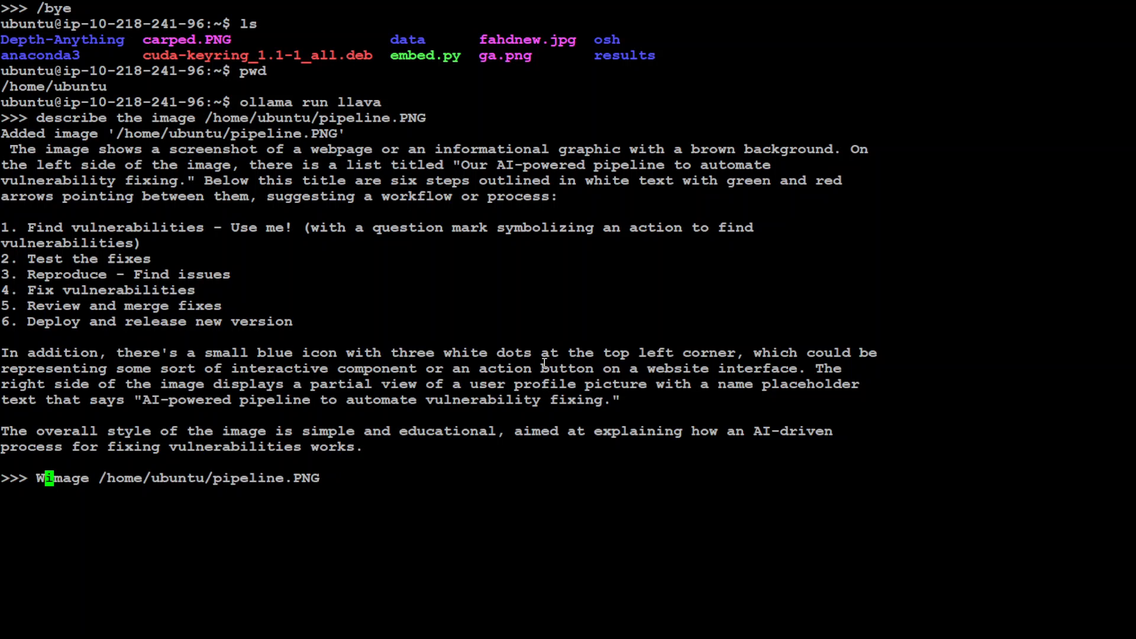
type("What is the picture")
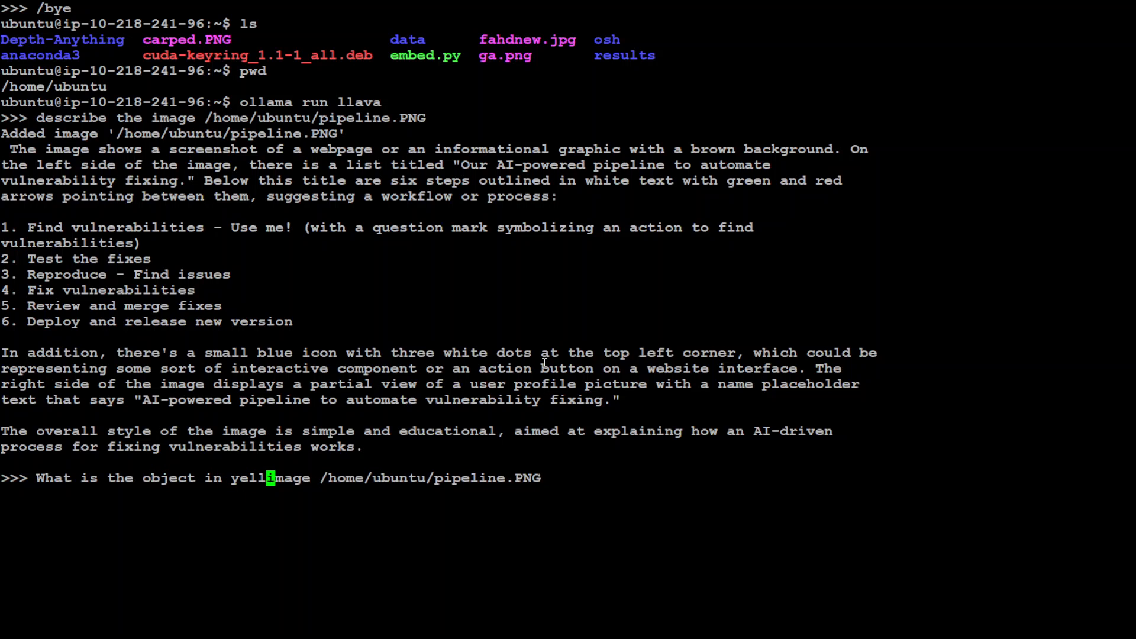
type("icon")
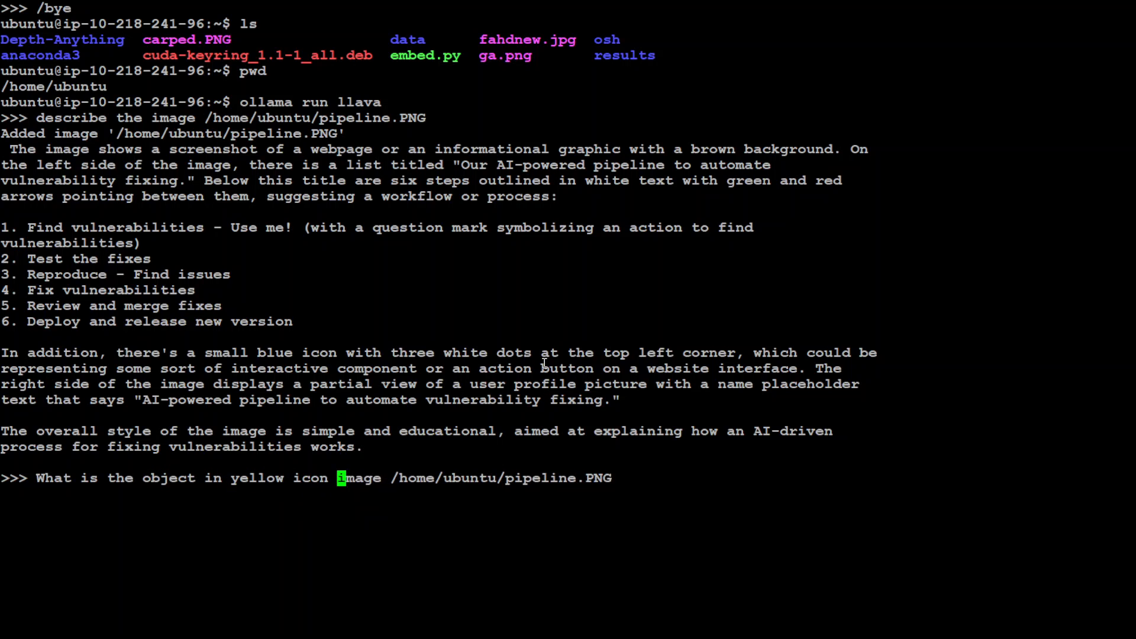
key("Return")
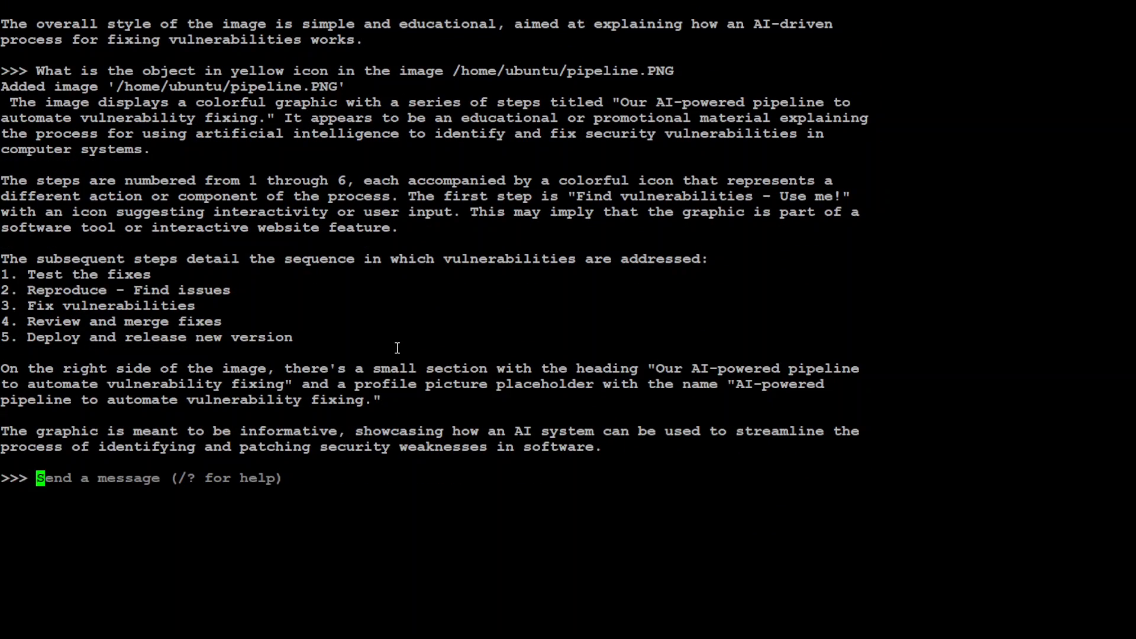
mouse_move(462, 303)
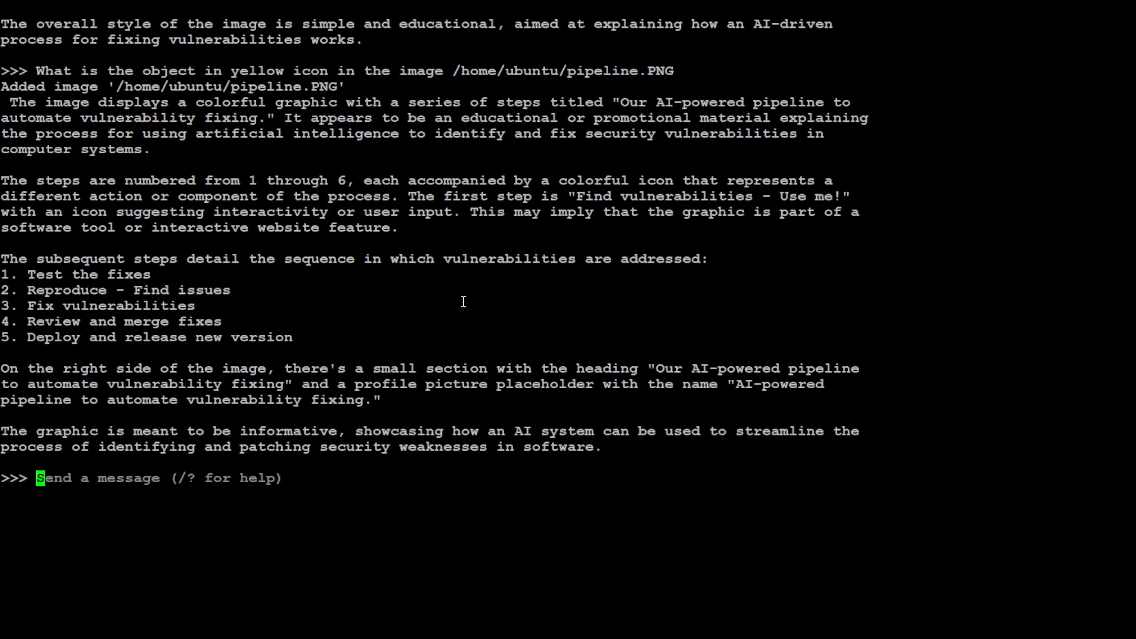
Ask LLaVA whether there is any yellow icon in the image
type("is")
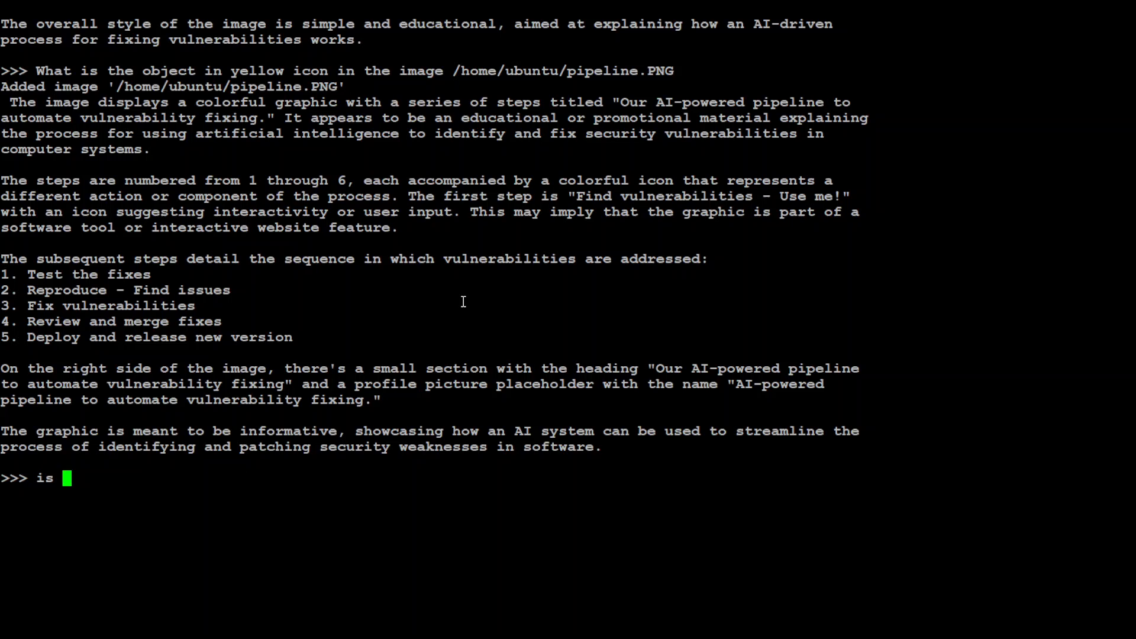
type("there any")
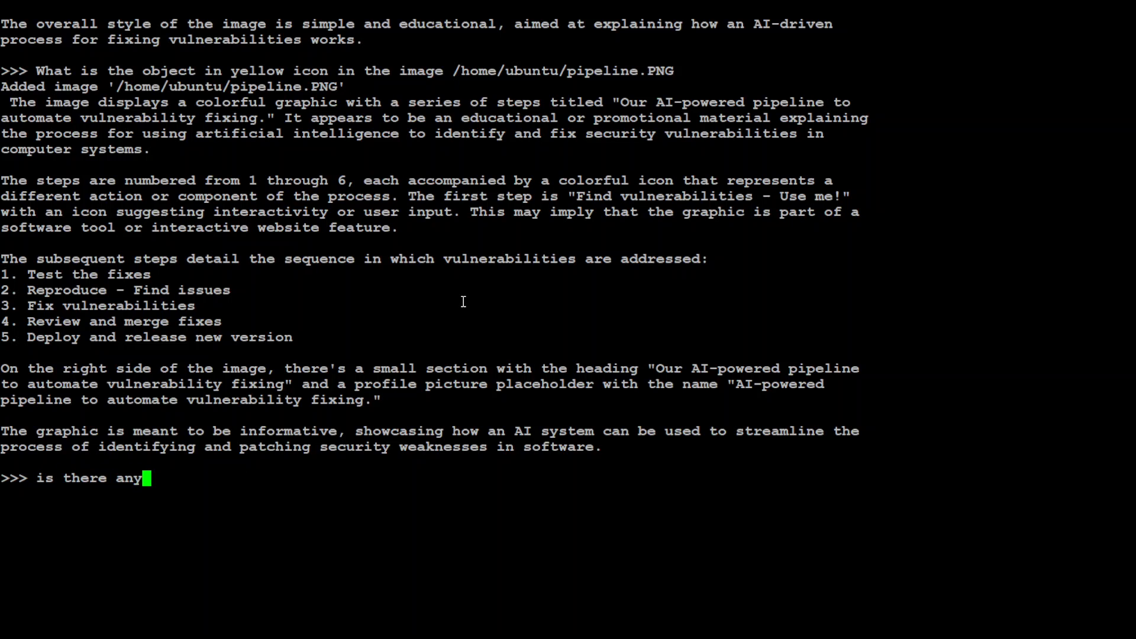
type("yellow icon in the image")
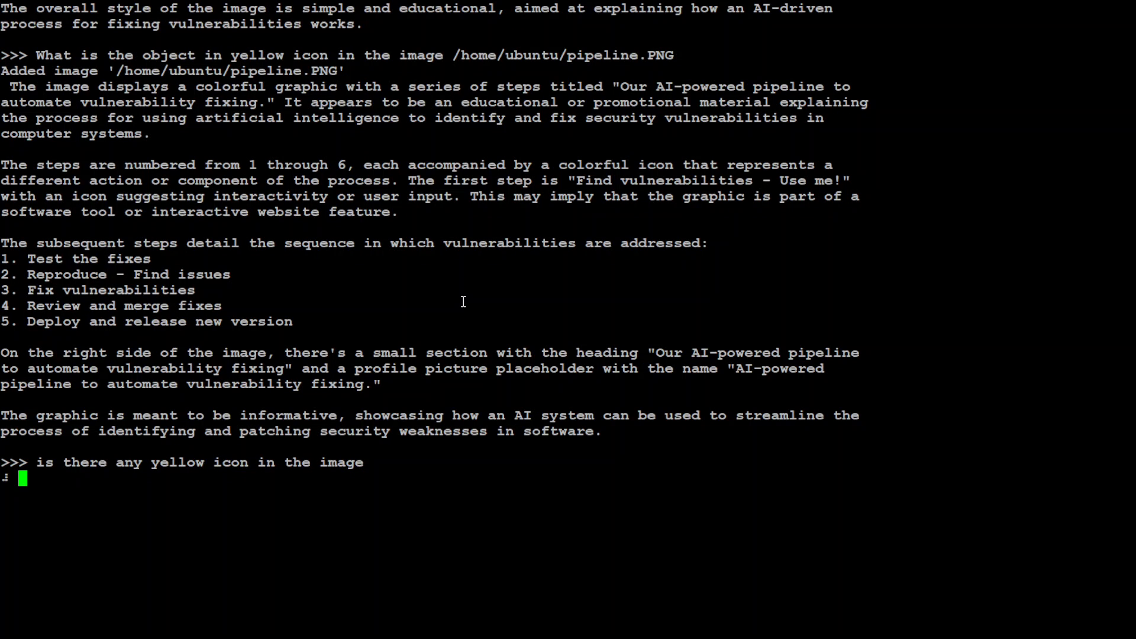
key("Return")
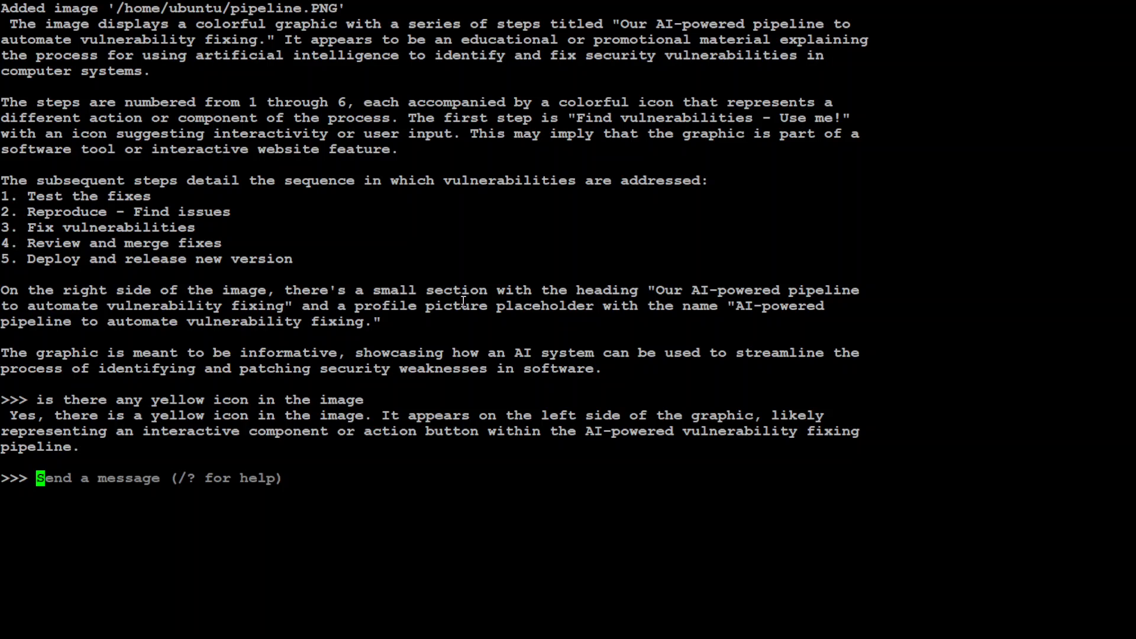
Ask what object the yellow icon contains
type("what objc")
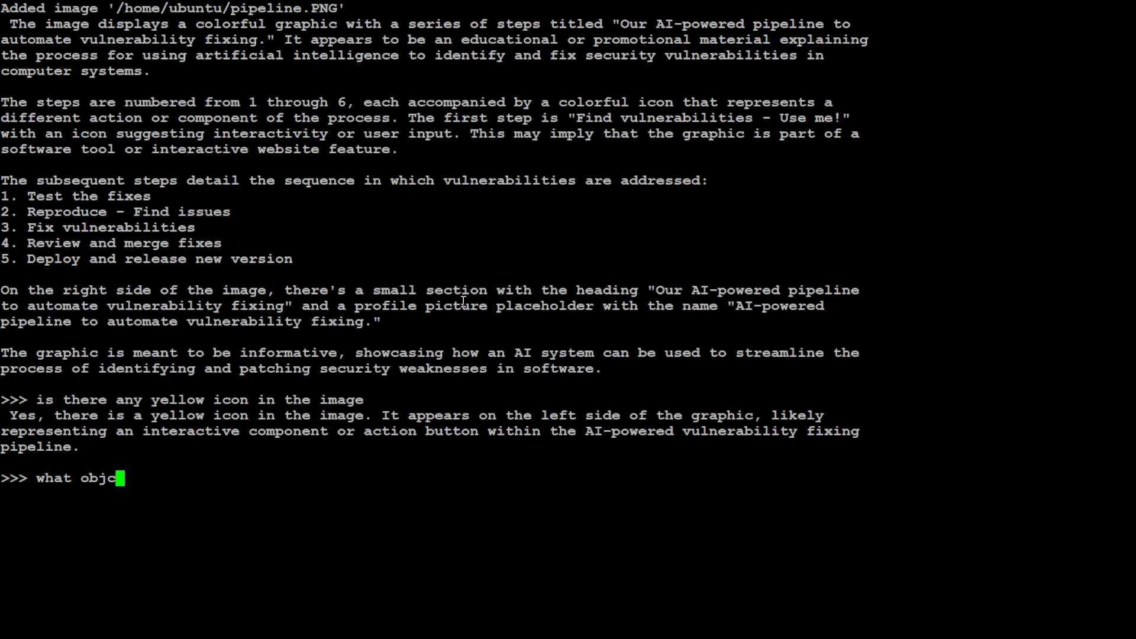
type("ect does this  yellow icon has within circle")
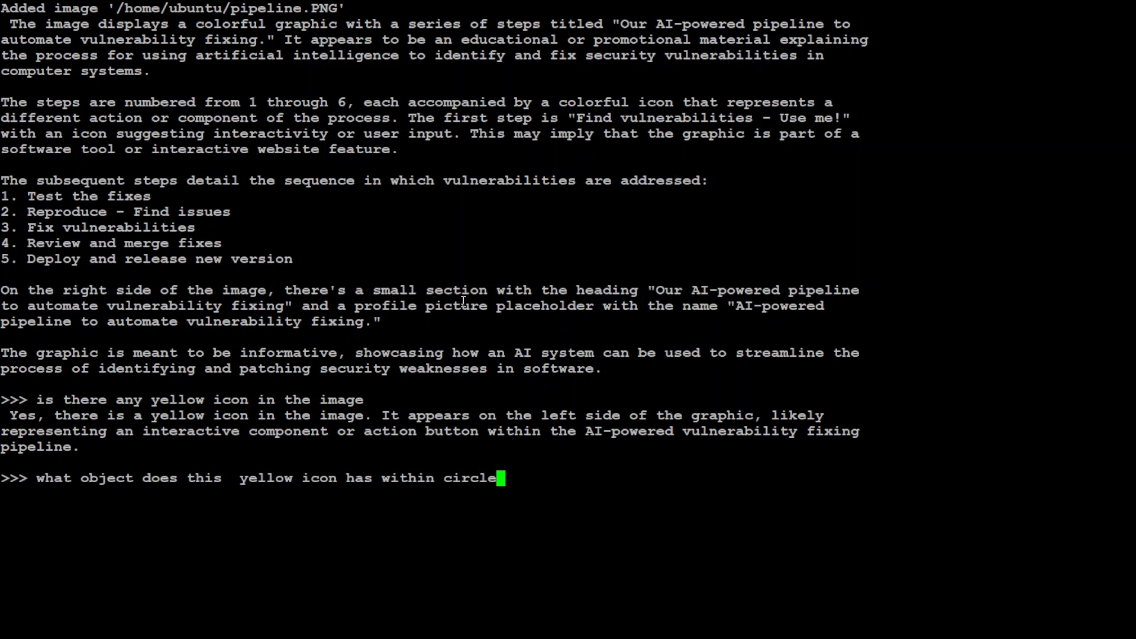
key("Return")
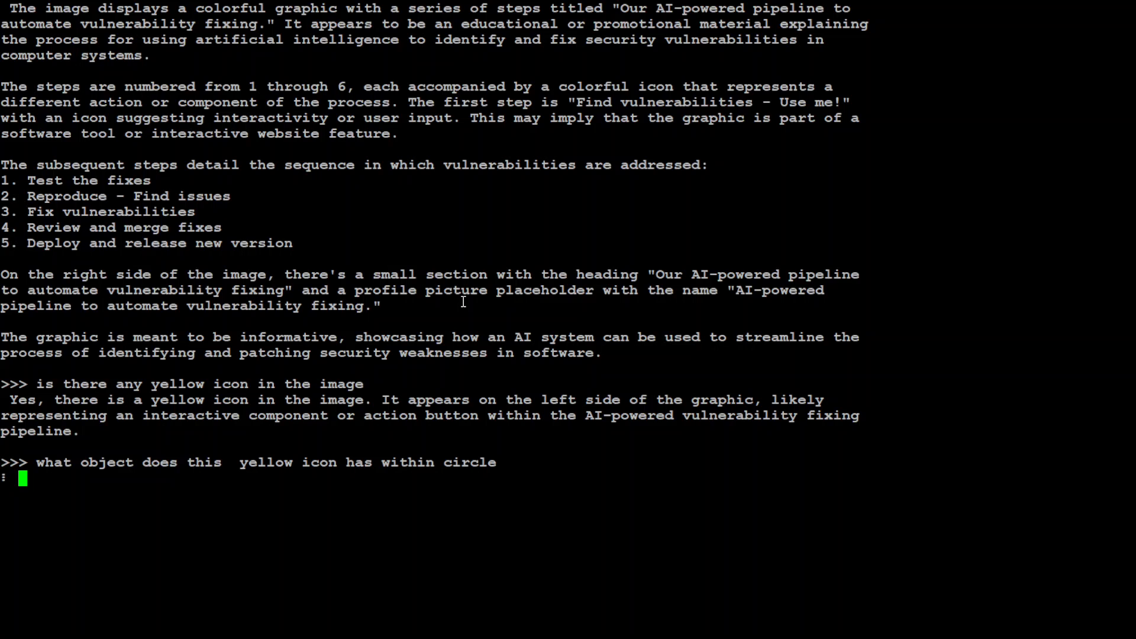
key("Return")
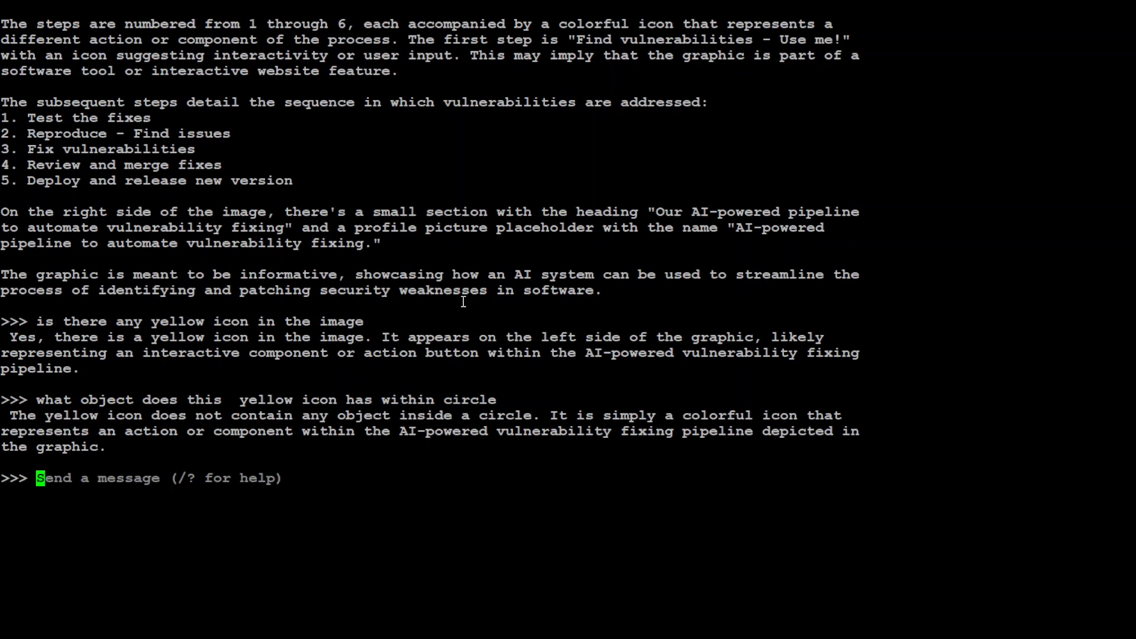
Ask what this yellow icon represents
type("what this")
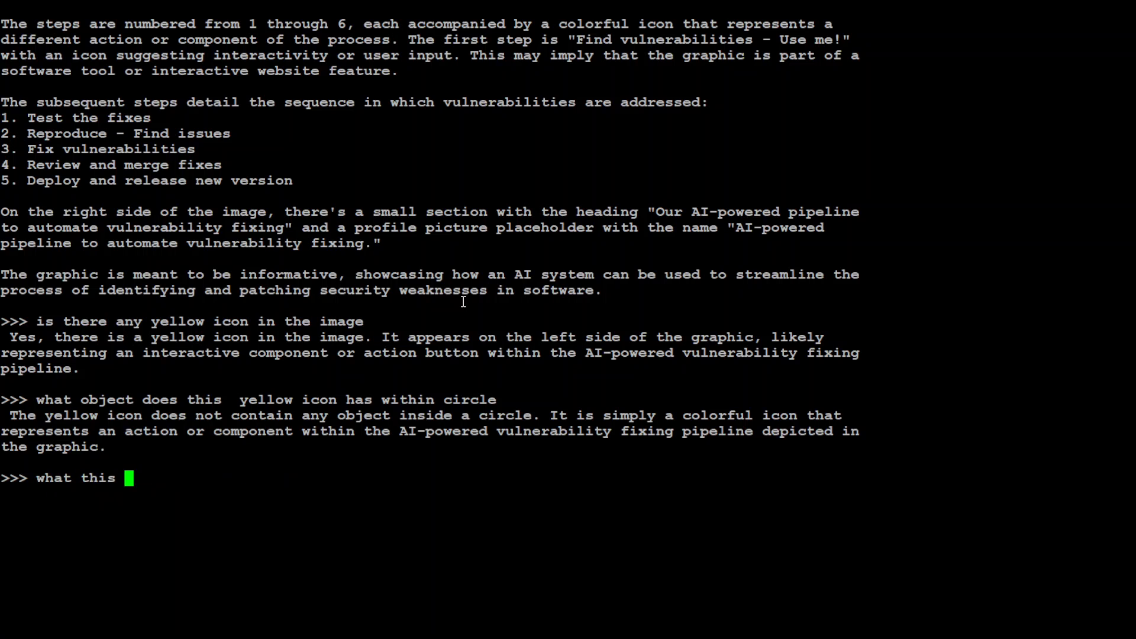
type("icon repre")
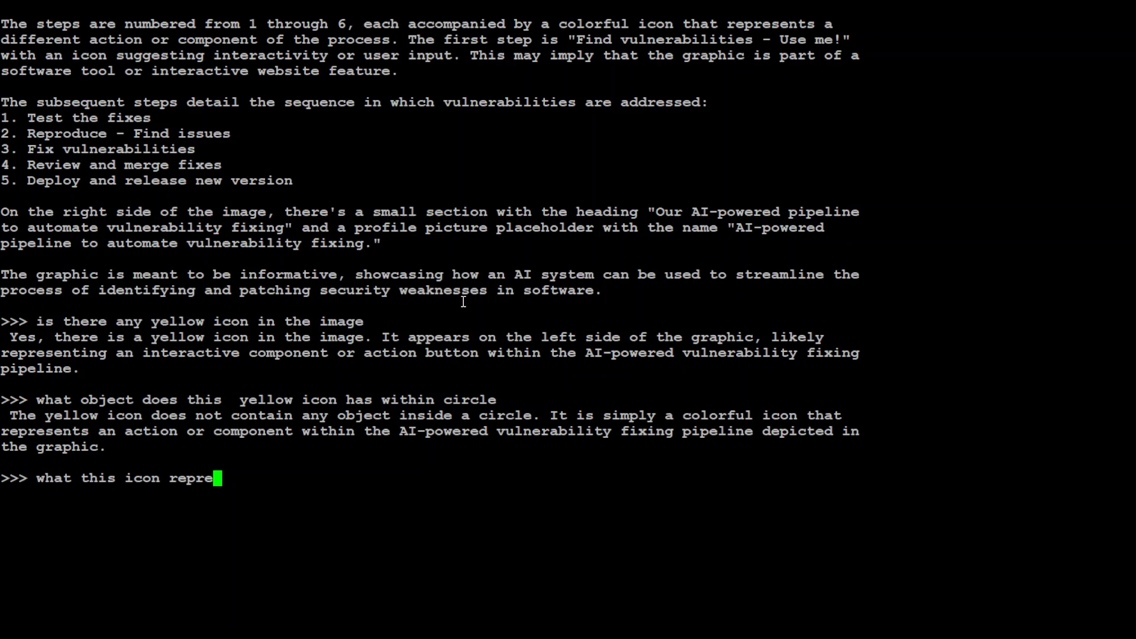
key("Return")
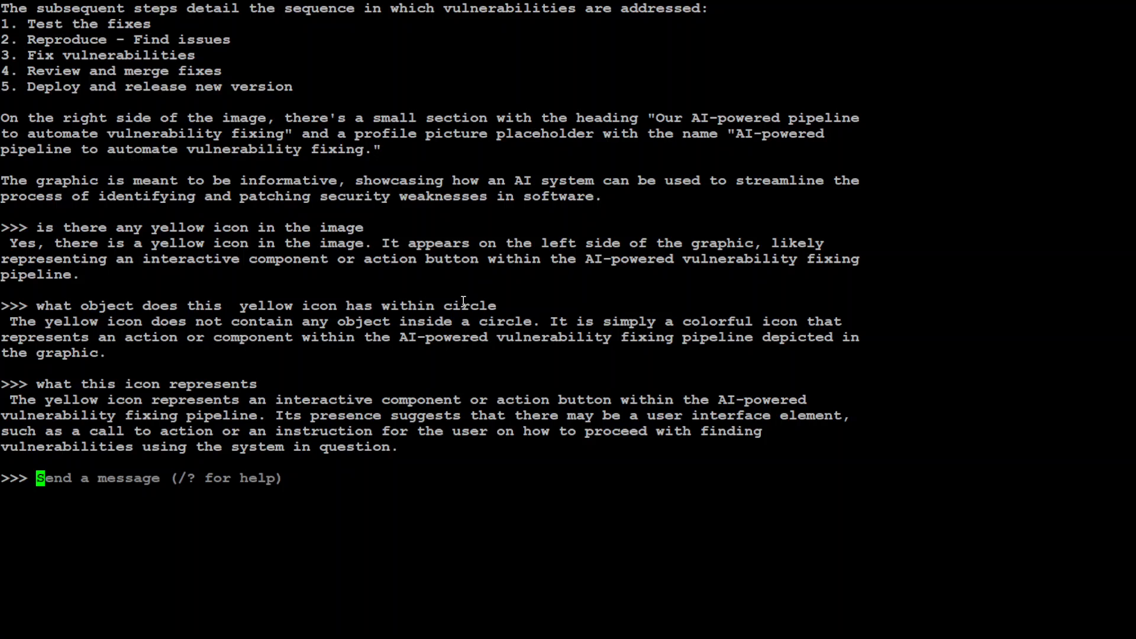
Ask 'is that object a bag or briefcase in yellow icon?'
type("is that a")
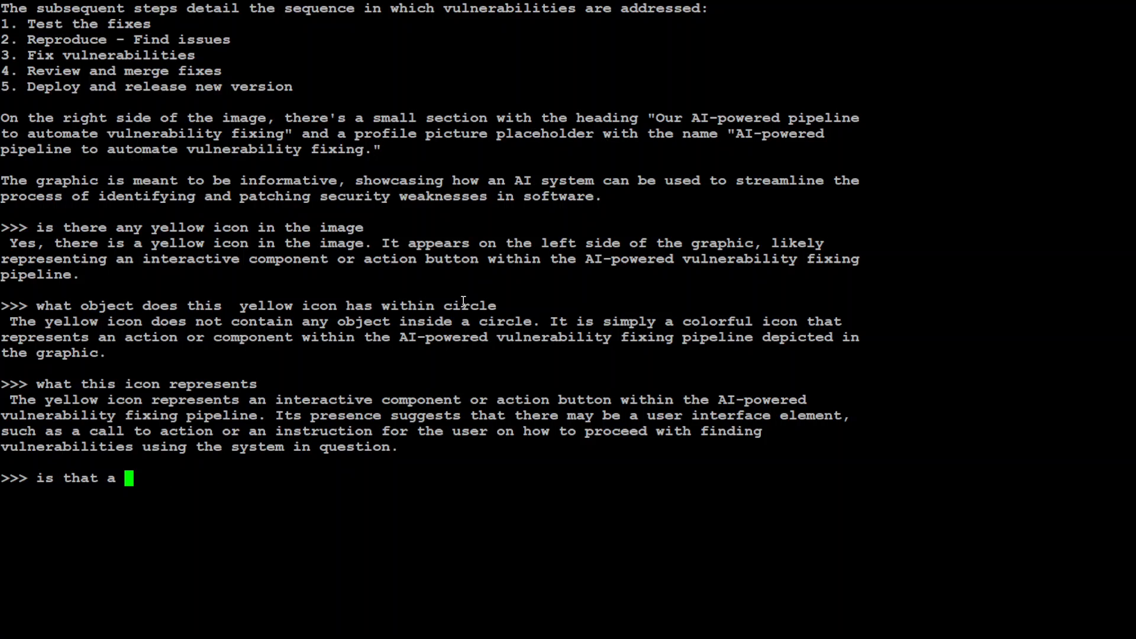
type("ob")
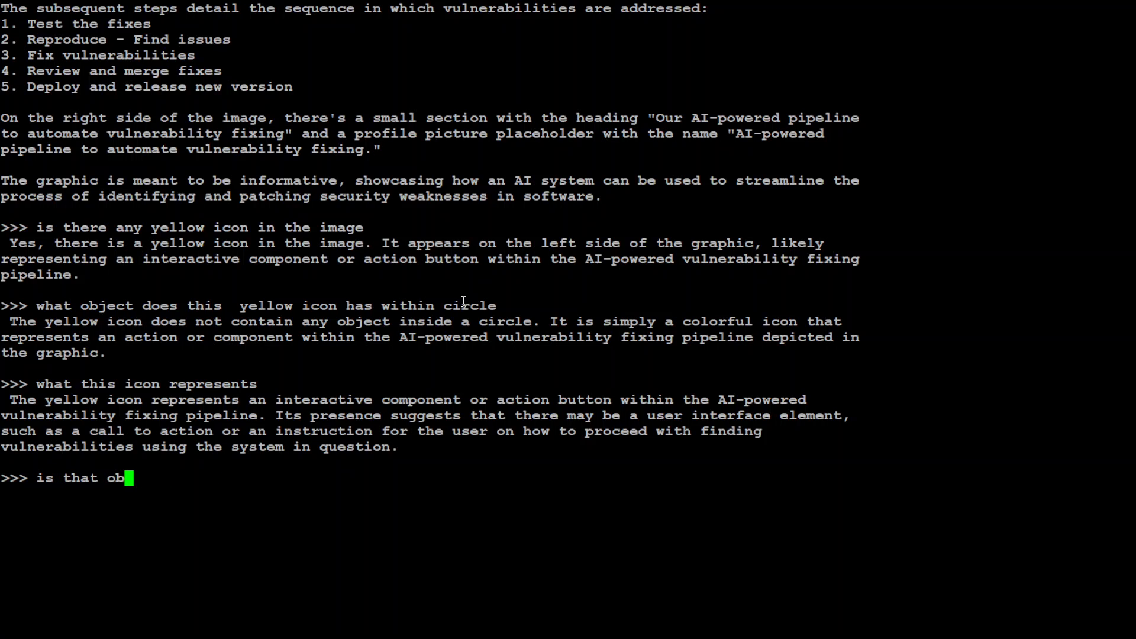
type("ject a bag or b")
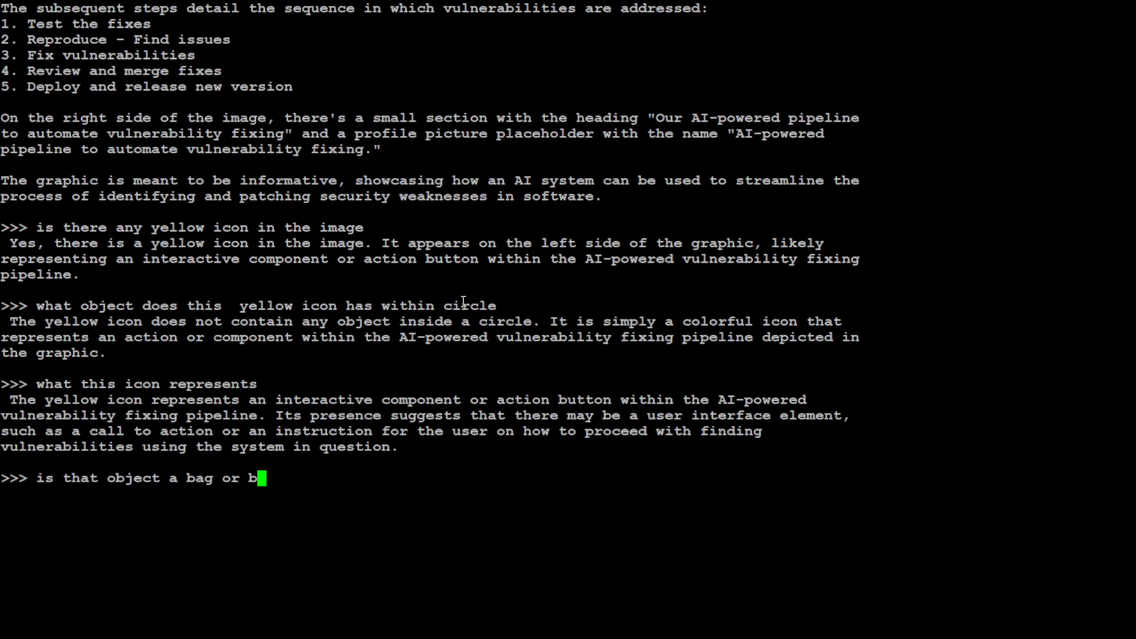
type("riefcase in ye")
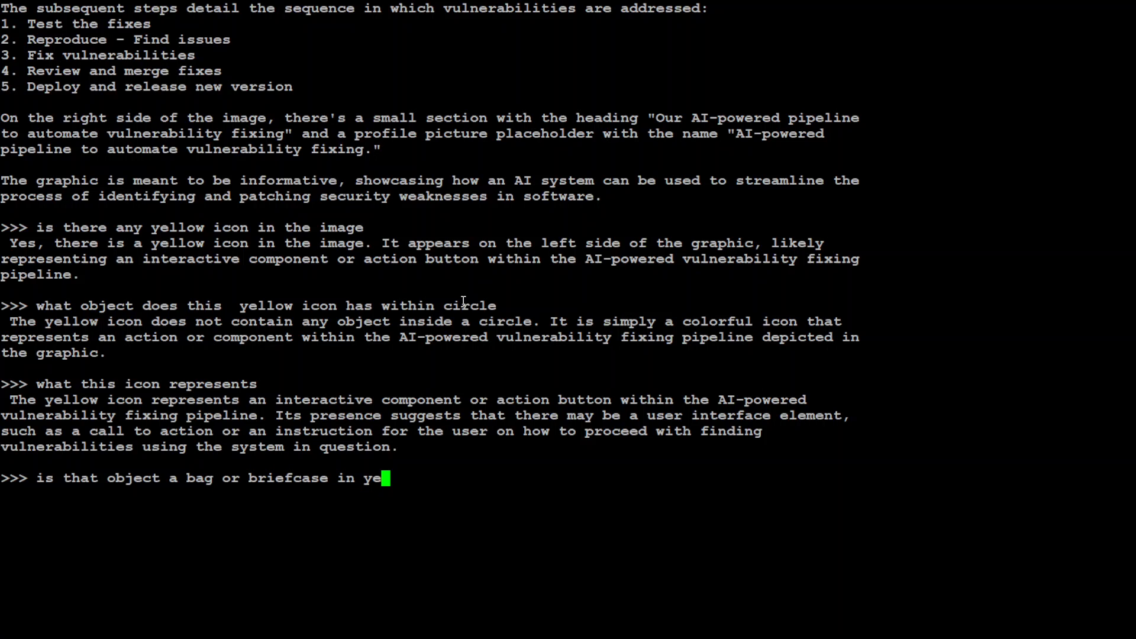
key("Return")
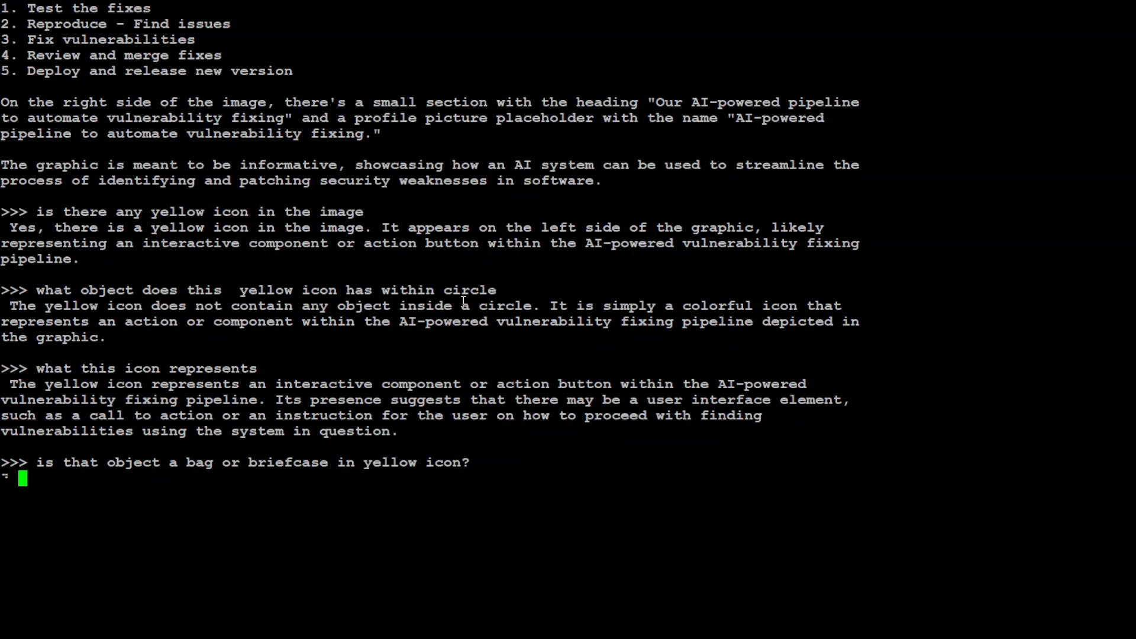
key("Return")
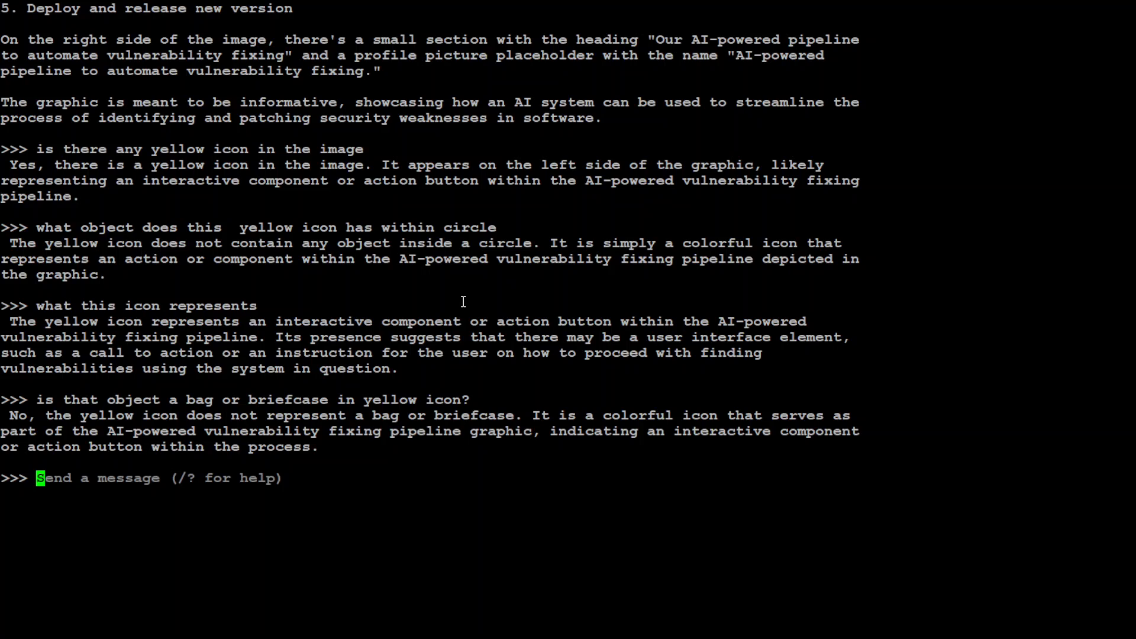
mouse_move(385, 278)
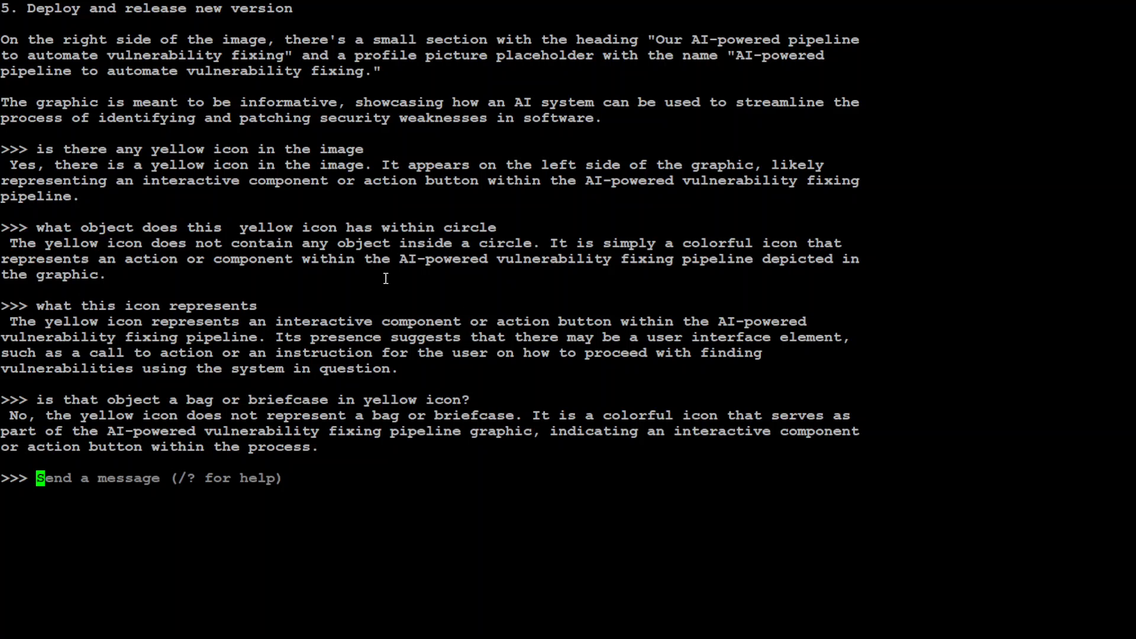
Edit a recalled prompt to 'describe the image /home/ubuntu/fahdnew.jpg' and submit it
type("what this icon represents")
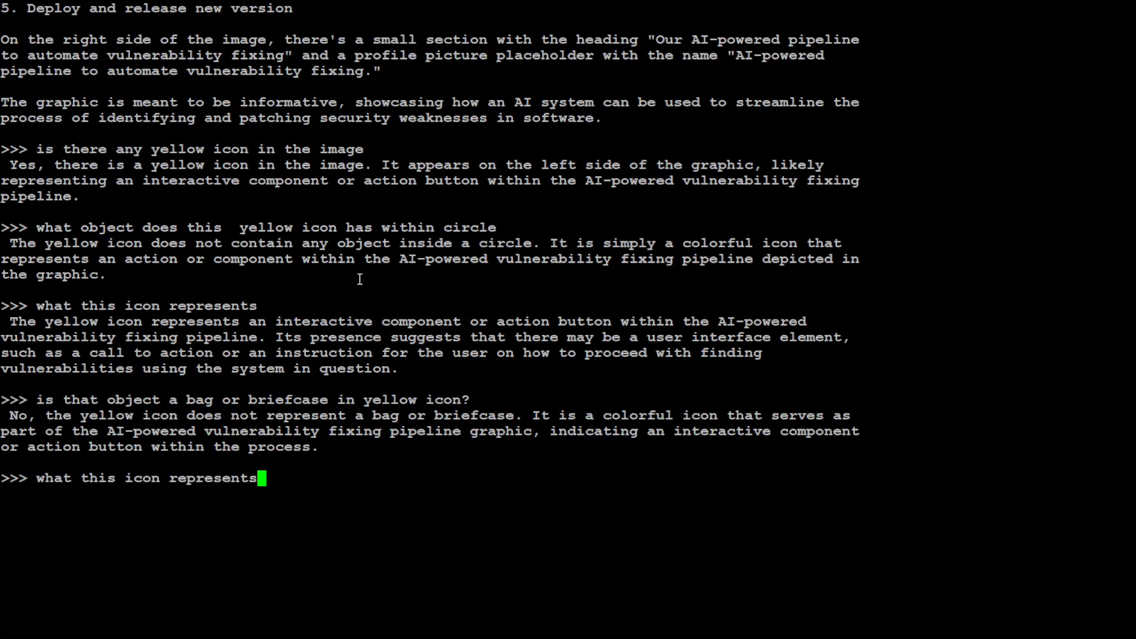
type("What is the object in yellow icon in the image /home/ubuntu/pipeline.PNG")
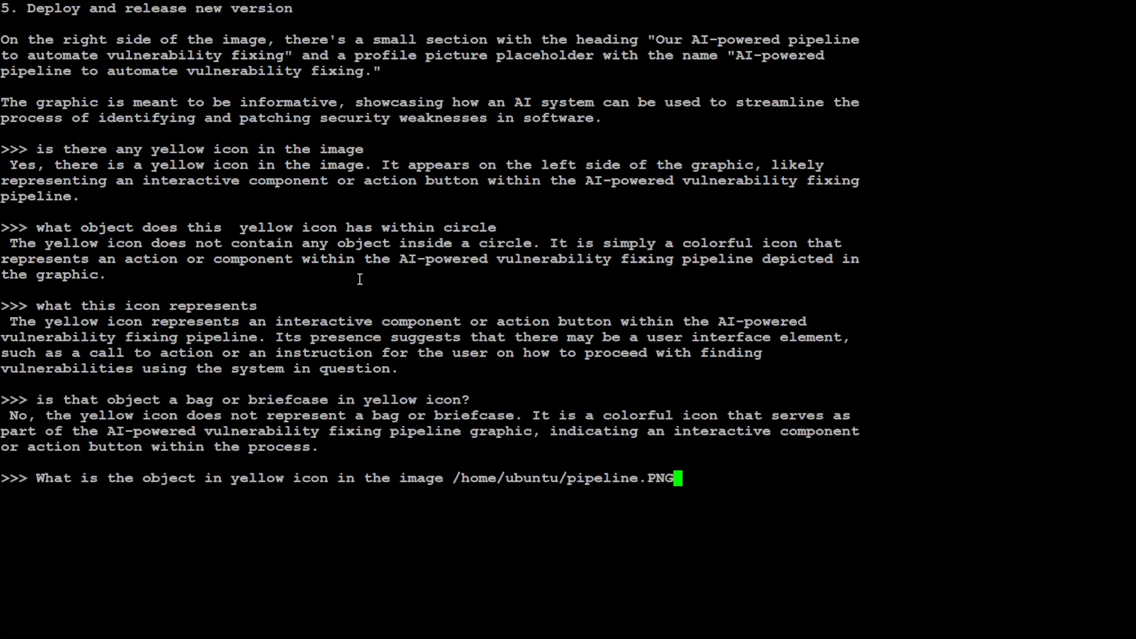
type("describe the image /home/ubuntu/pipeline.PNG")
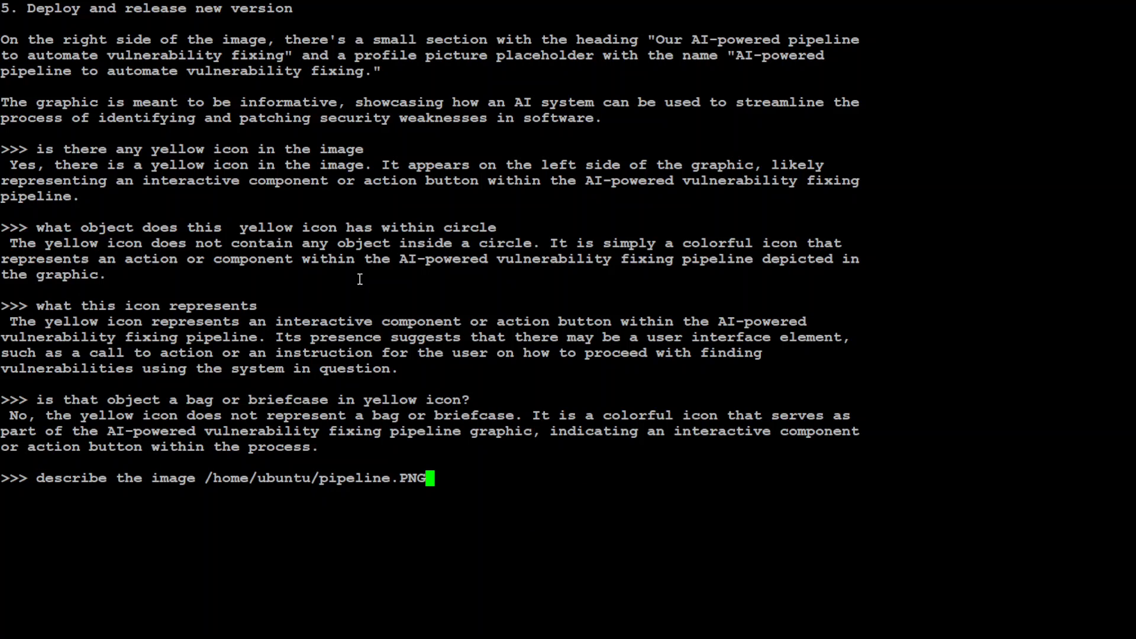
key("BackSpace")
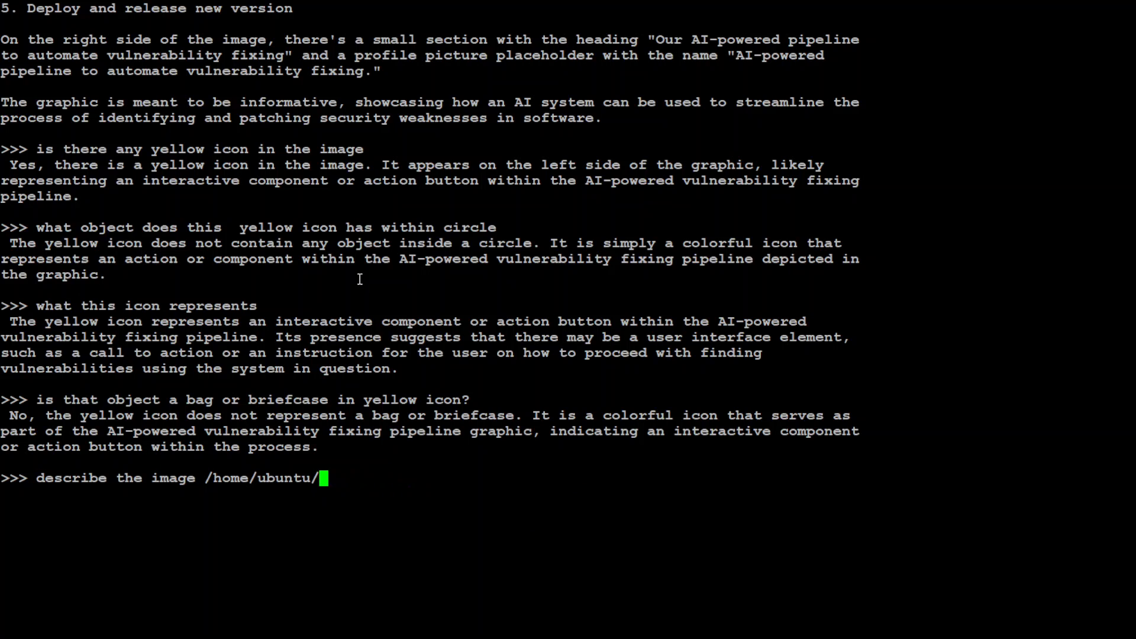
type("fahdnew.jog")
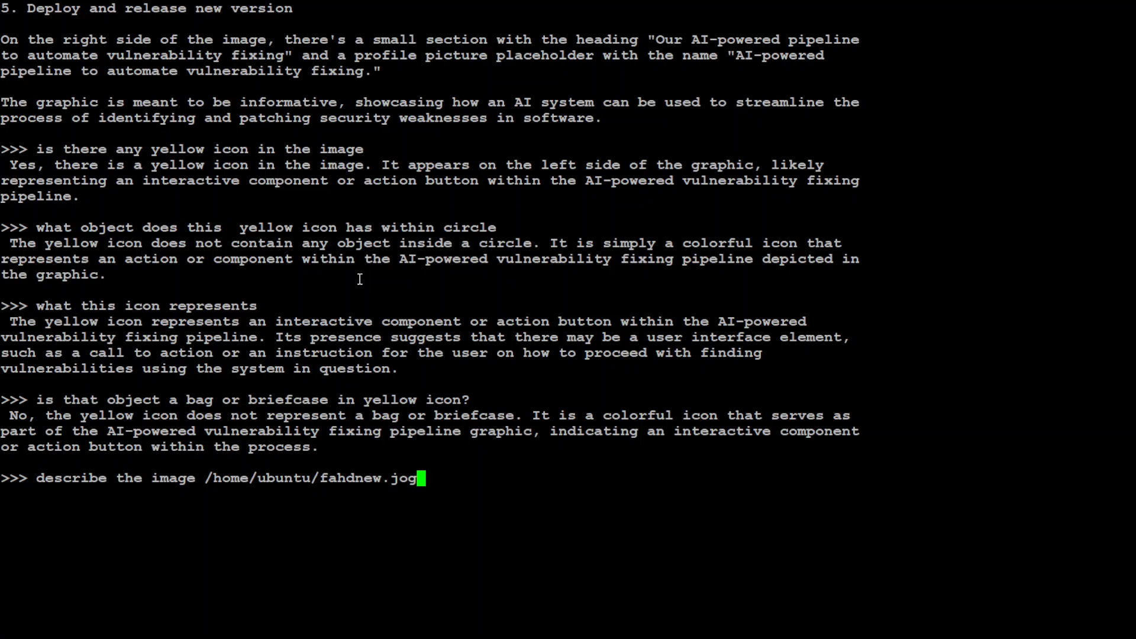
type("p")
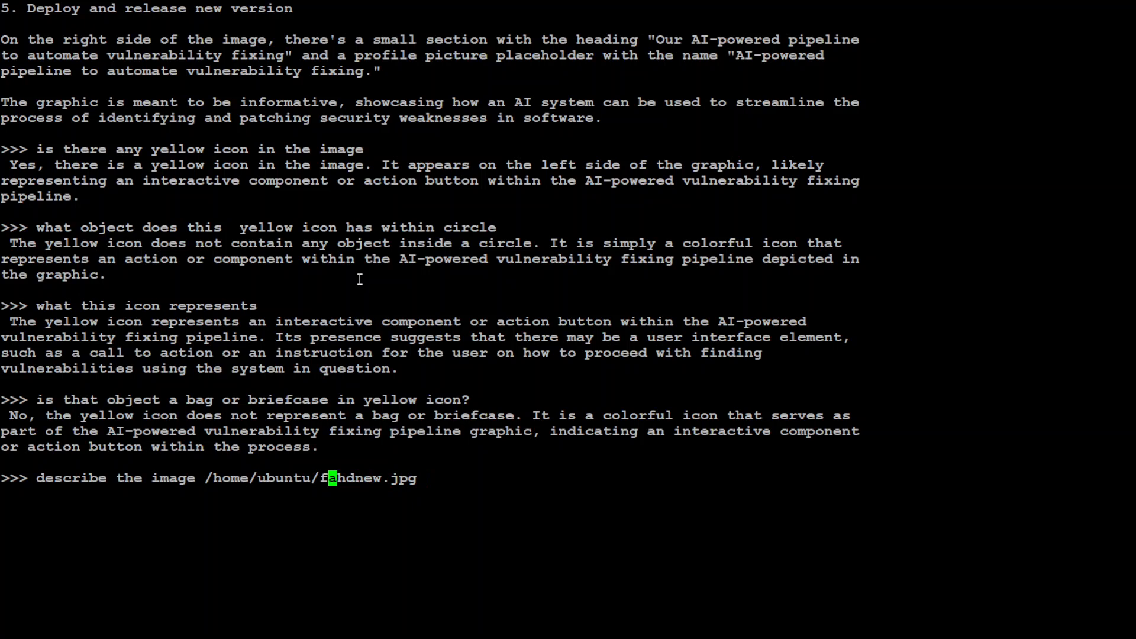
key("Left")
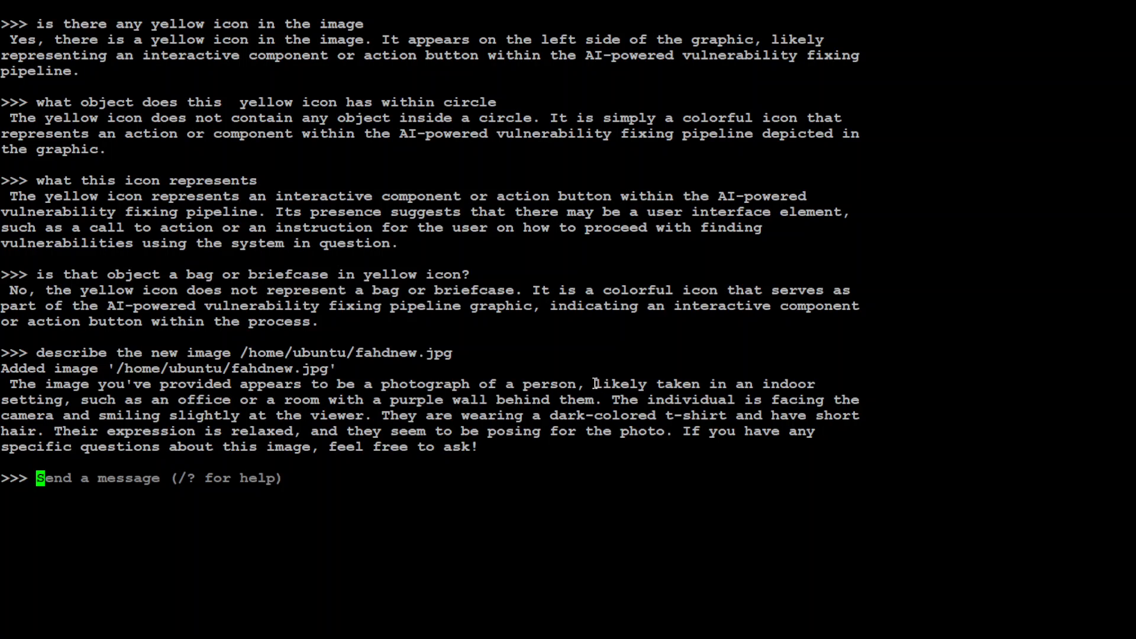
mouse_move(493, 414)
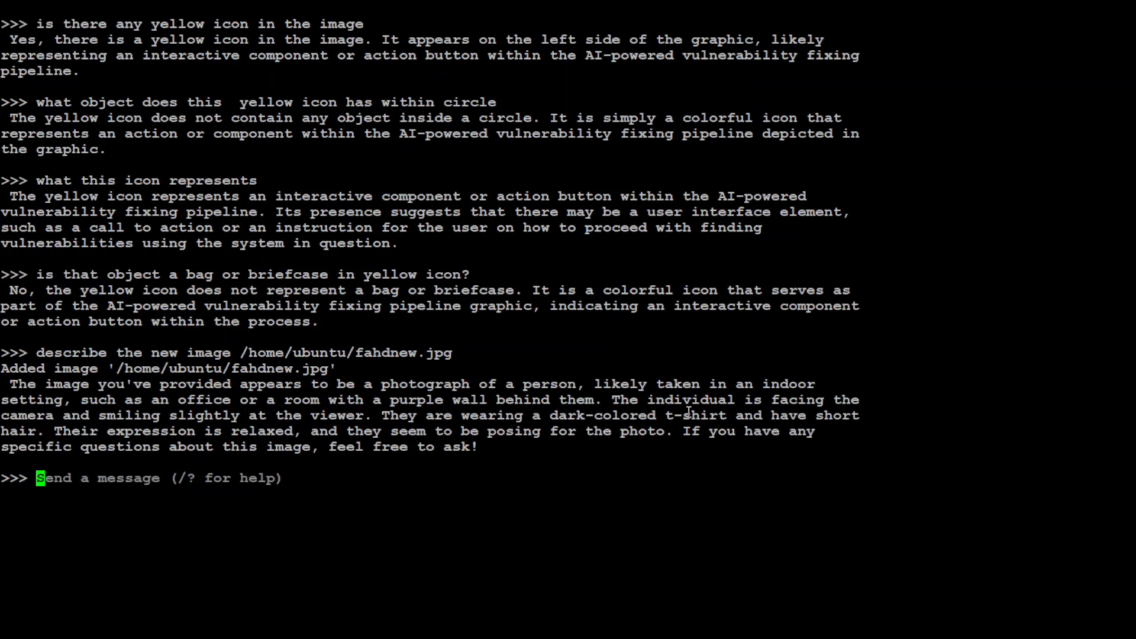
mouse_move(348, 422)
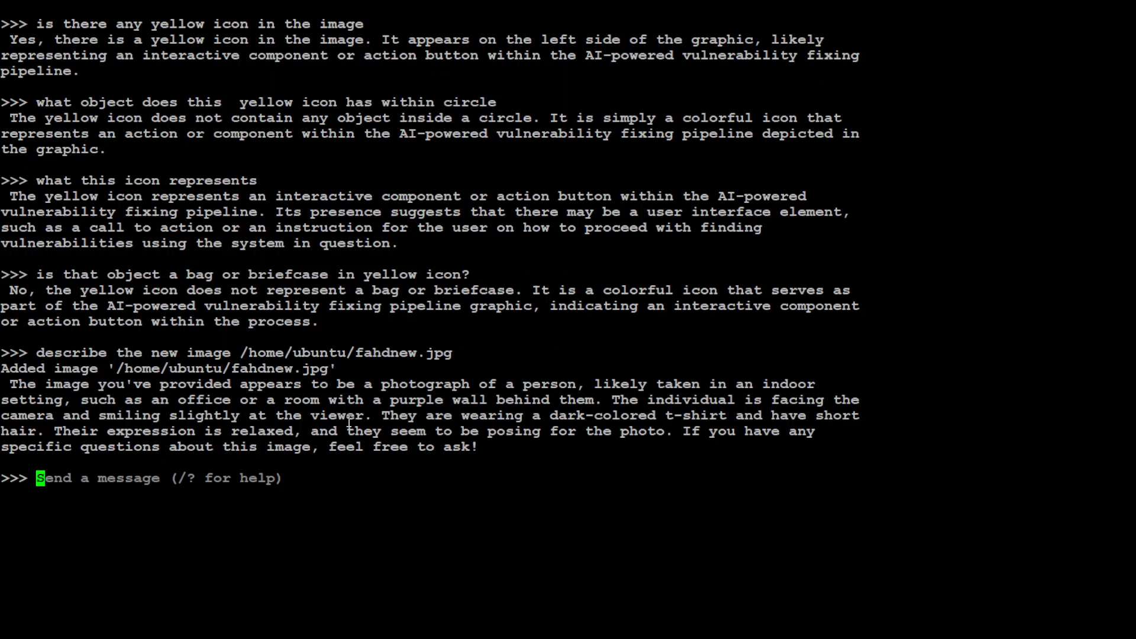